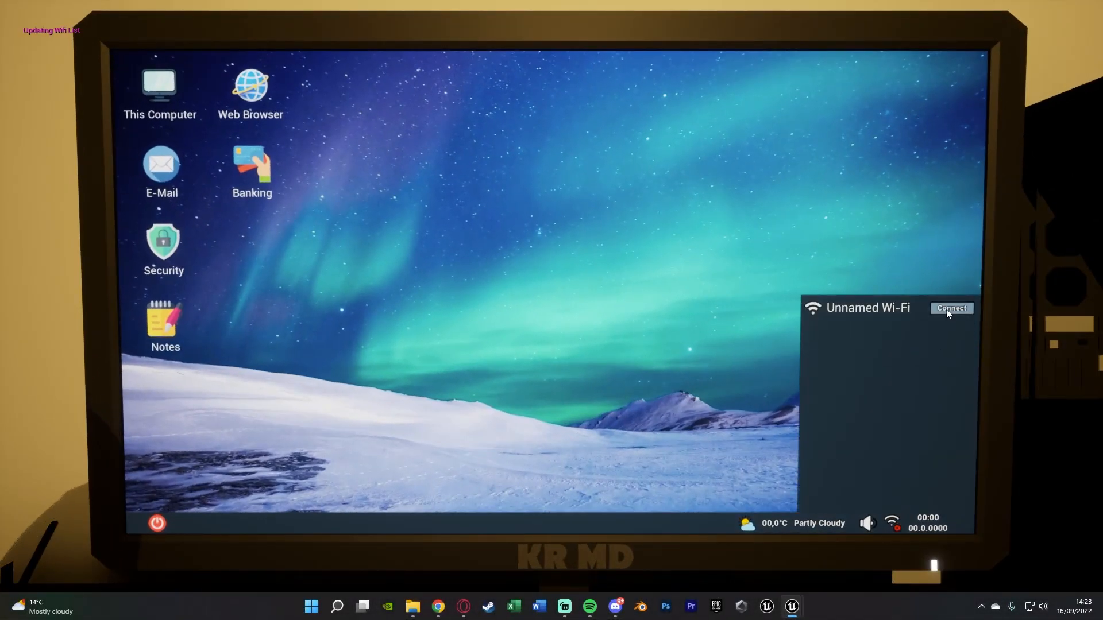
# - Connect to Unnamed Wi-Fi and reach the Banking app from the desktop
pyautogui.click(251, 84)
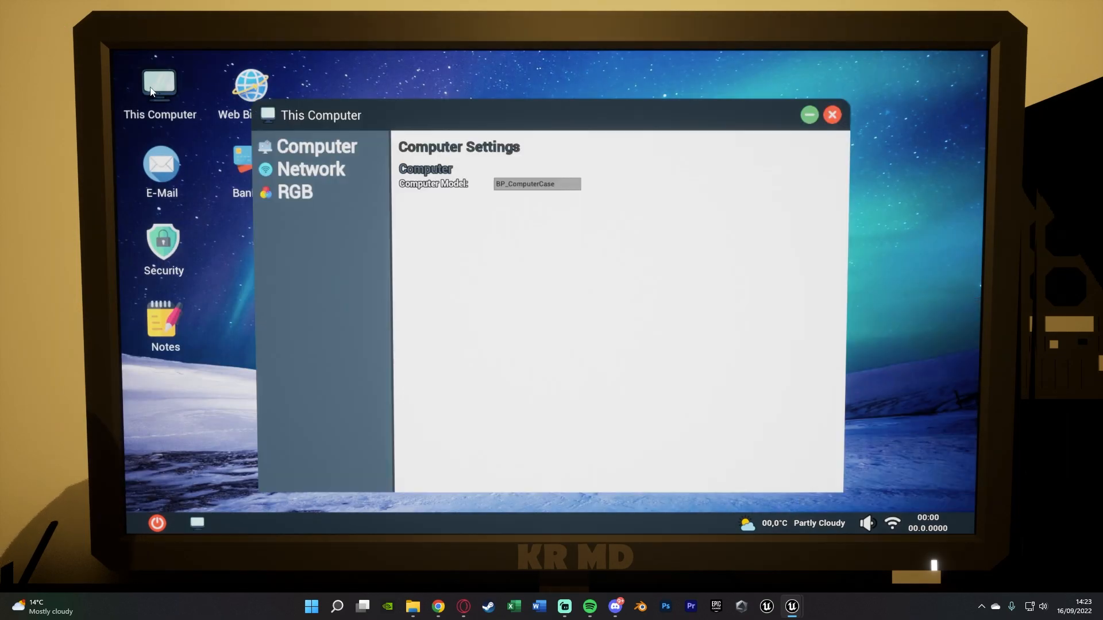
pyautogui.click(295, 192)
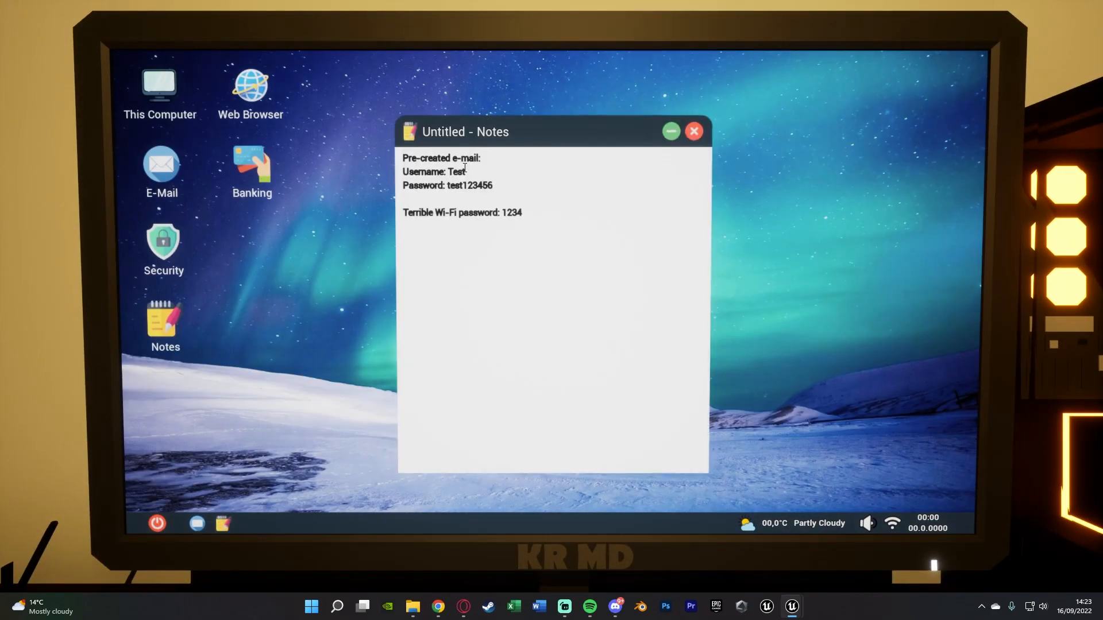
pyautogui.doubleClick(161, 163)
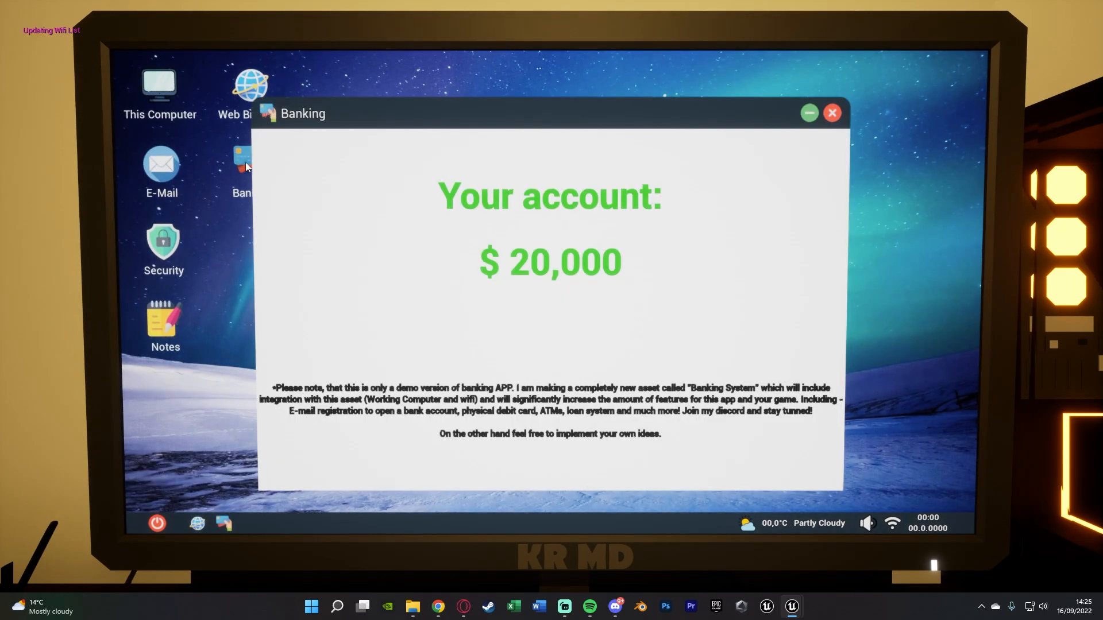
# - Withdraw 1500 from the casino balance and enter the Simple Roulette game
pyautogui.click(832, 113)
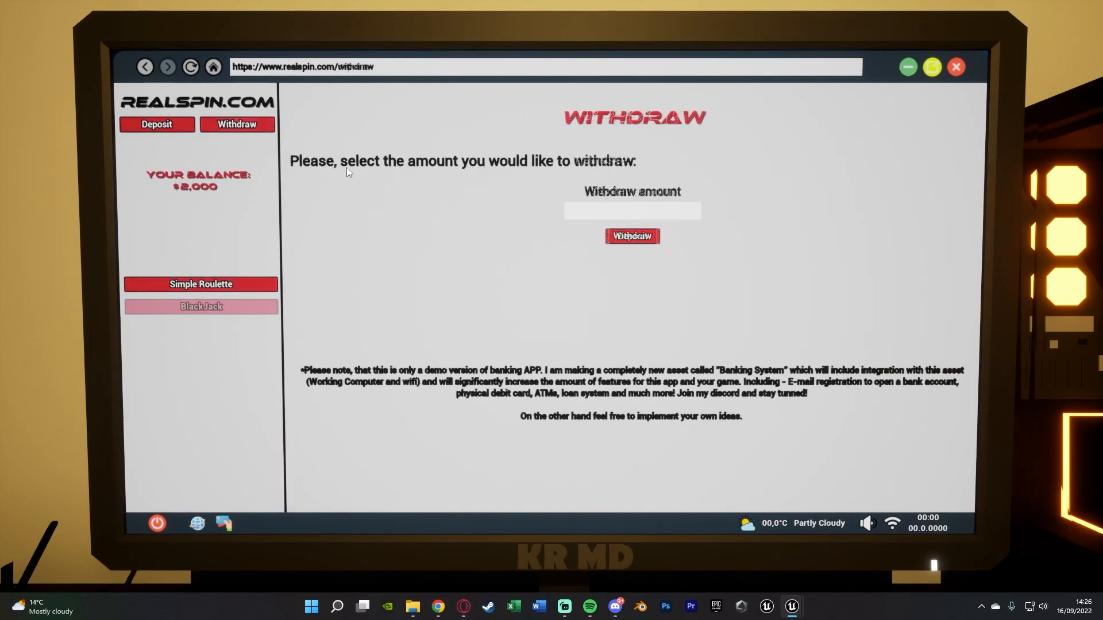
pyautogui.click(631, 236)
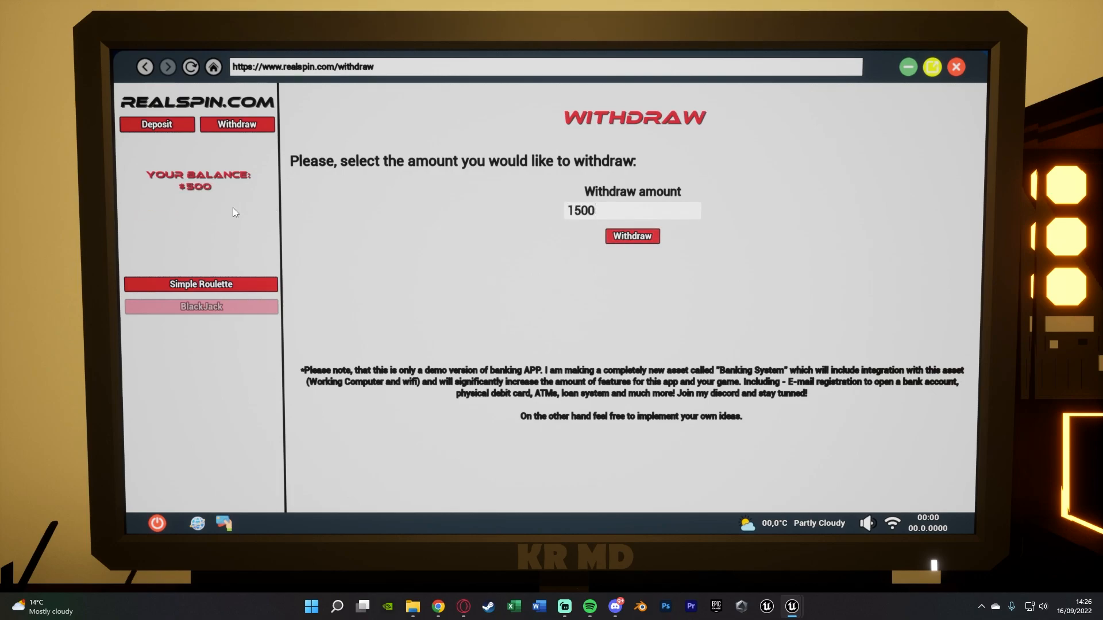
pyautogui.click(200, 284)
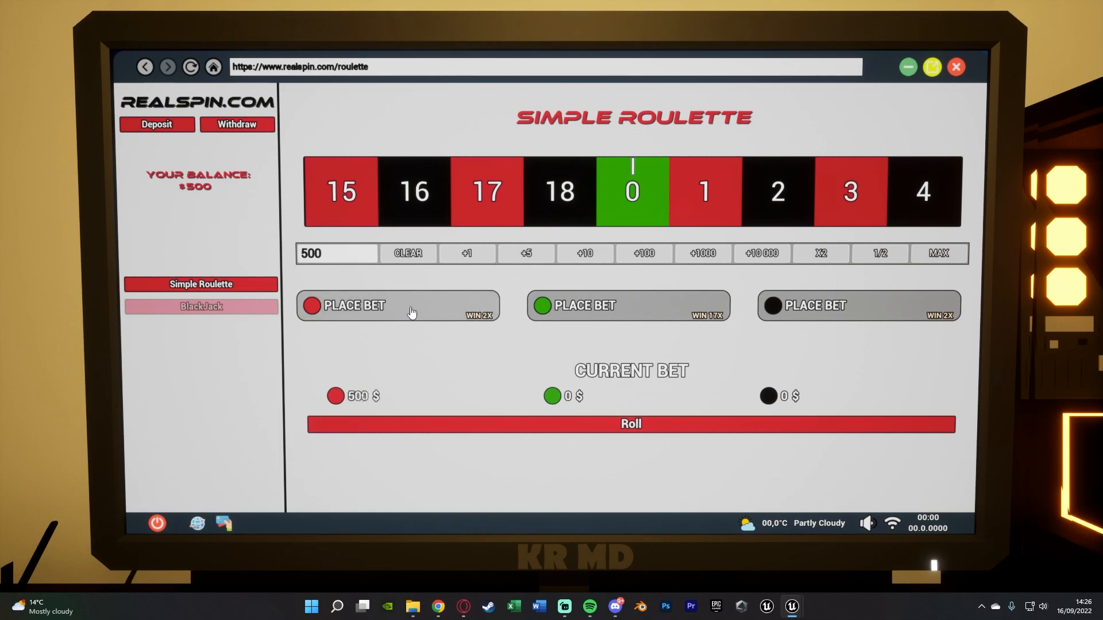
# - Roll the roulette wheel on the 500 red bet
pyautogui.click(629, 424)
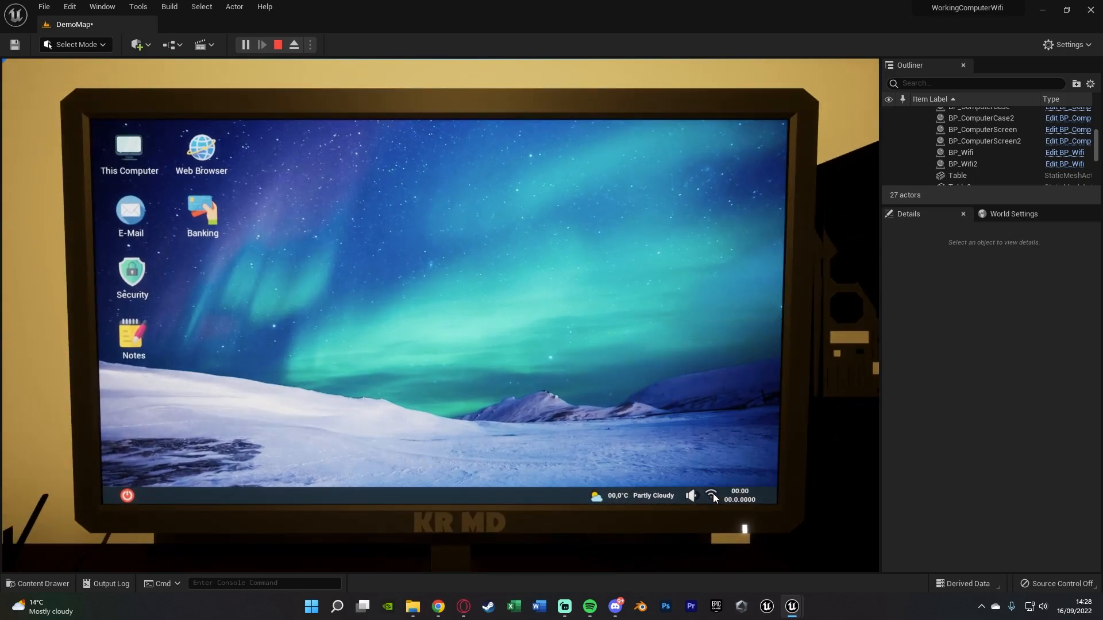
# - Place the 2000 bet on green from the $12,500 casino balance
pyautogui.click(710, 496)
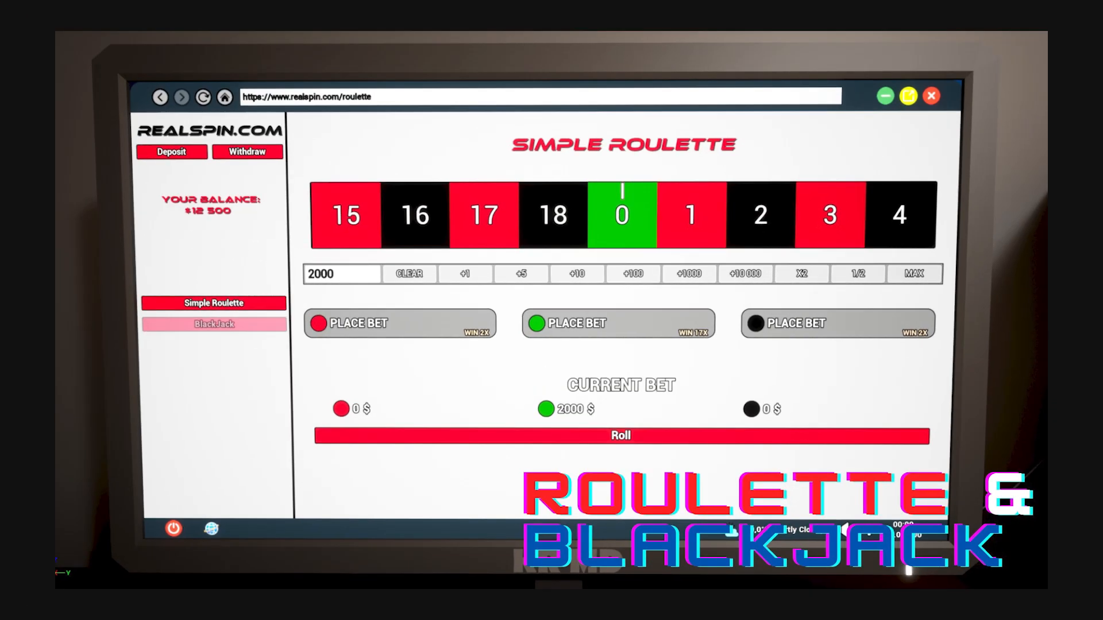
# - Withdraw the remaining 1000, close the casino browser and leave the computer
pyautogui.click(620, 436)
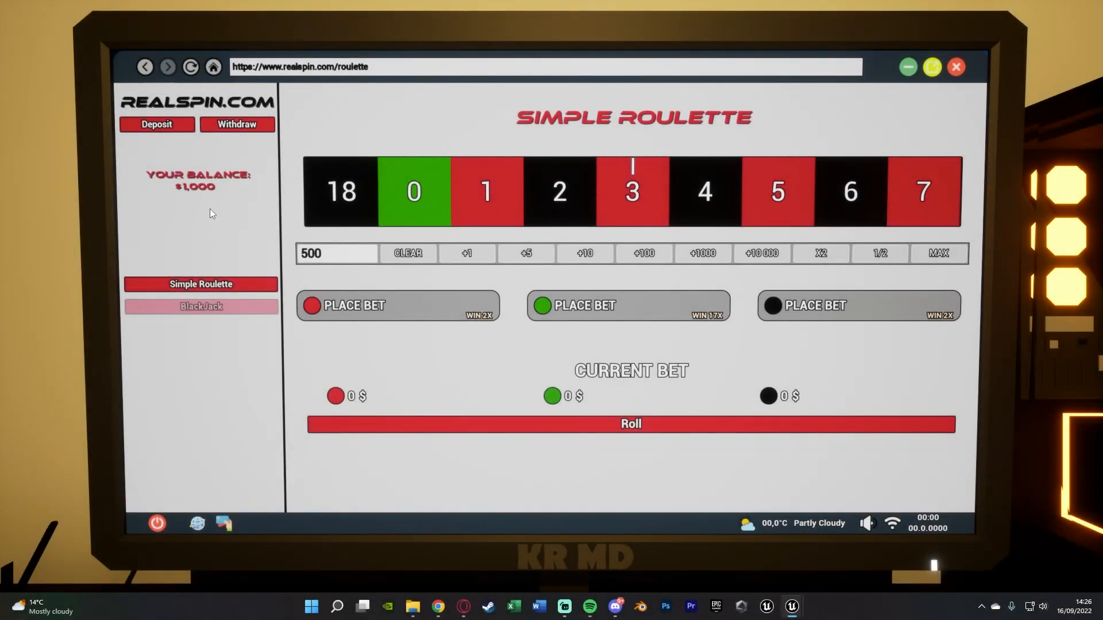
pyautogui.click(237, 124)
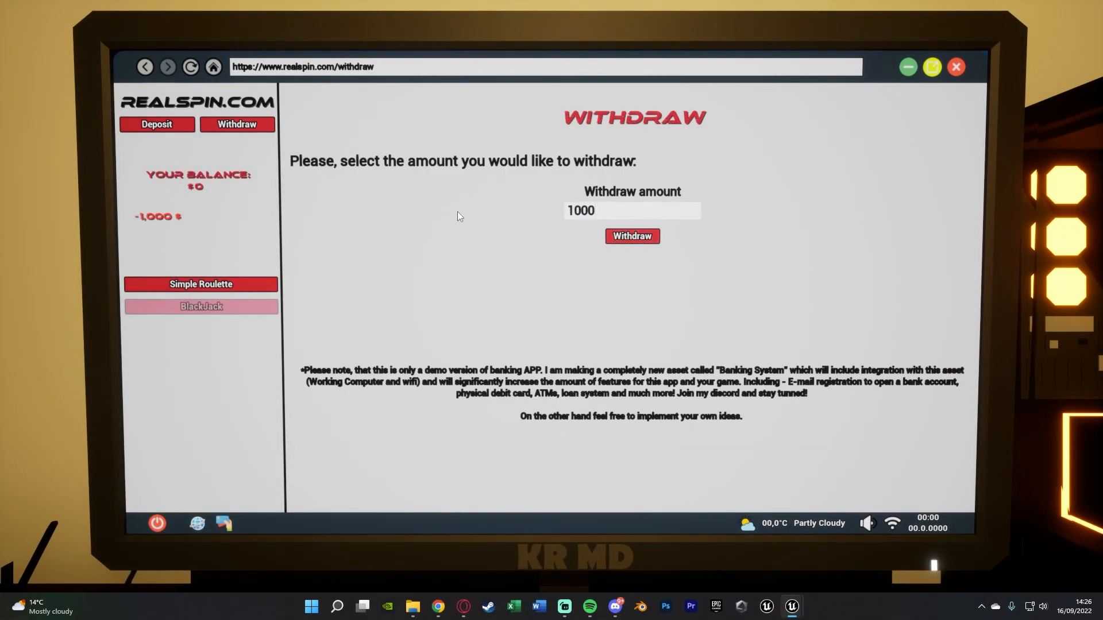
pyautogui.click(954, 67)
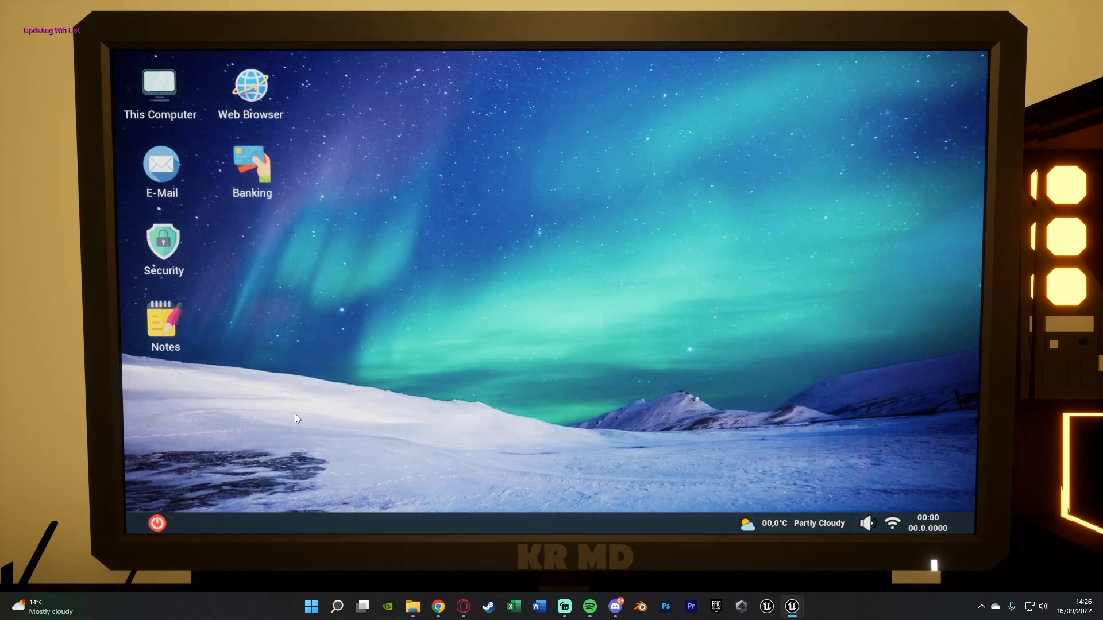
pyautogui.click(892, 524)
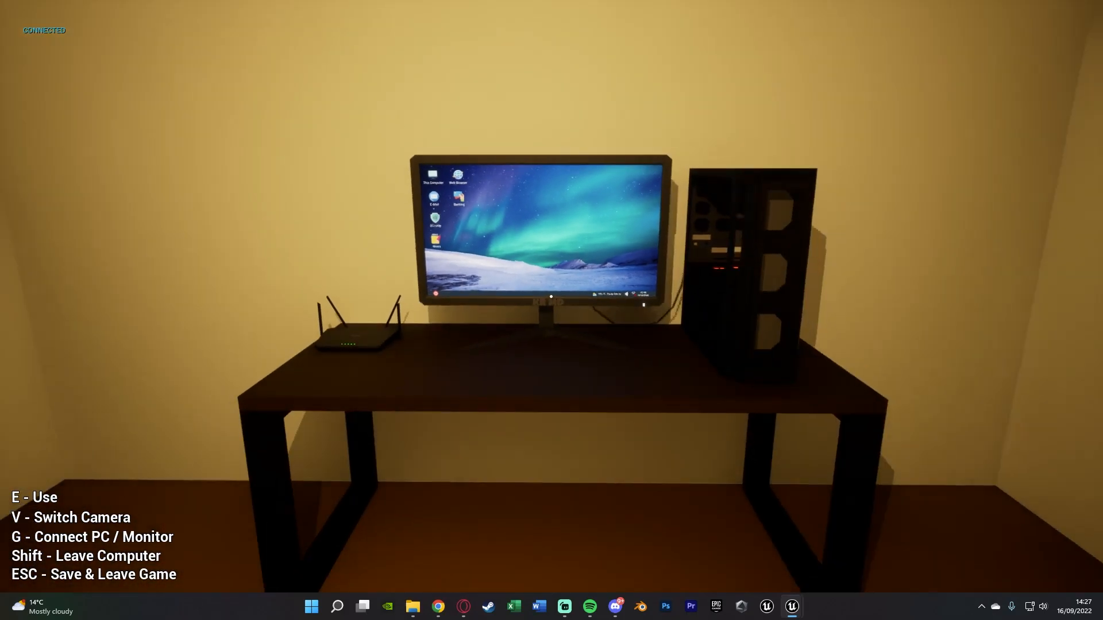
# - Switch to third-person view, walk to the second PC and power it up
pyautogui.press('v')
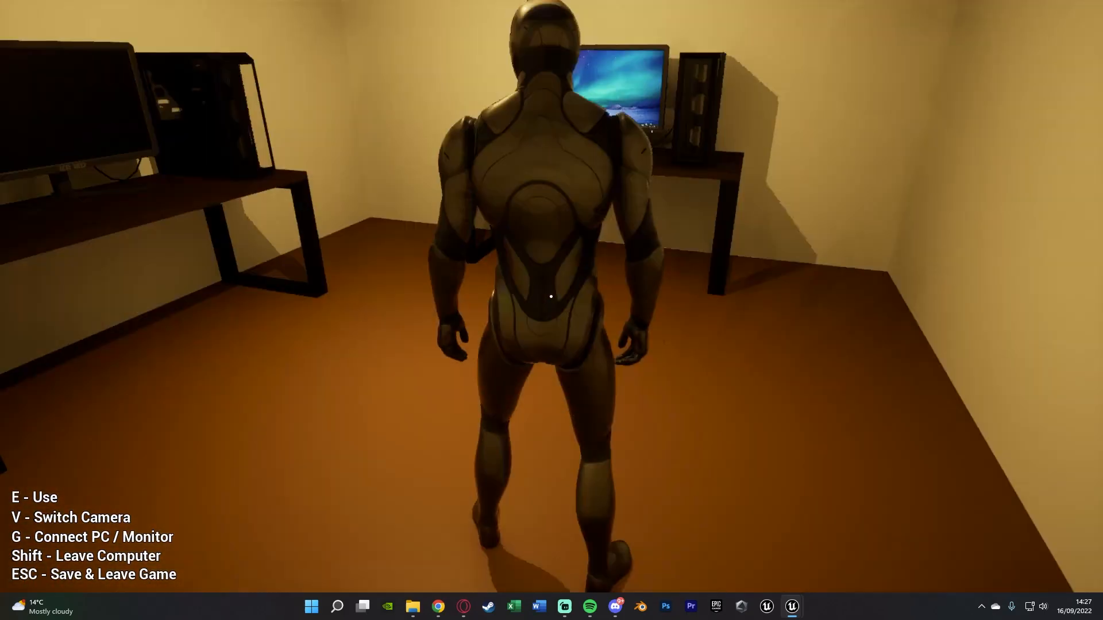
pyautogui.press('v')
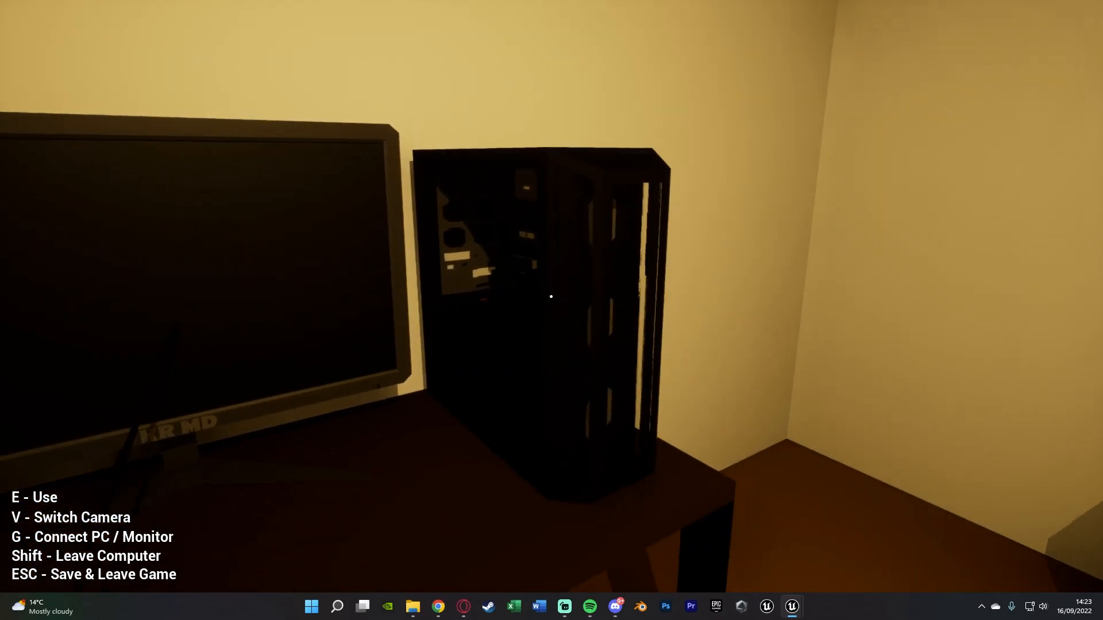
pyautogui.press('g')
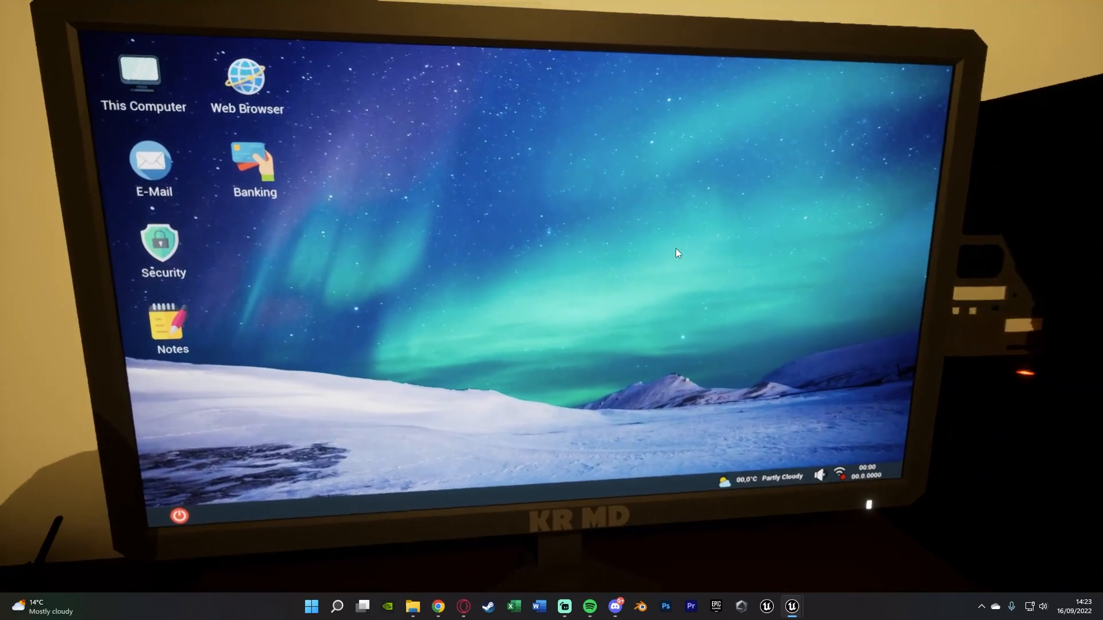
# - Connect then disconnect Unnamed Wi-Fi from the tray and launch the web browser
pyautogui.click(889, 524)
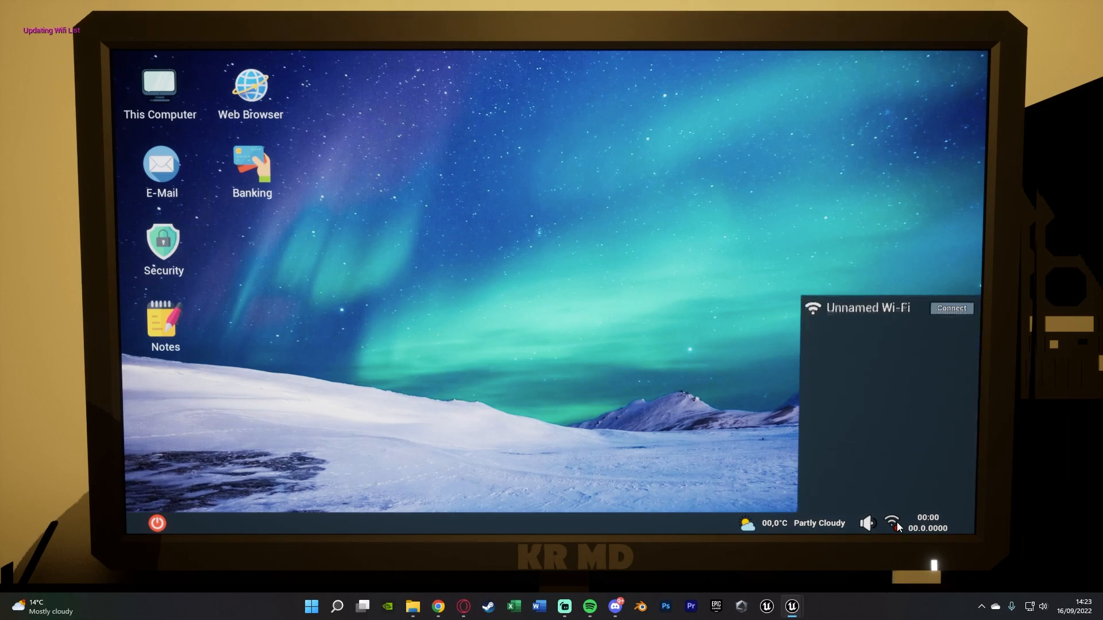
pyautogui.click(951, 308)
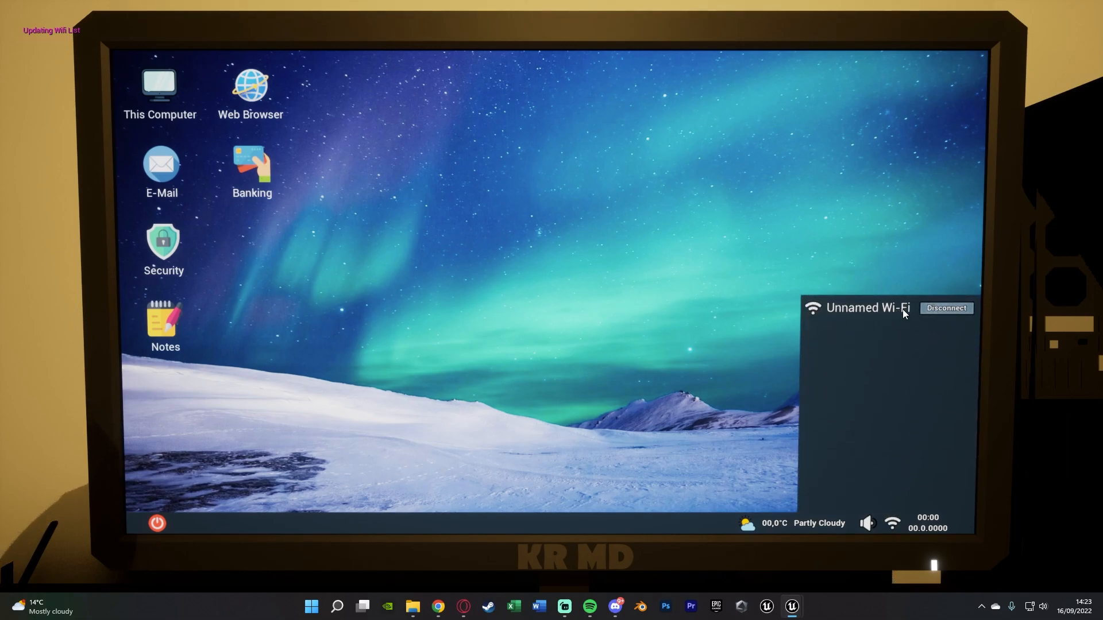
pyautogui.click(945, 307)
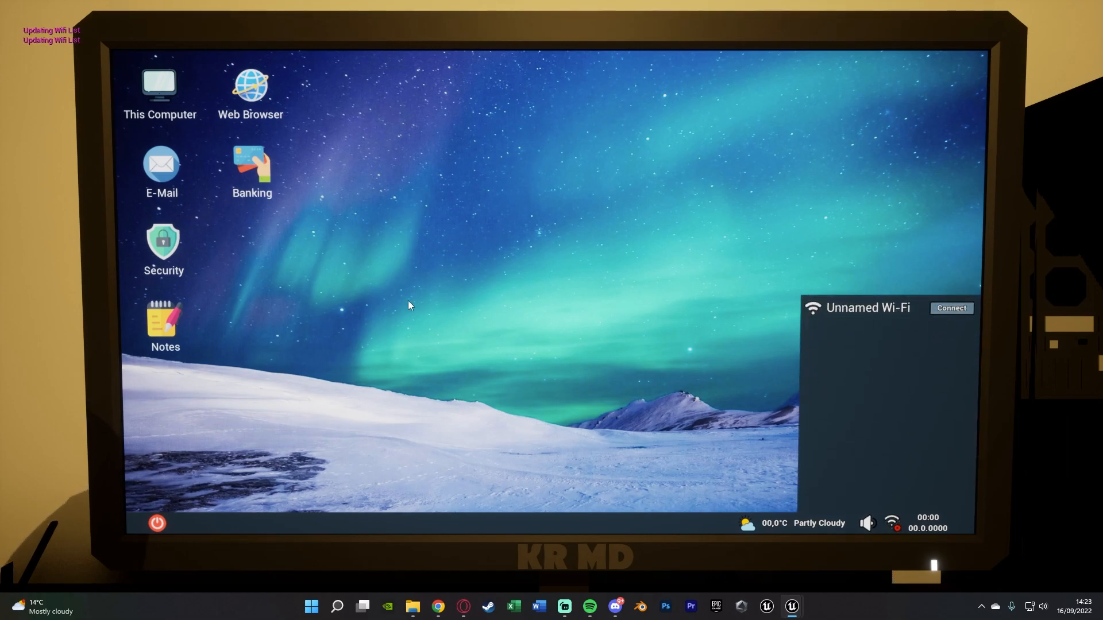
pyautogui.doubleClick(251, 84)
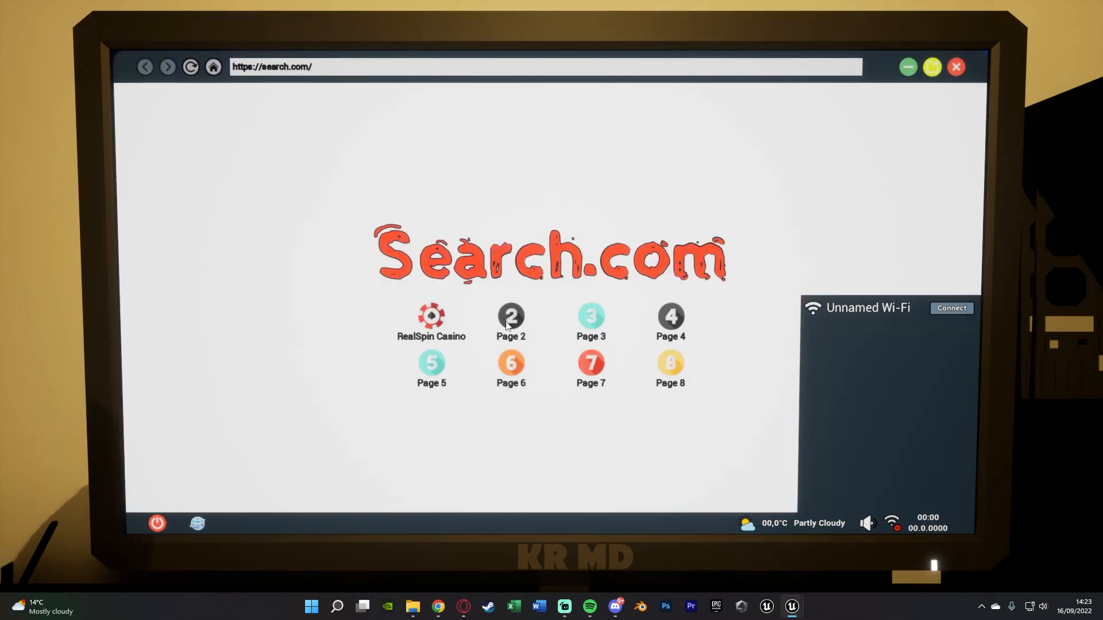
# - Try Page 2 offline, reconnect to Unnamed Wi-Fi so it loads, then close the browser
pyautogui.click(952, 308)
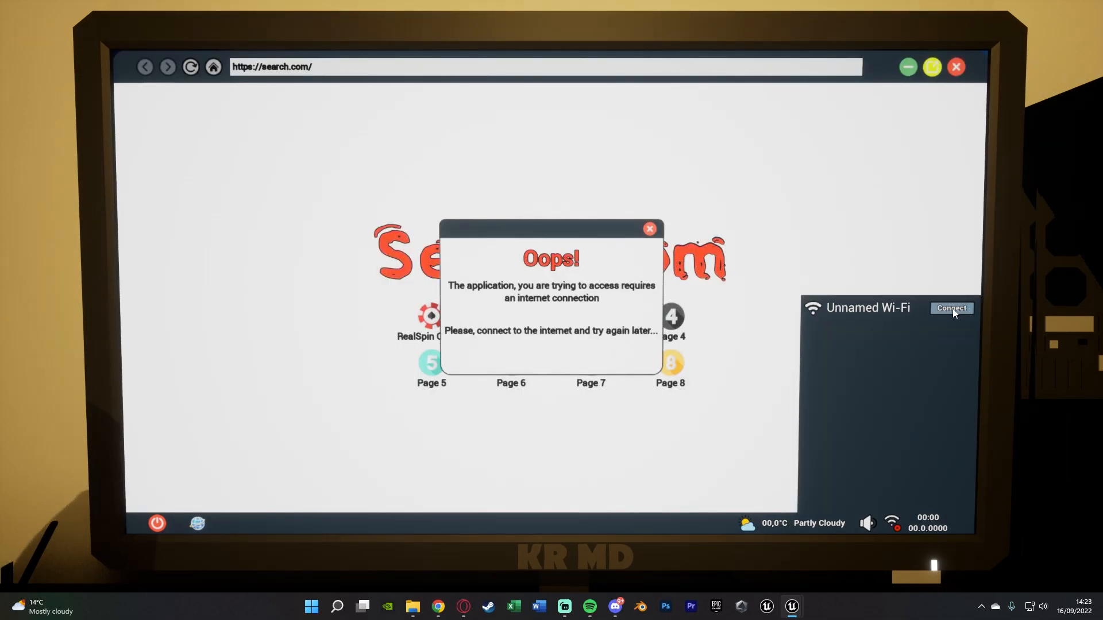
pyautogui.click(951, 308)
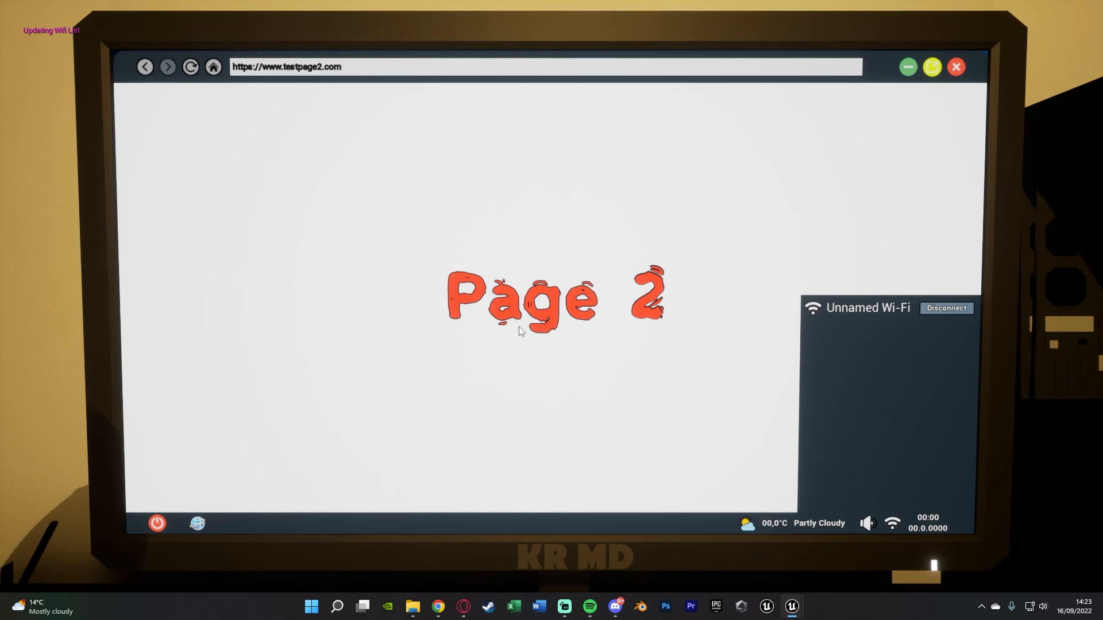
pyautogui.click(955, 67)
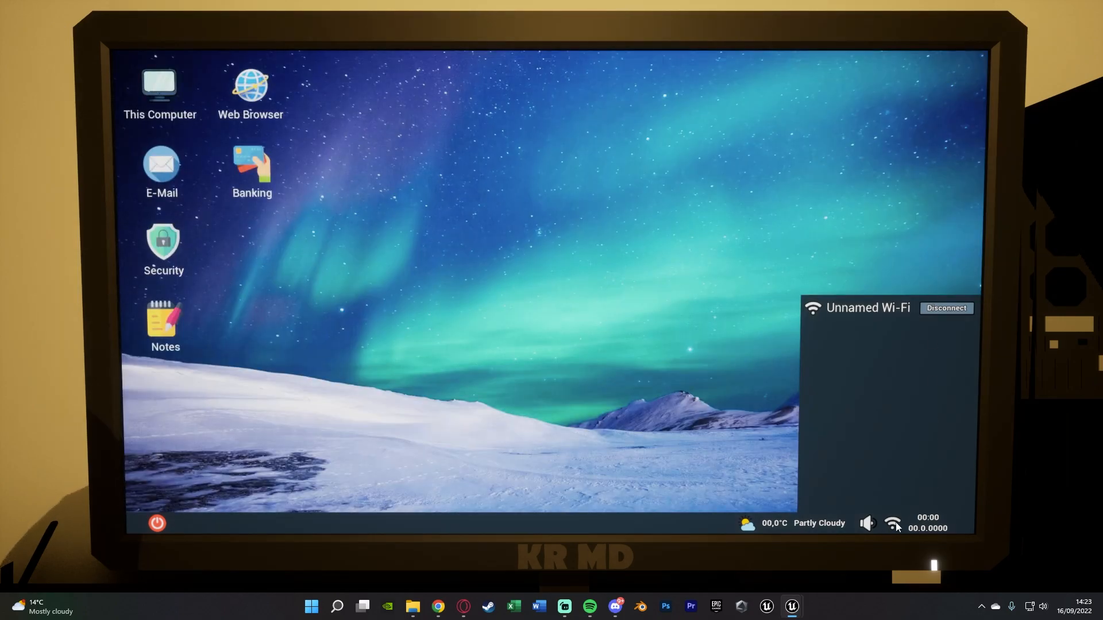
# - In This Computer settings, reach the RGB page and switch the RGB panel lighting on
pyautogui.doubleClick(160, 84)
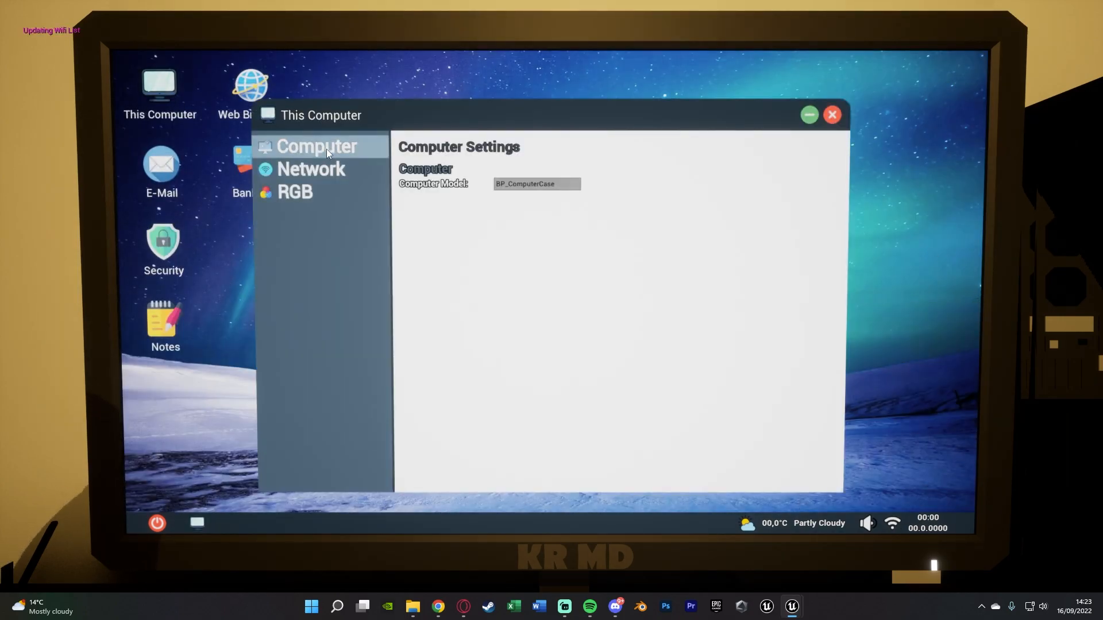
pyautogui.click(312, 169)
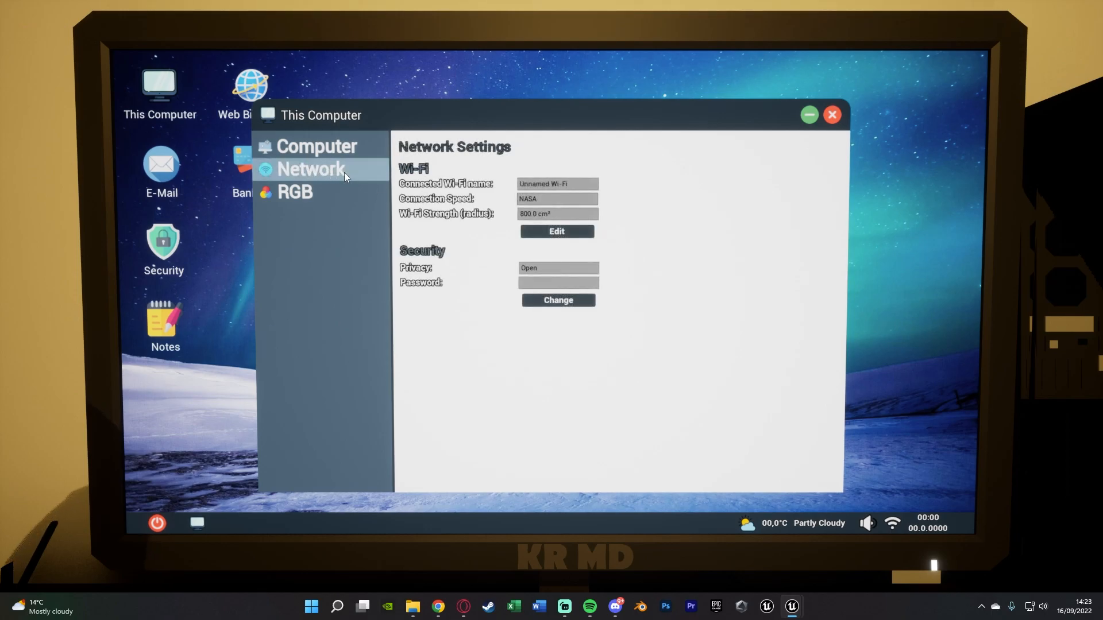
pyautogui.moveTo(477, 294)
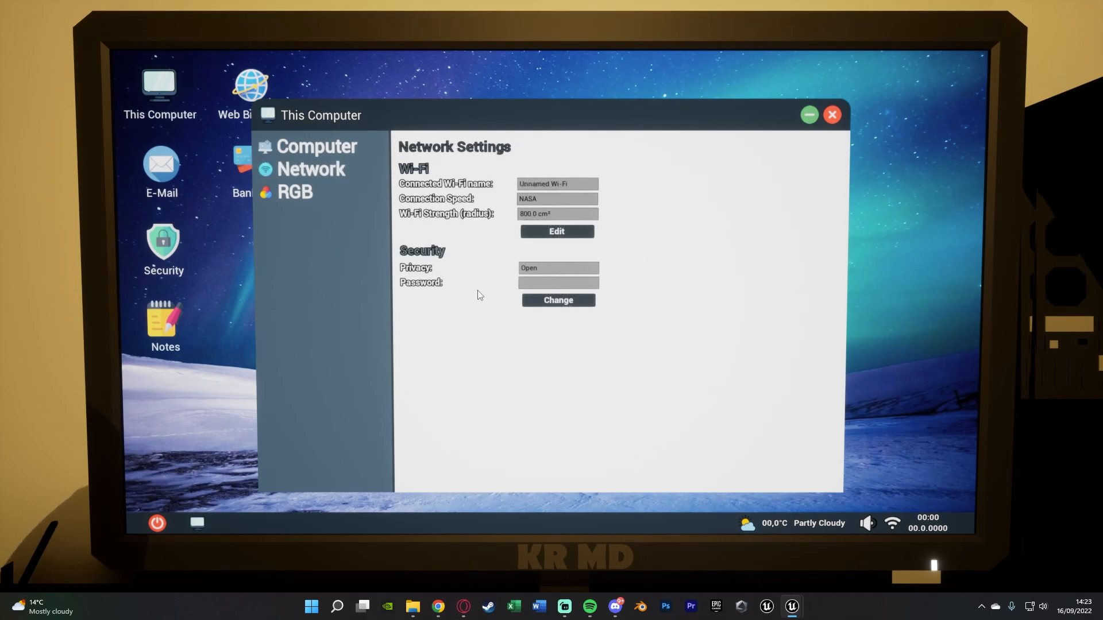
pyautogui.click(294, 192)
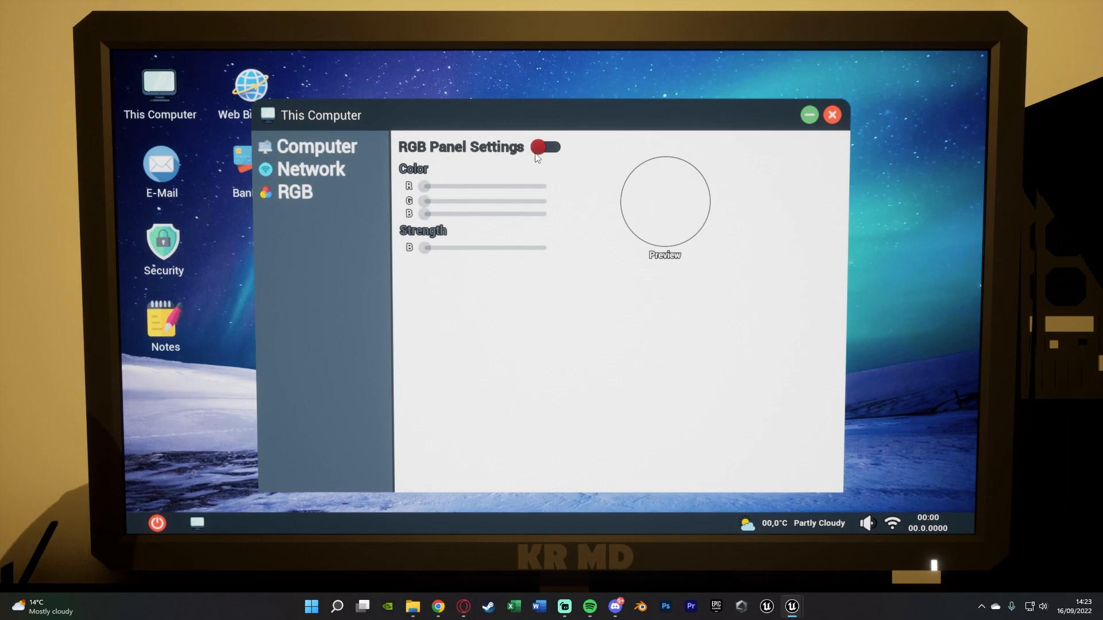
pyautogui.click(551, 147)
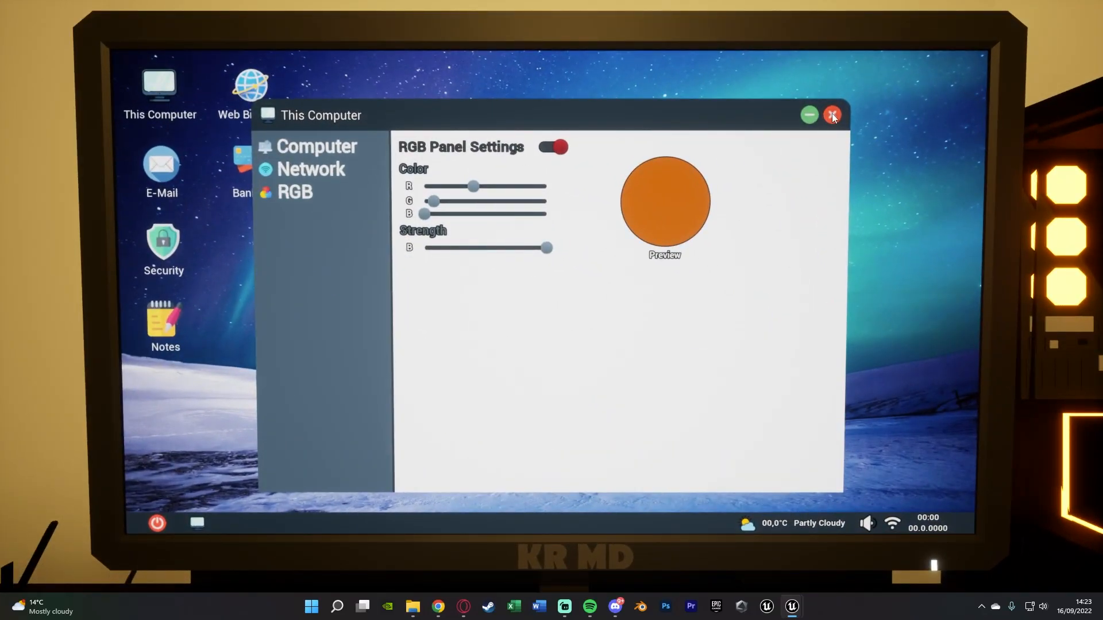
# - Close settings, minimise the e-mail app and bring the Notes app to the front
pyautogui.click(832, 115)
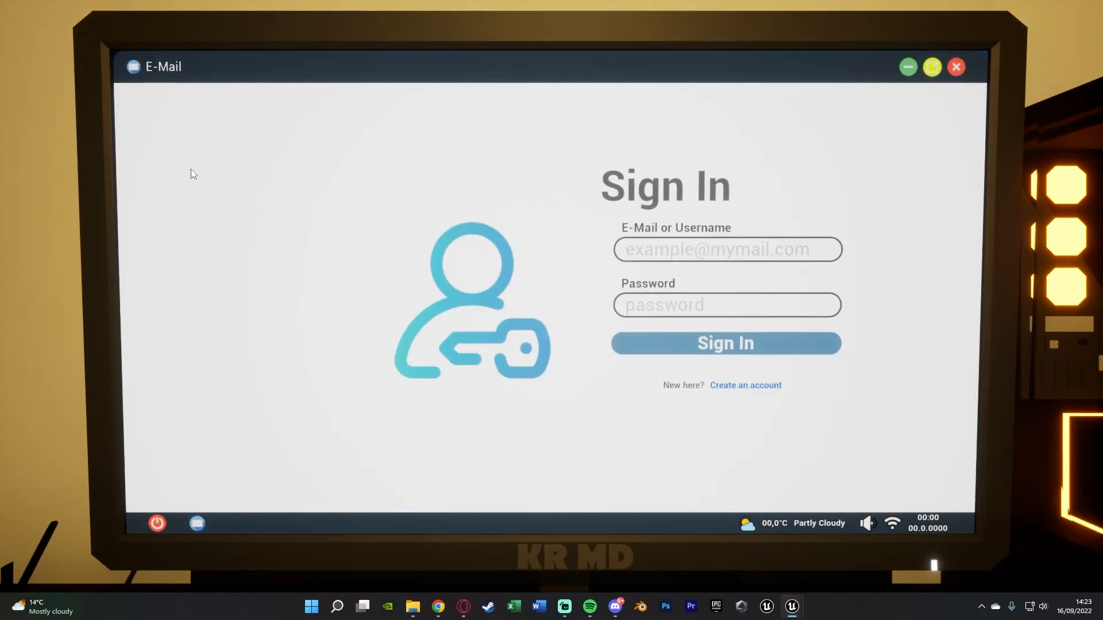
pyautogui.click(955, 67)
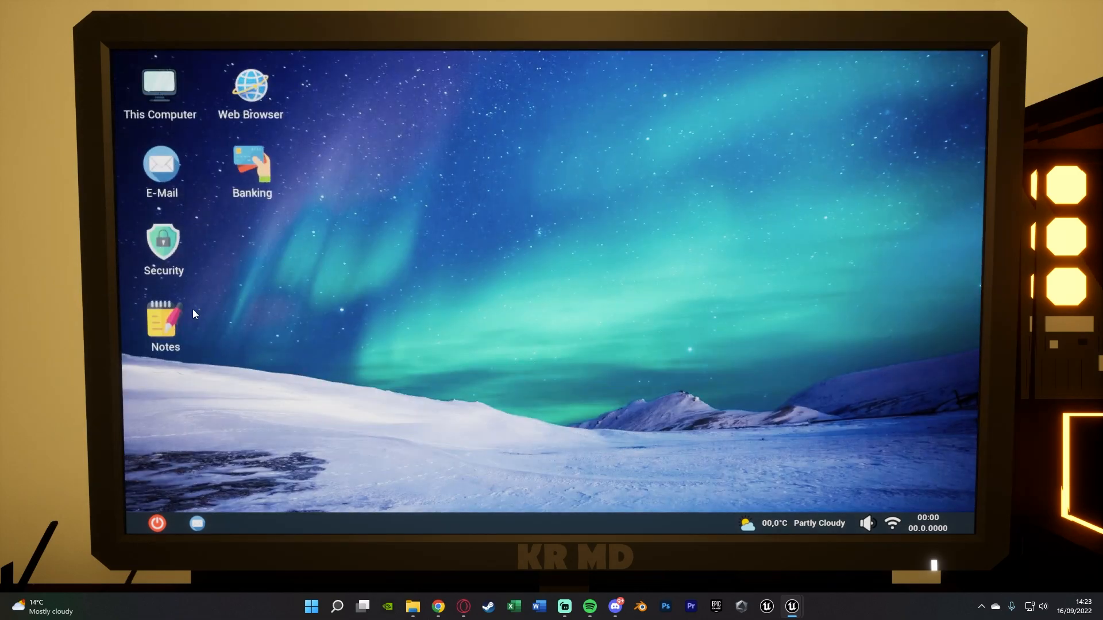
pyautogui.doubleClick(165, 321)
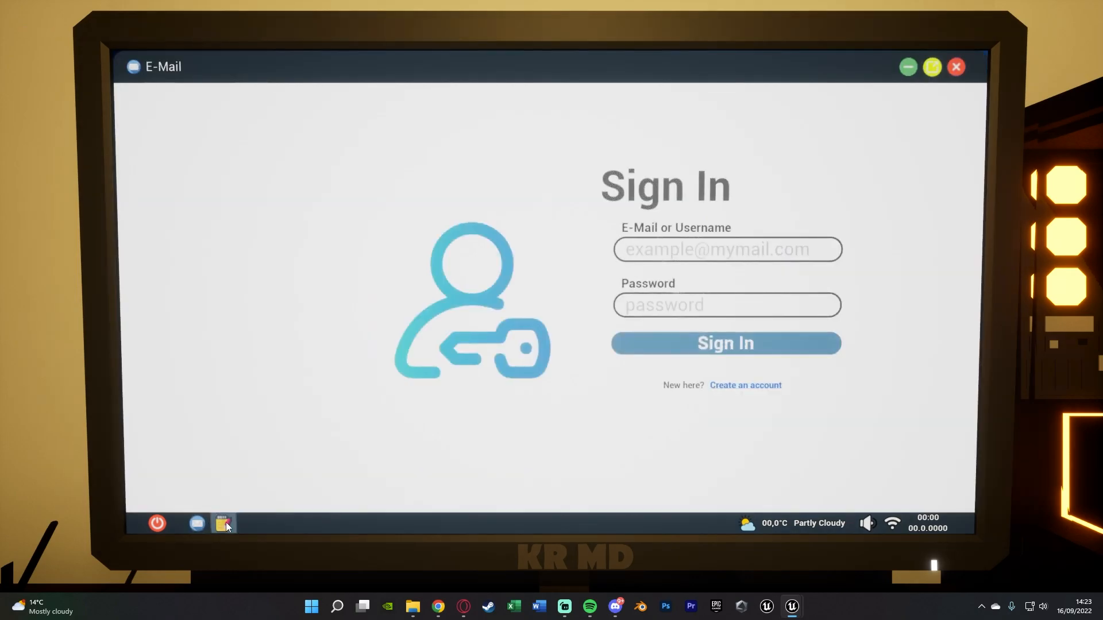
pyautogui.click(224, 524)
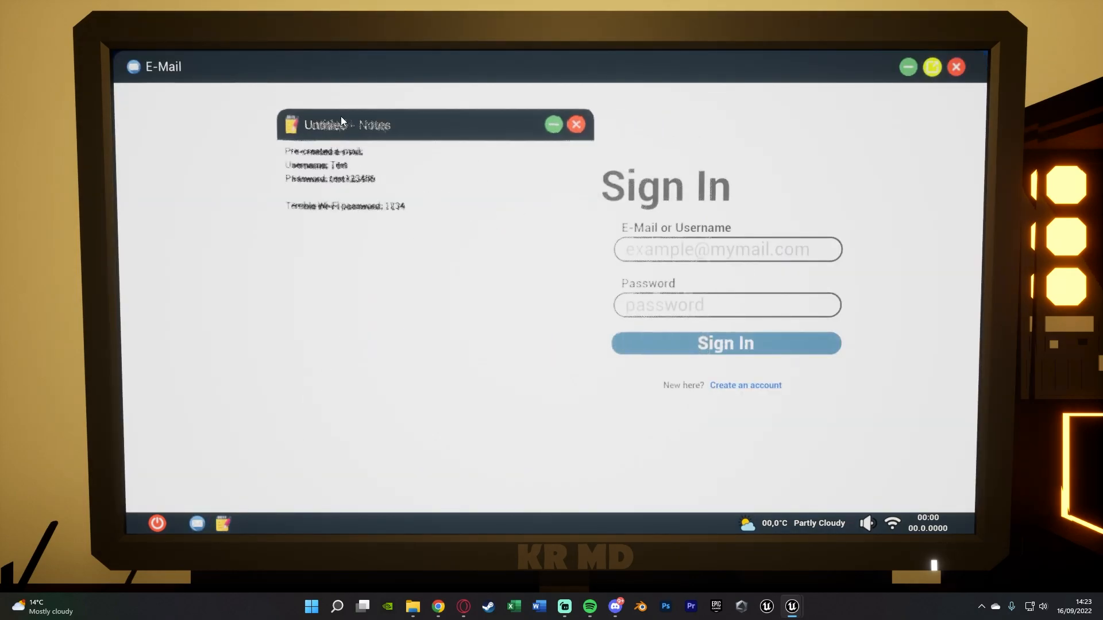
# - Enter username Test and the password in the mail sign-in form
pyautogui.click(575, 124)
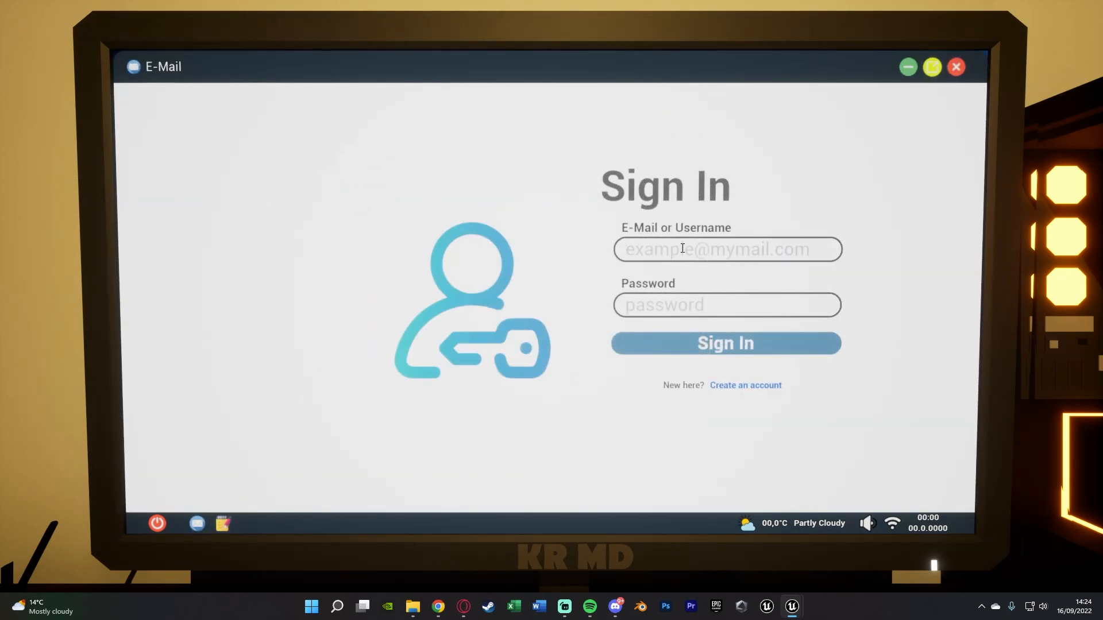
pyautogui.write('Test')
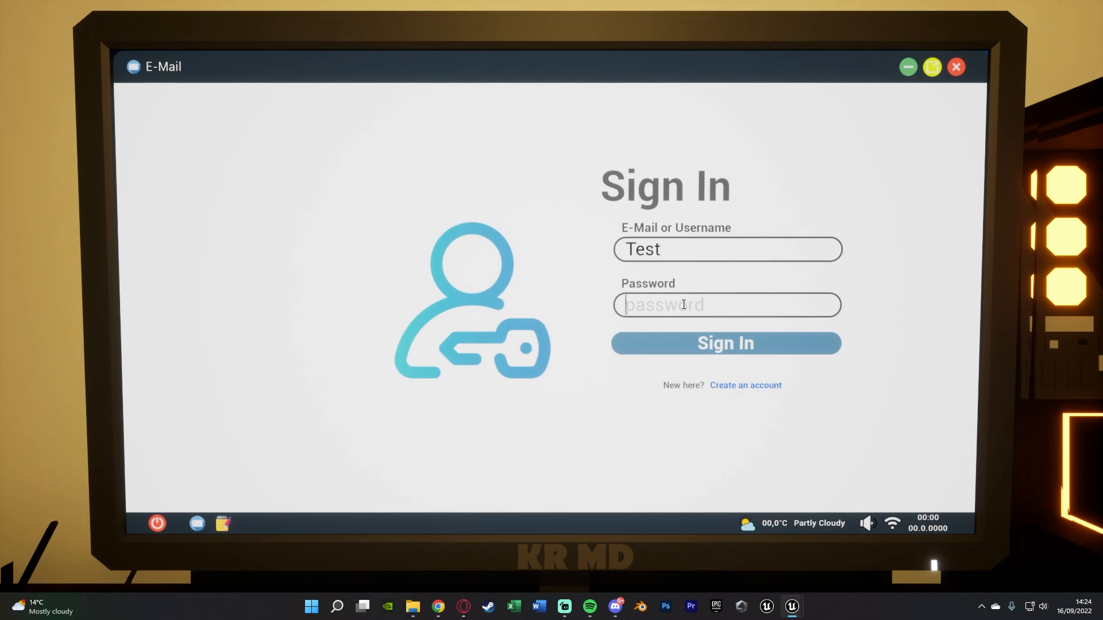
pyautogui.write('password')
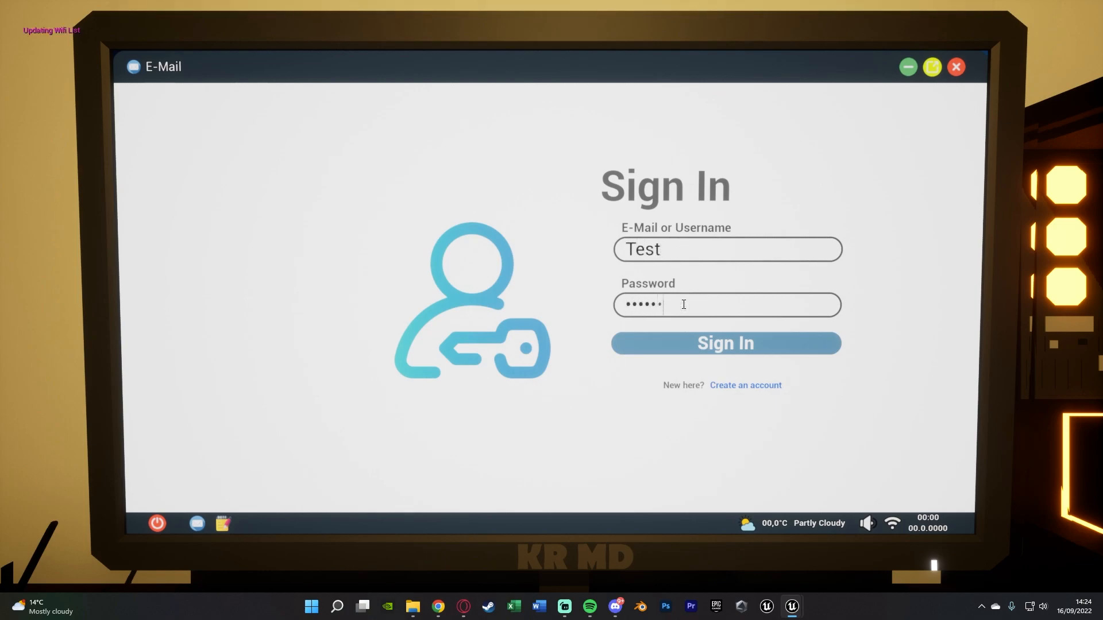
# - Sign in to MyMail, check Starred and Inbox, and start composing a new email
pyautogui.click(725, 344)
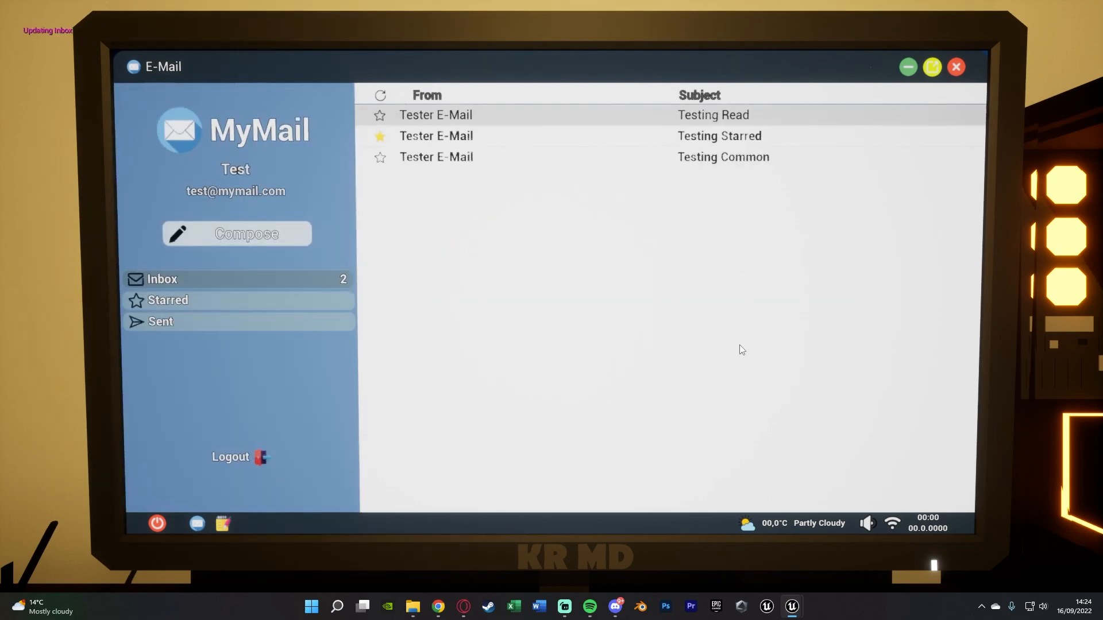
pyautogui.moveTo(484, 123)
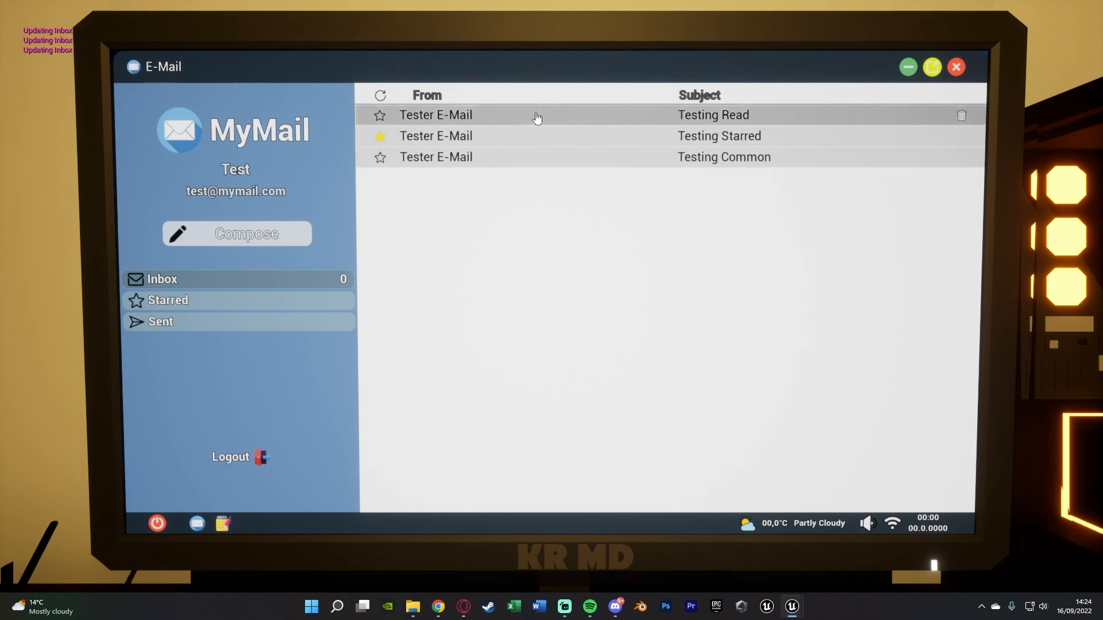
pyautogui.click(168, 300)
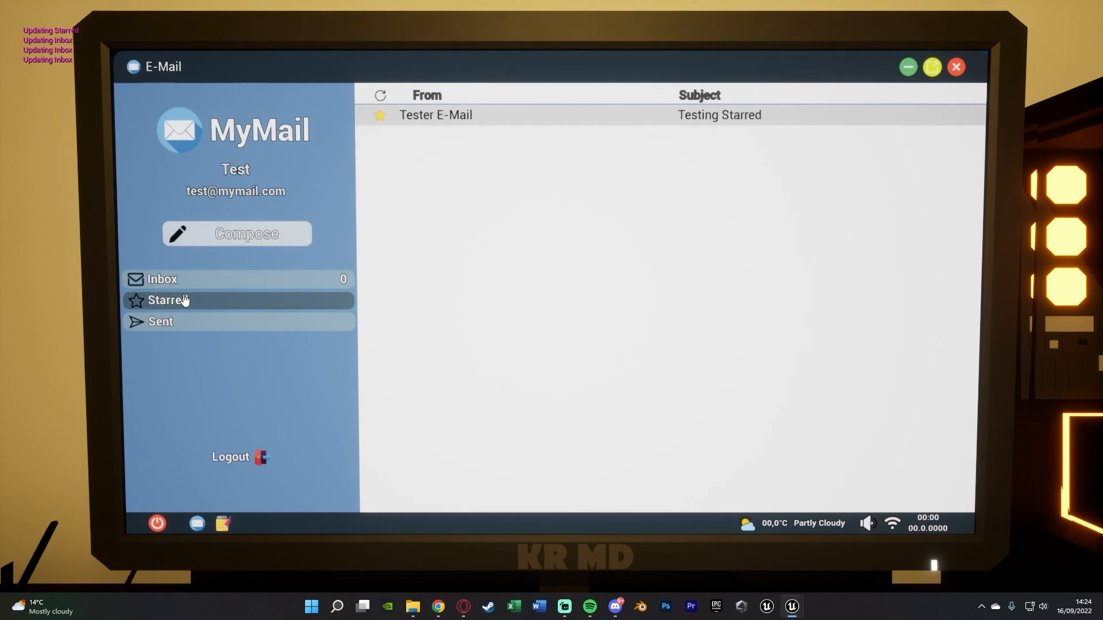
pyautogui.click(161, 322)
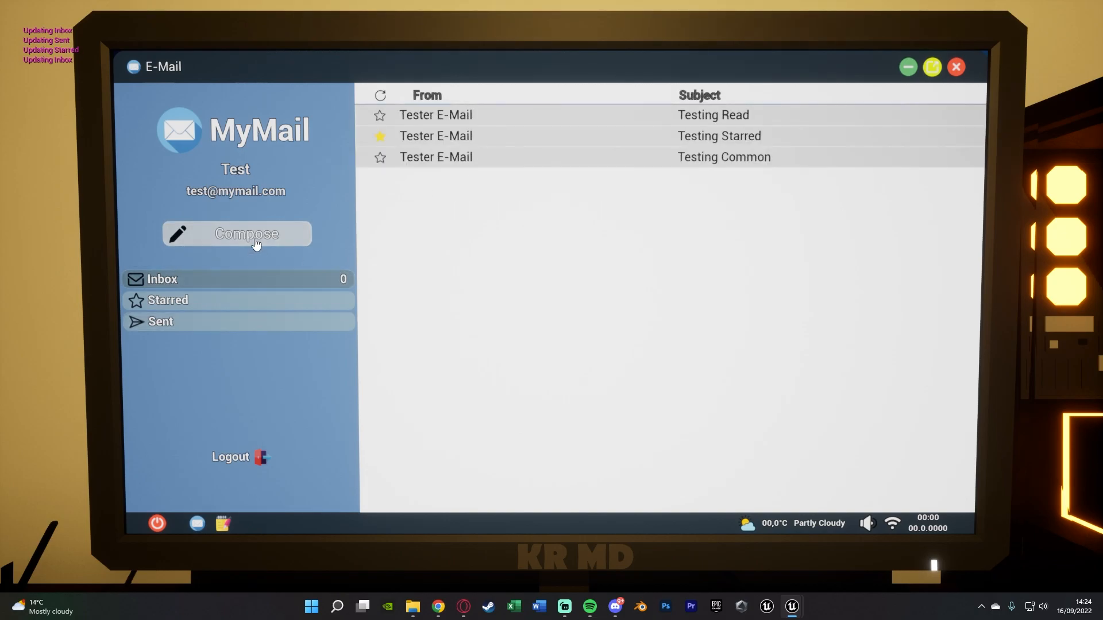
pyautogui.click(246, 234)
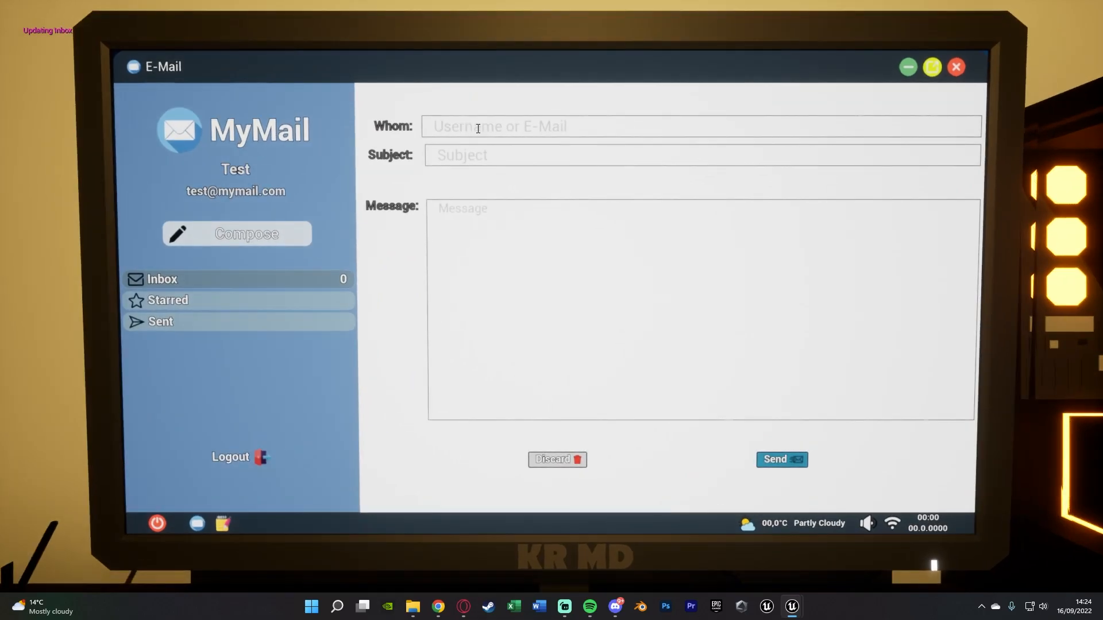
# - Address it to 'To everyone watching' with subject '50,000 subs before 2022'
pyautogui.write('To')
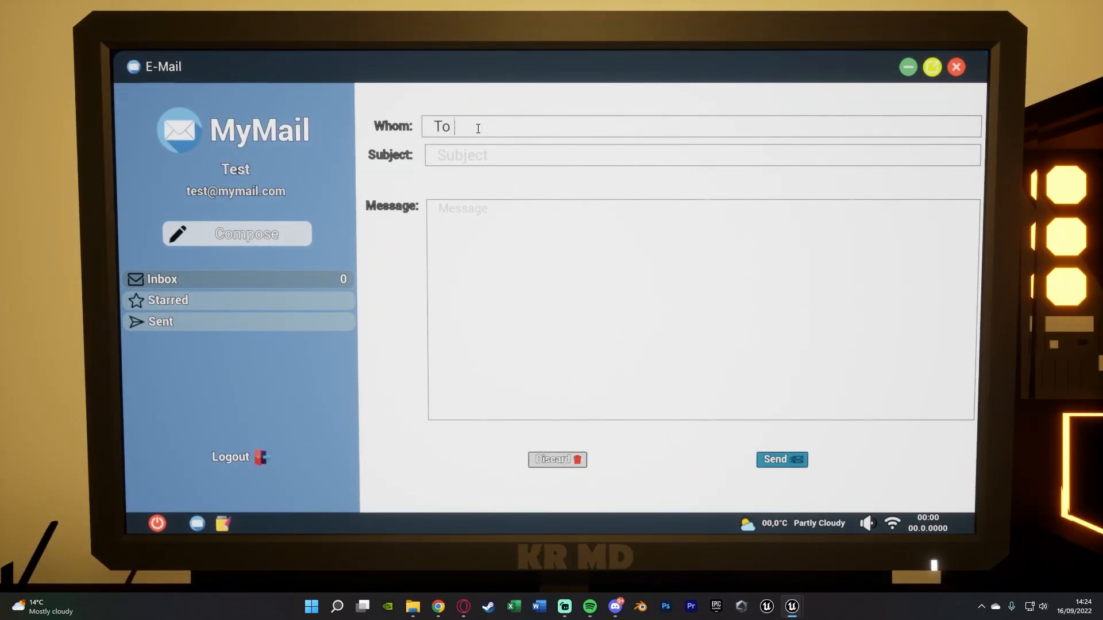
pyautogui.write('everyone watch')
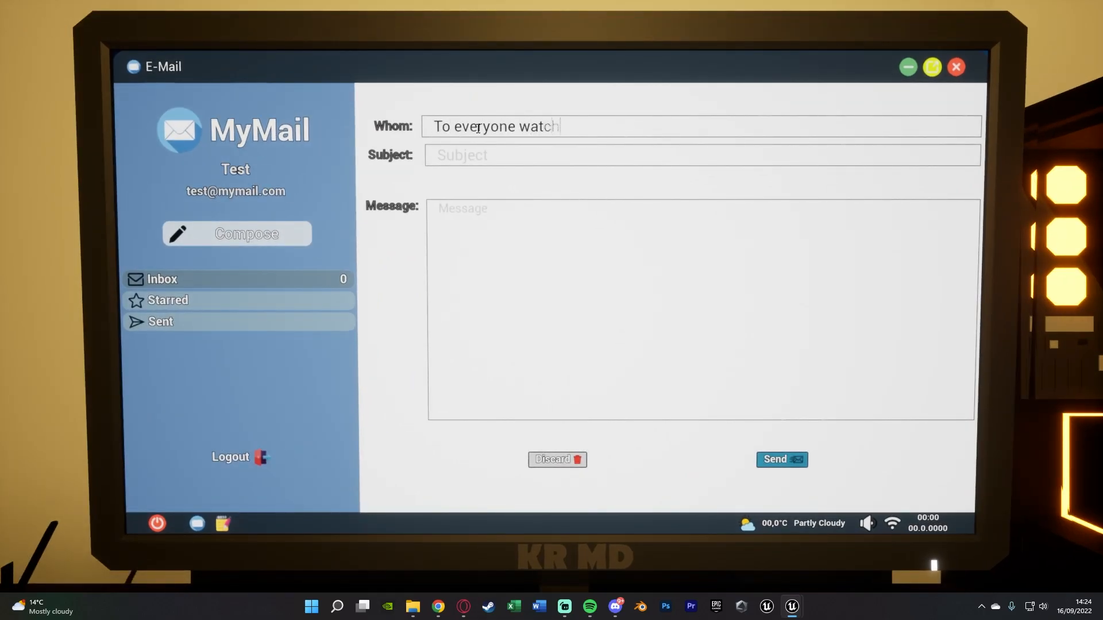
pyautogui.write('ing')
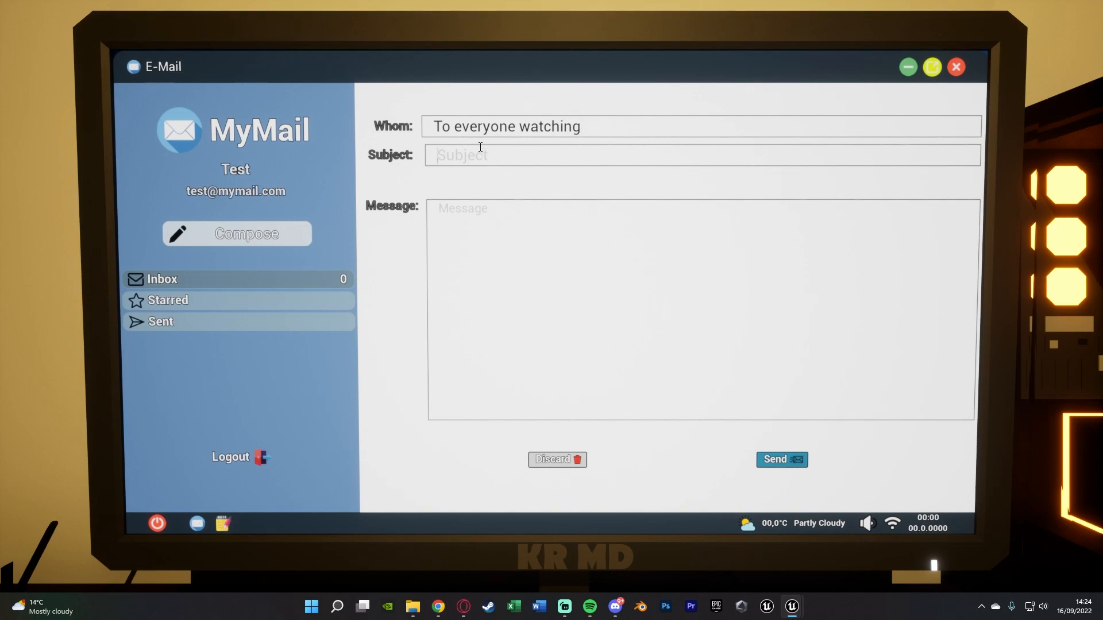
pyautogui.write('50,000 subs')
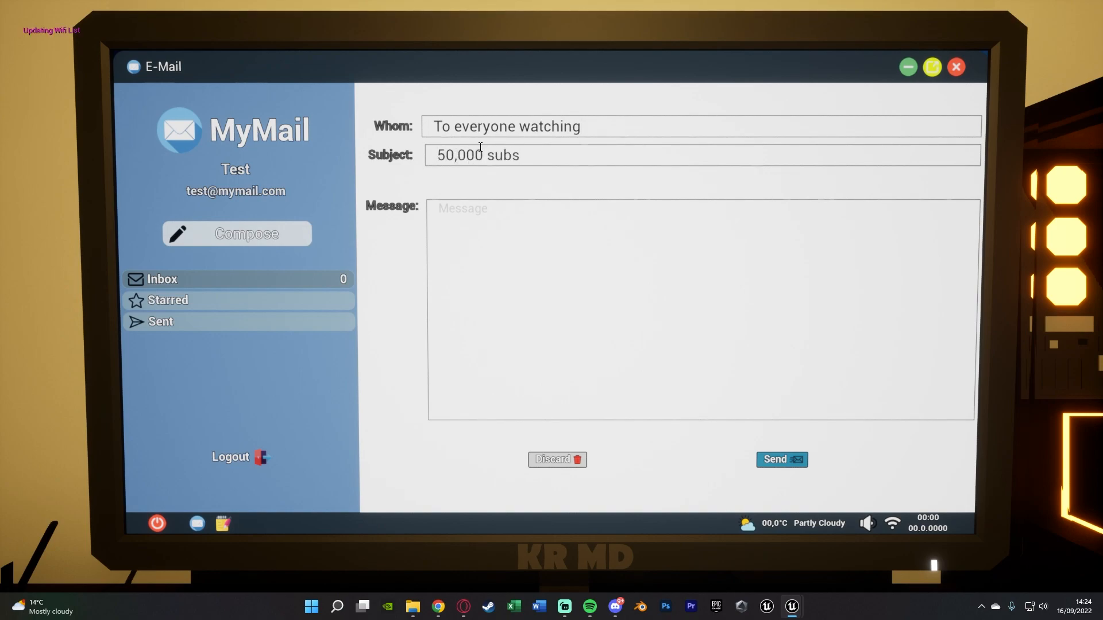
pyautogui.write('before 2')
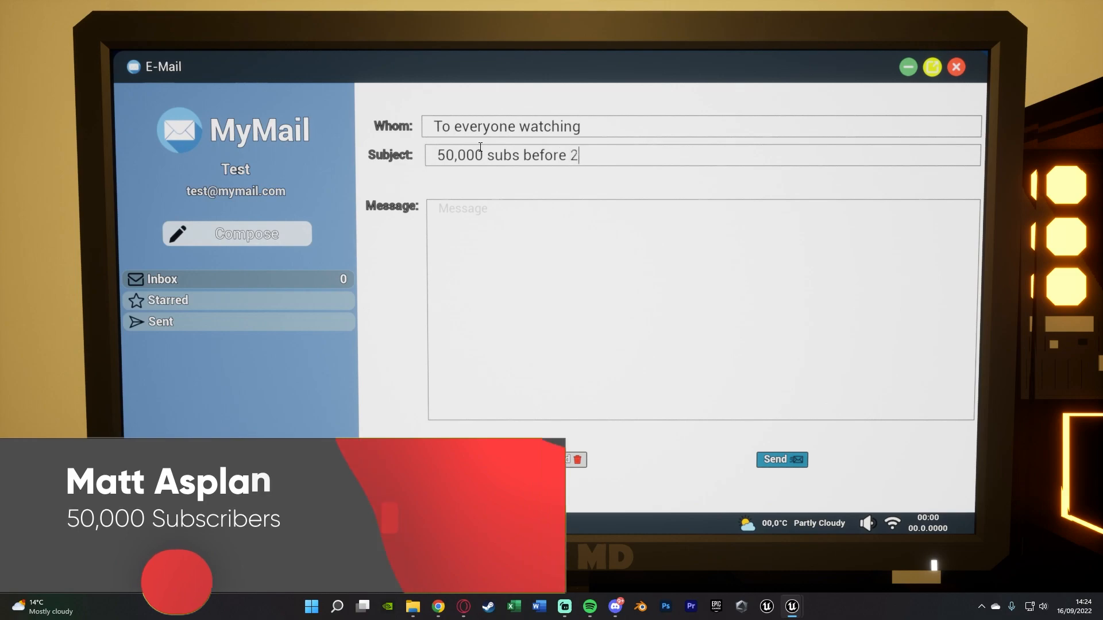
pyautogui.write('02')
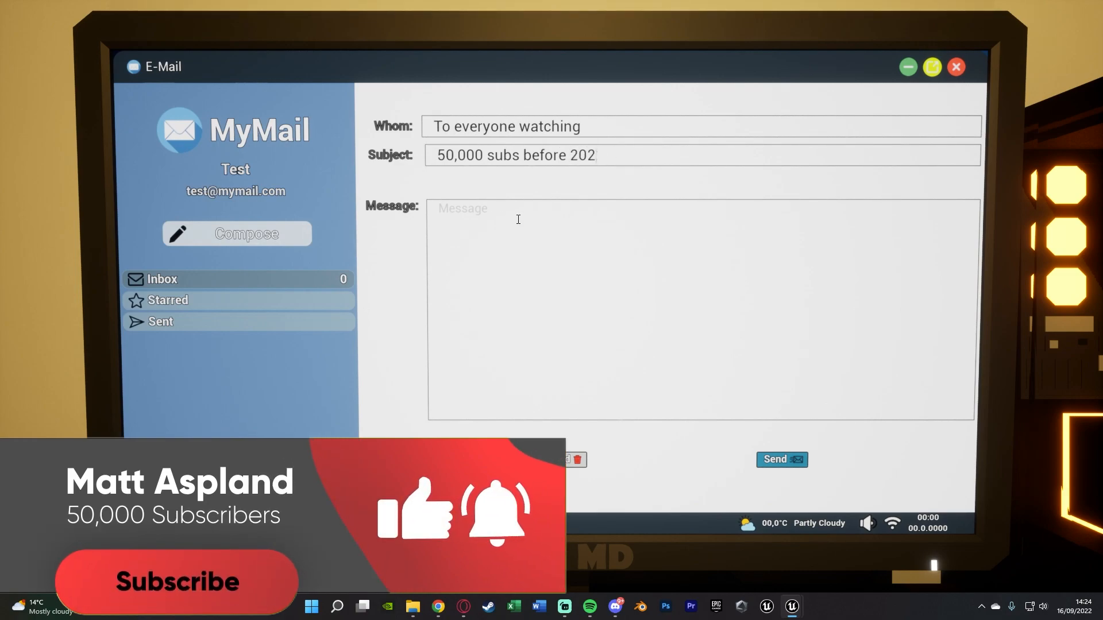
# - Write 'Please make sure to like and subscribe... enjoy :)' and send the email
pyautogui.write('Pl')
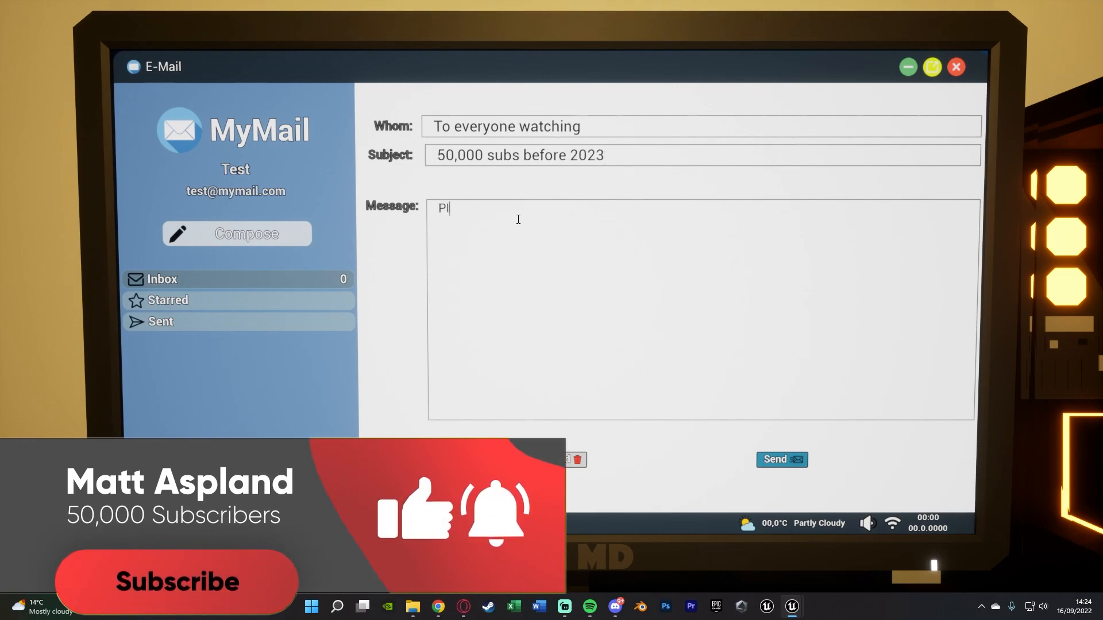
pyautogui.write('lease make sur')
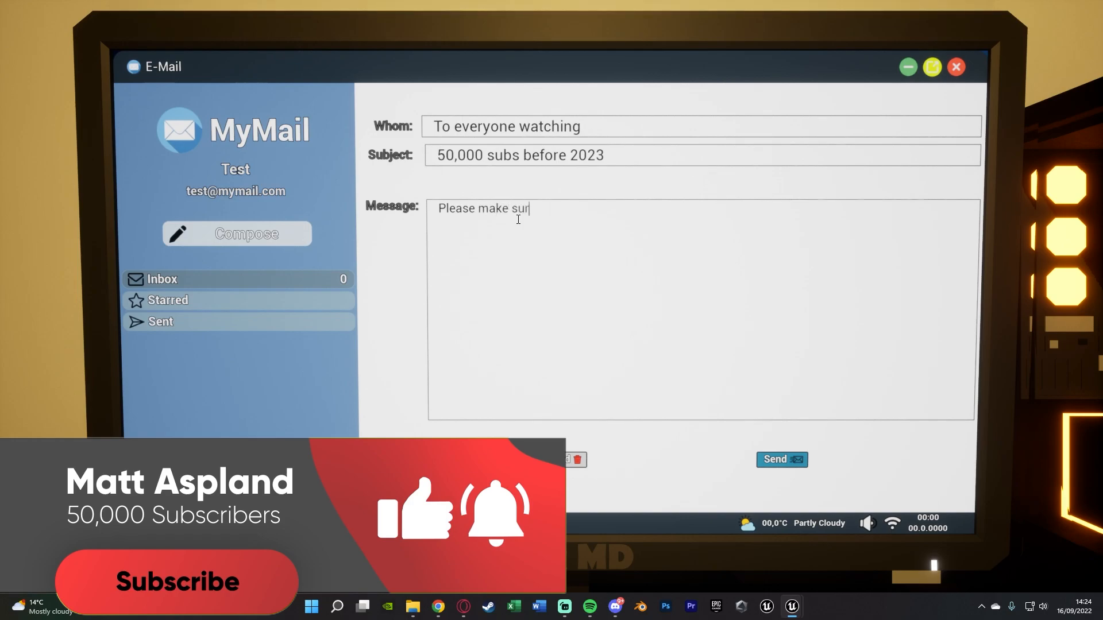
pyautogui.write('e to like an')
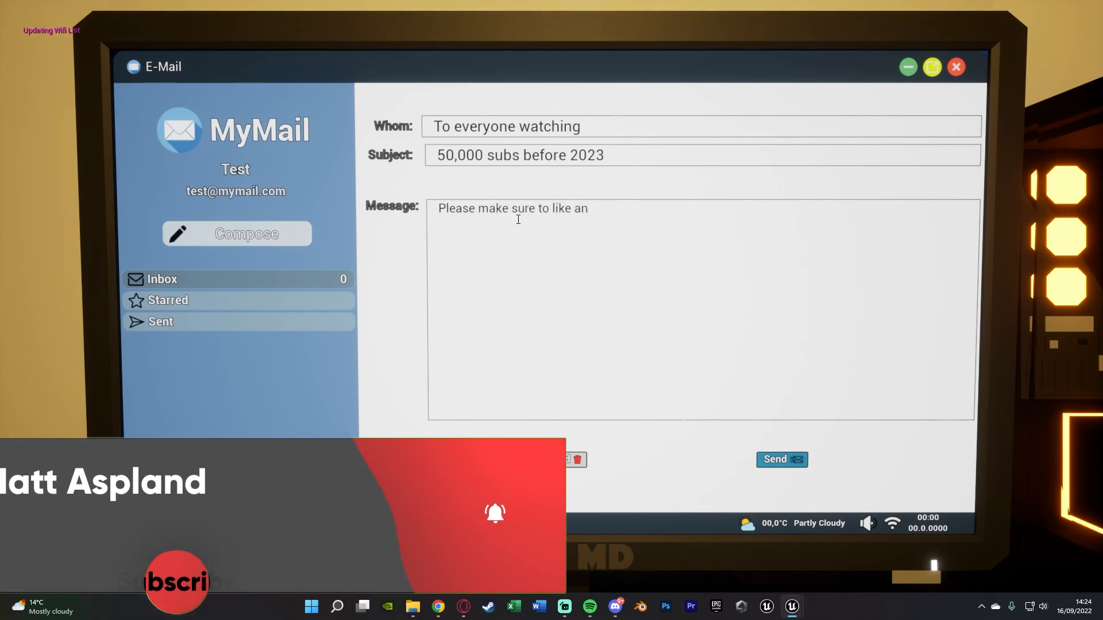
pyautogui.write('d subscriber if you')
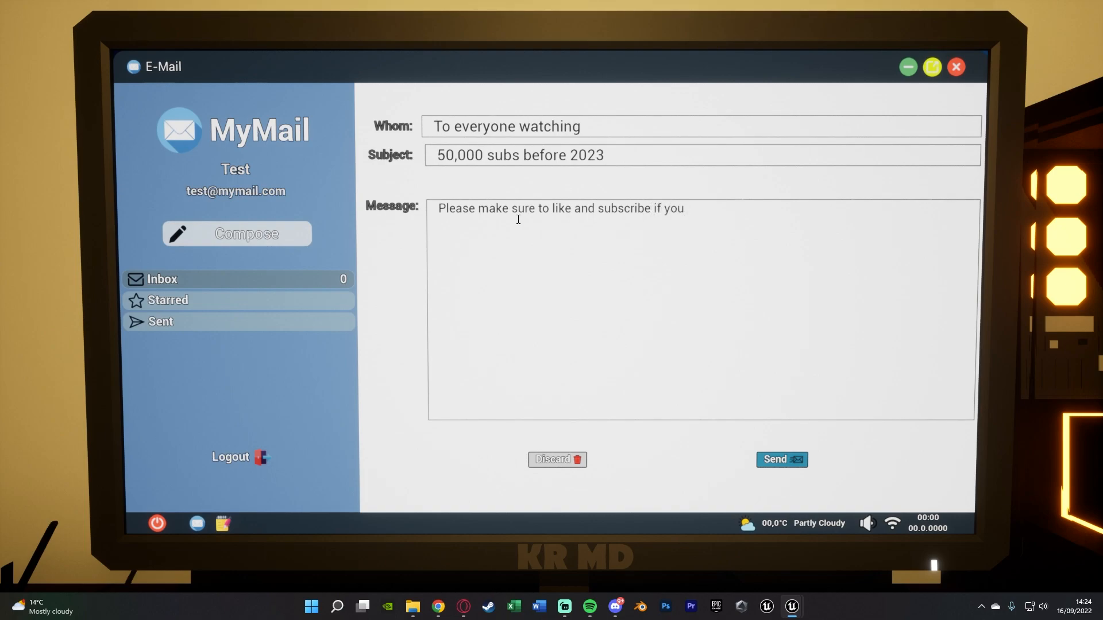
pyautogui.write('enjoy')
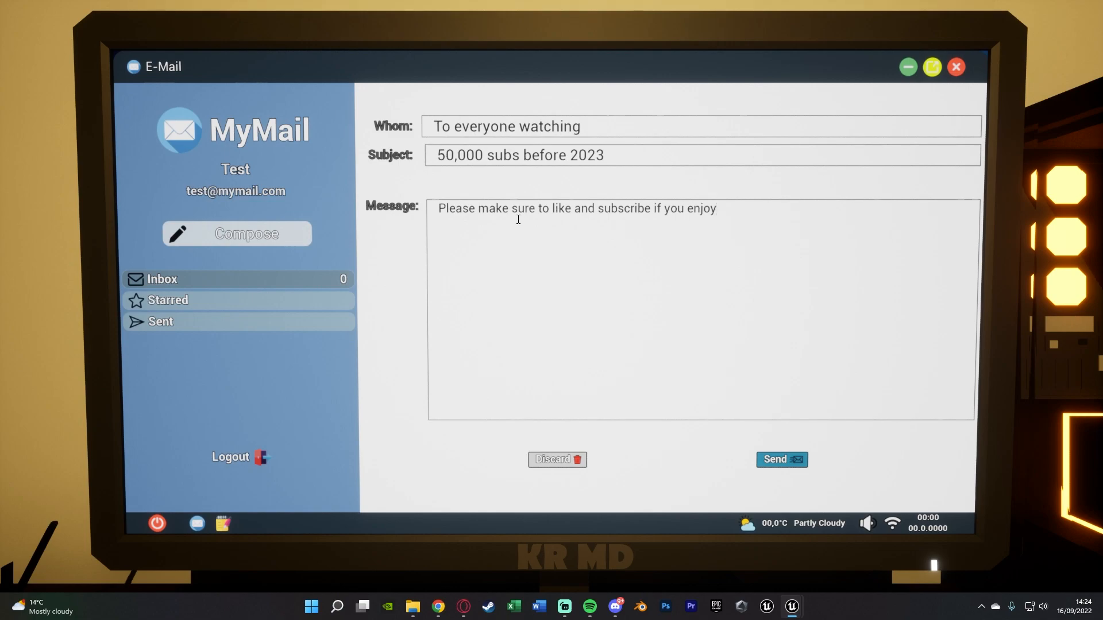
pyautogui.write(':)')
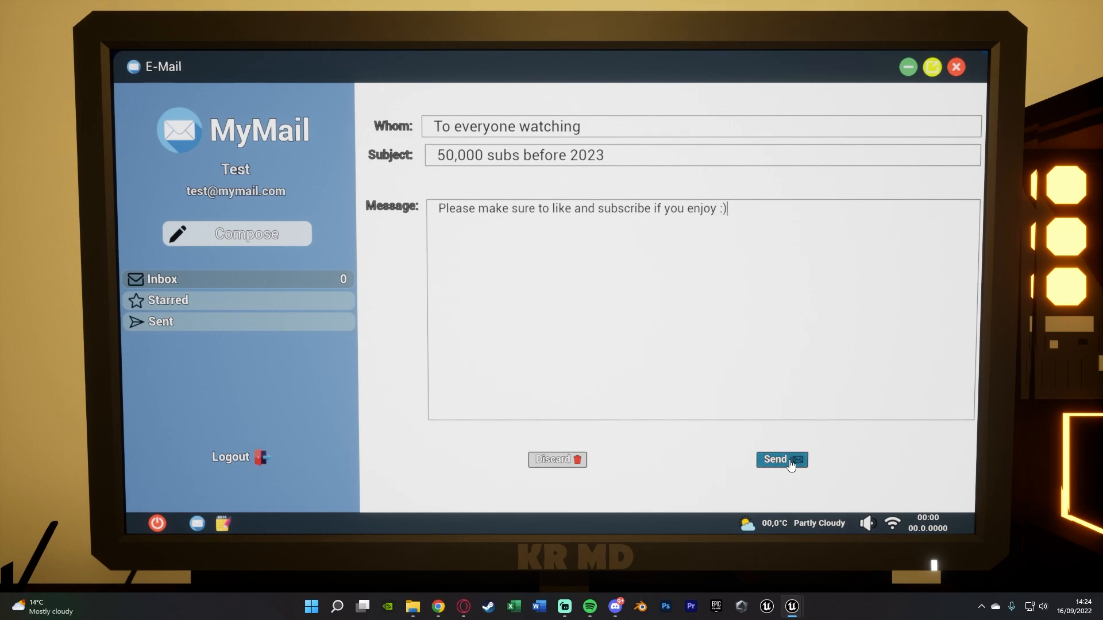
pyautogui.click(779, 459)
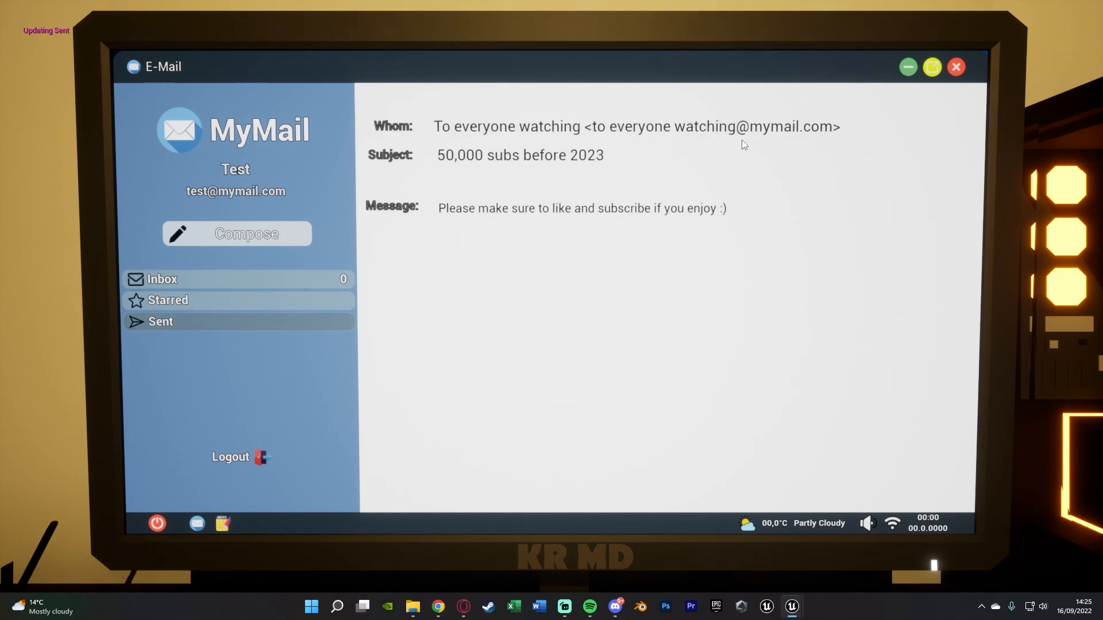
pyautogui.moveTo(252, 450)
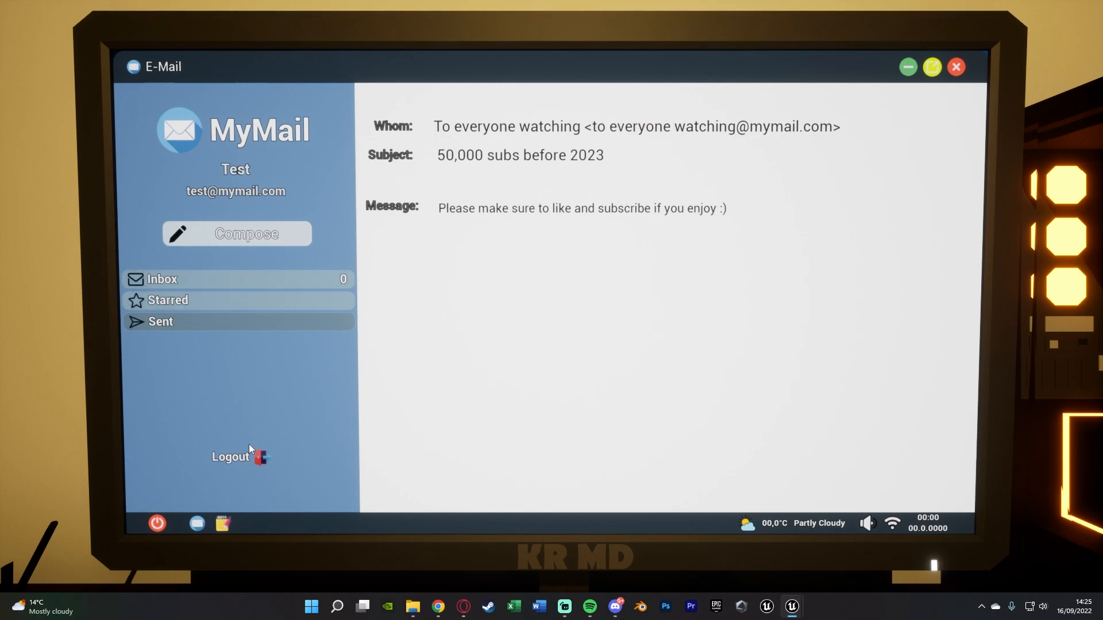
# - Log out, fail a sign-in, then register a new account named Tester2
pyautogui.click(230, 456)
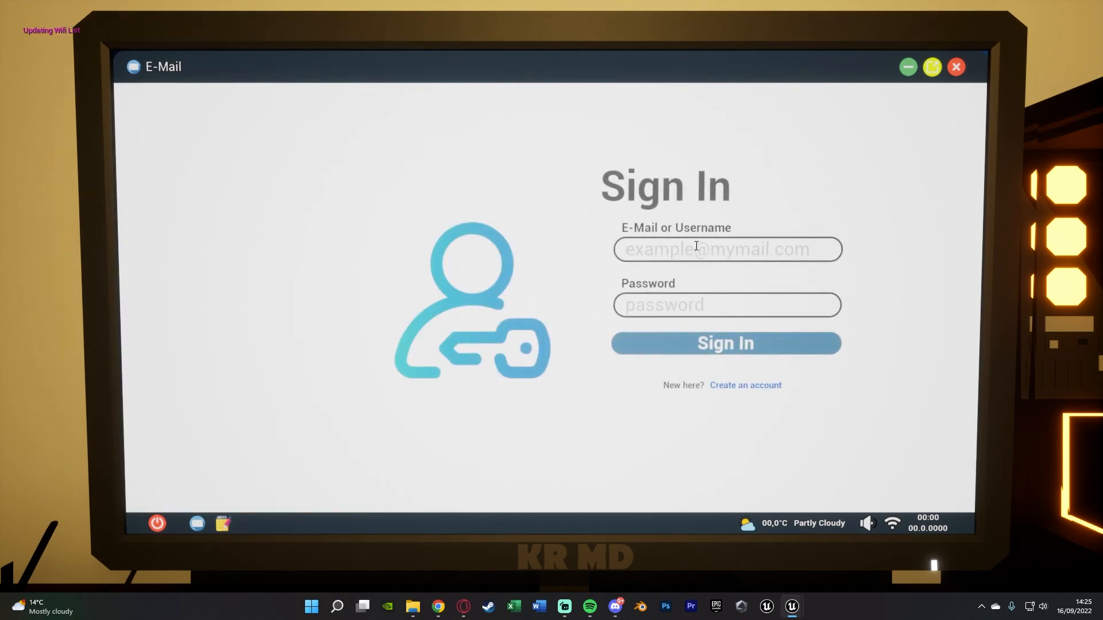
pyautogui.click(726, 343)
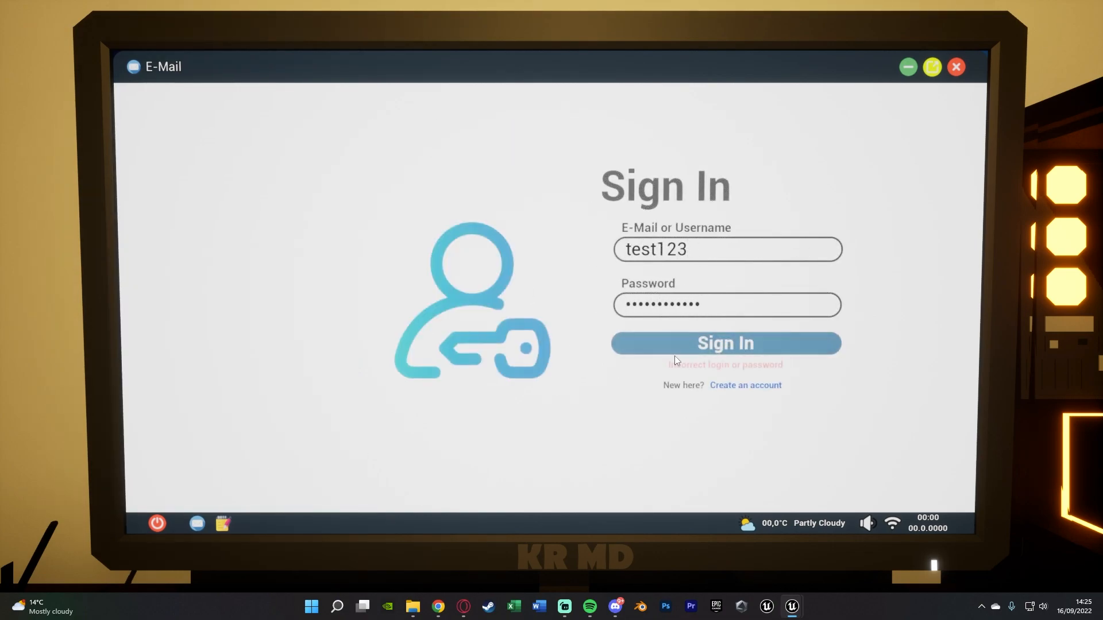
pyautogui.click(745, 384)
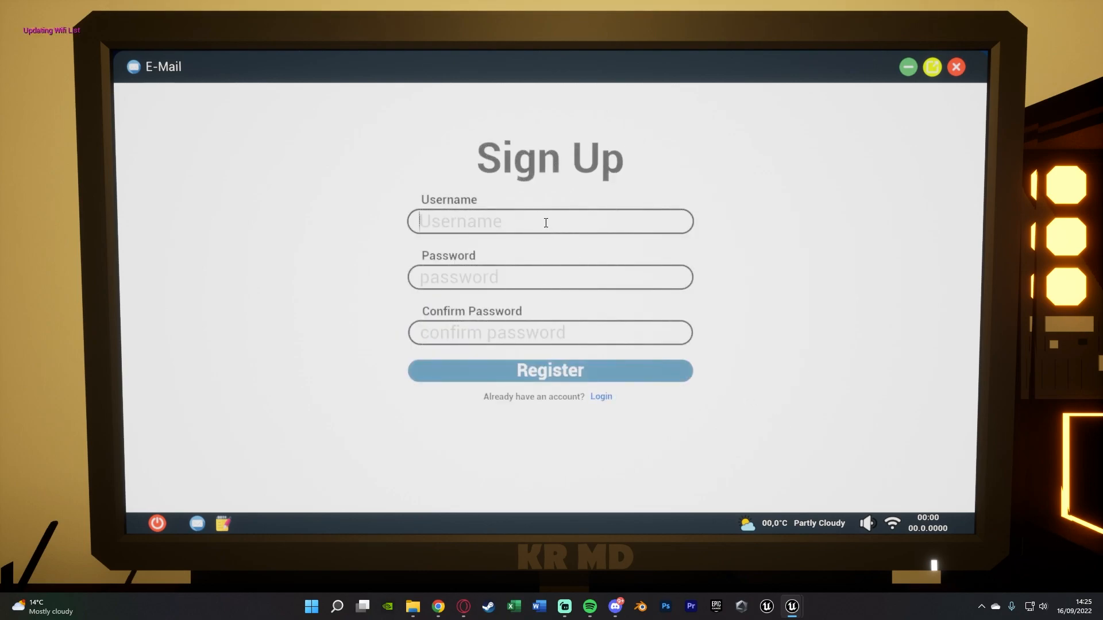
pyautogui.write('Tester')
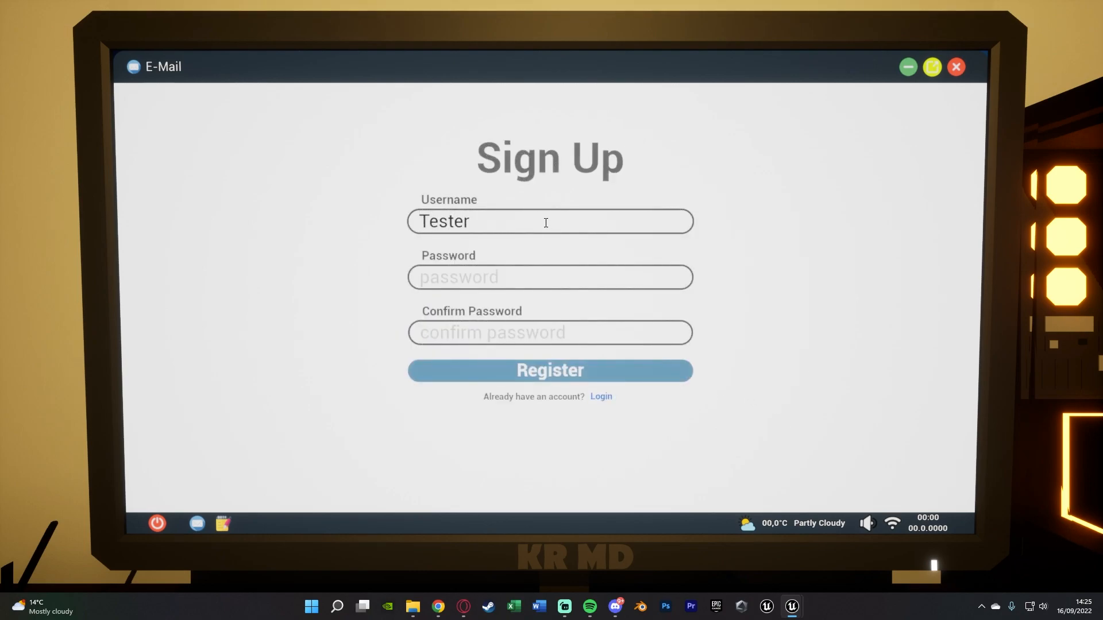
pyautogui.write('2')
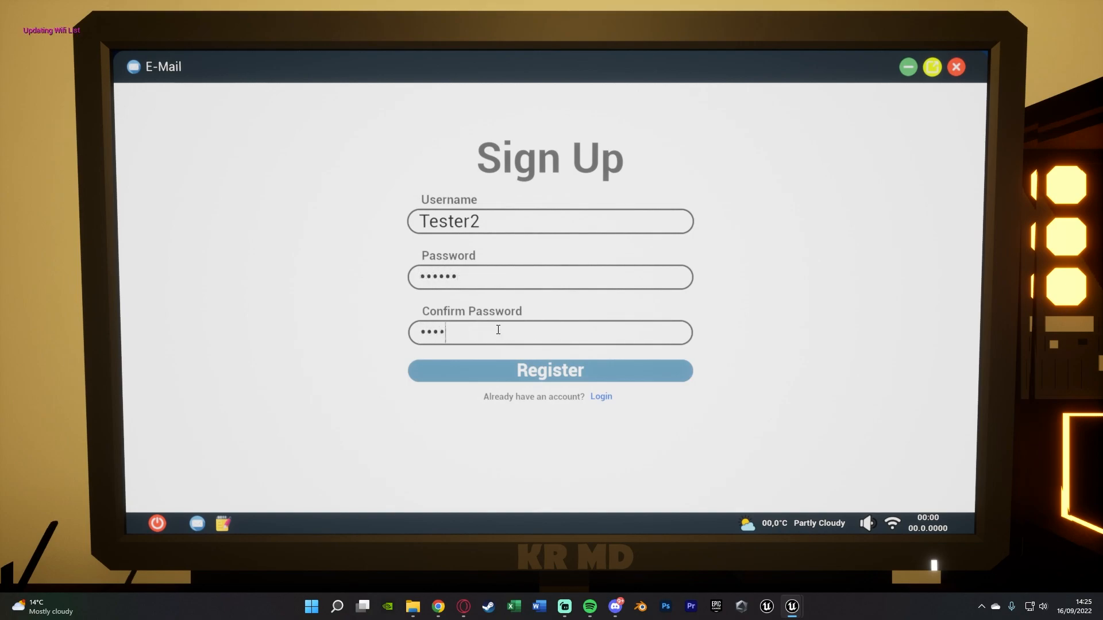
pyautogui.click(549, 372)
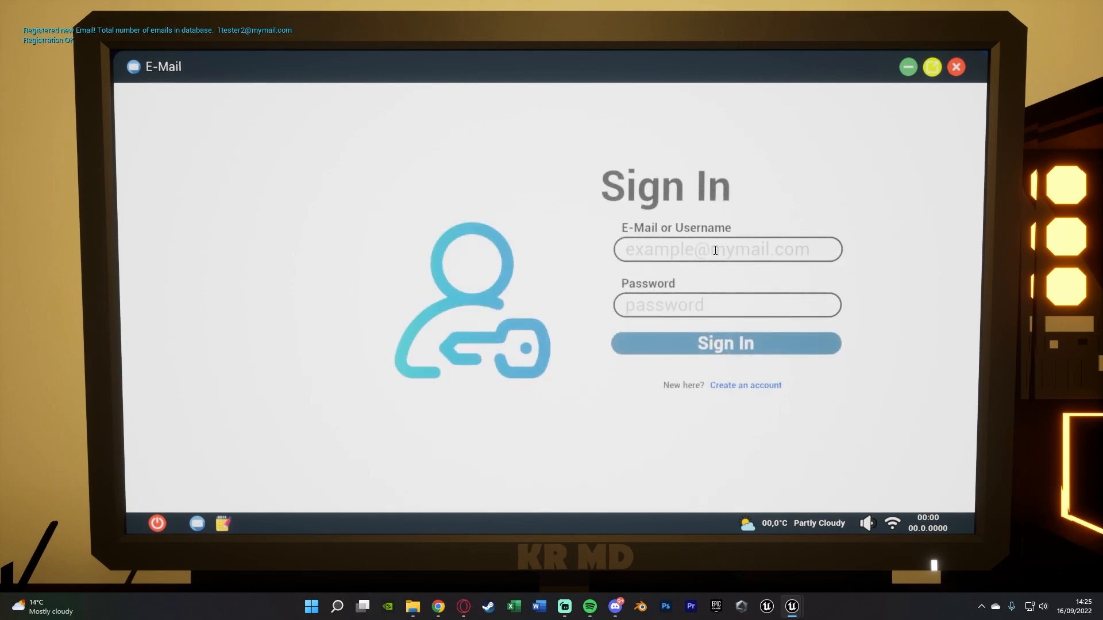
# - Sign in to MyMail as the new Tester2 account
pyautogui.write('Tester2')
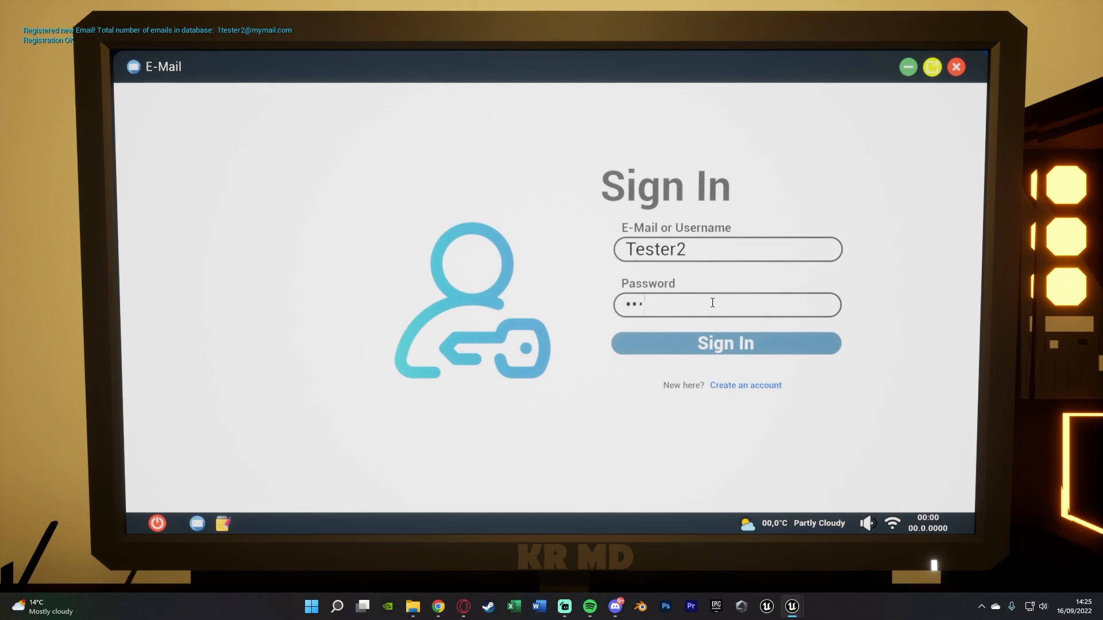
pyautogui.click(725, 344)
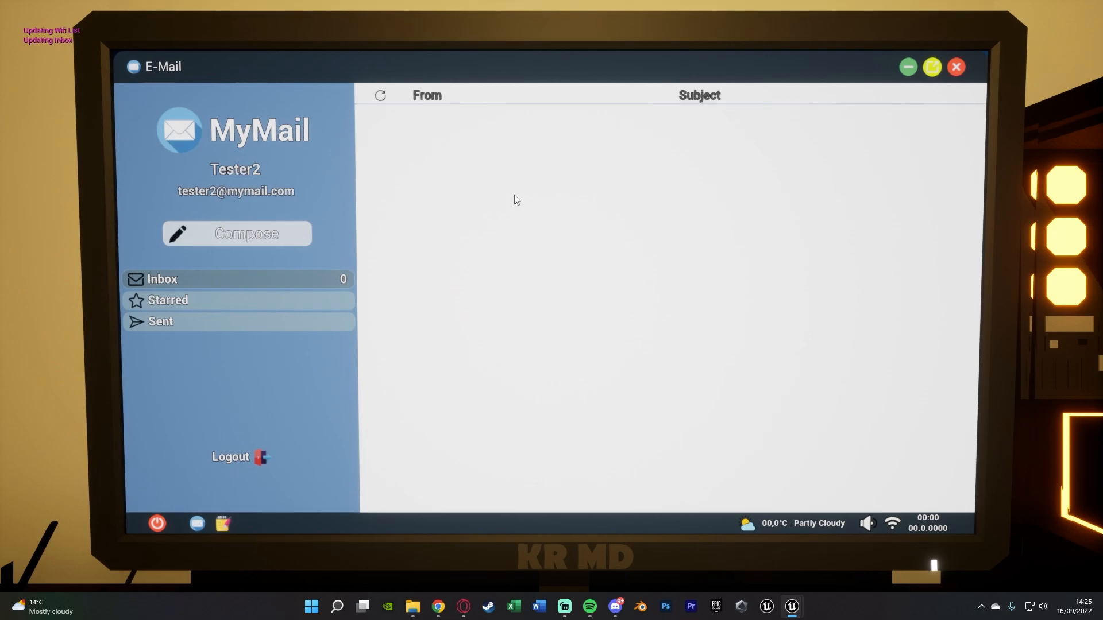
pyautogui.moveTo(956, 67)
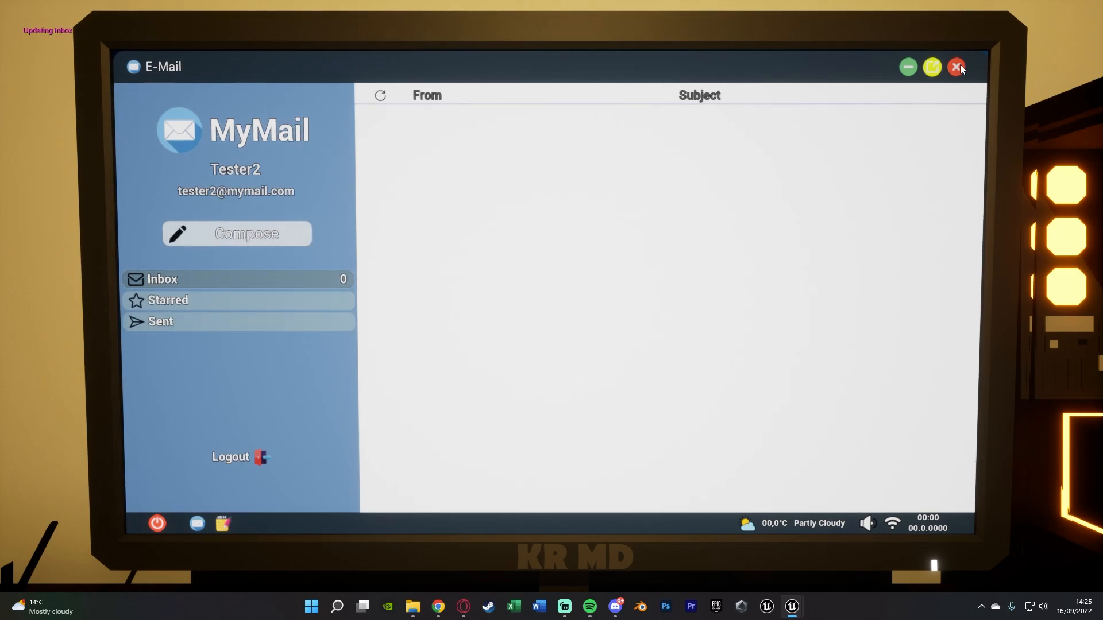
# - Close the in-game E-Mail and Notes windows, leaving the computer's desktop showing
pyautogui.click(956, 67)
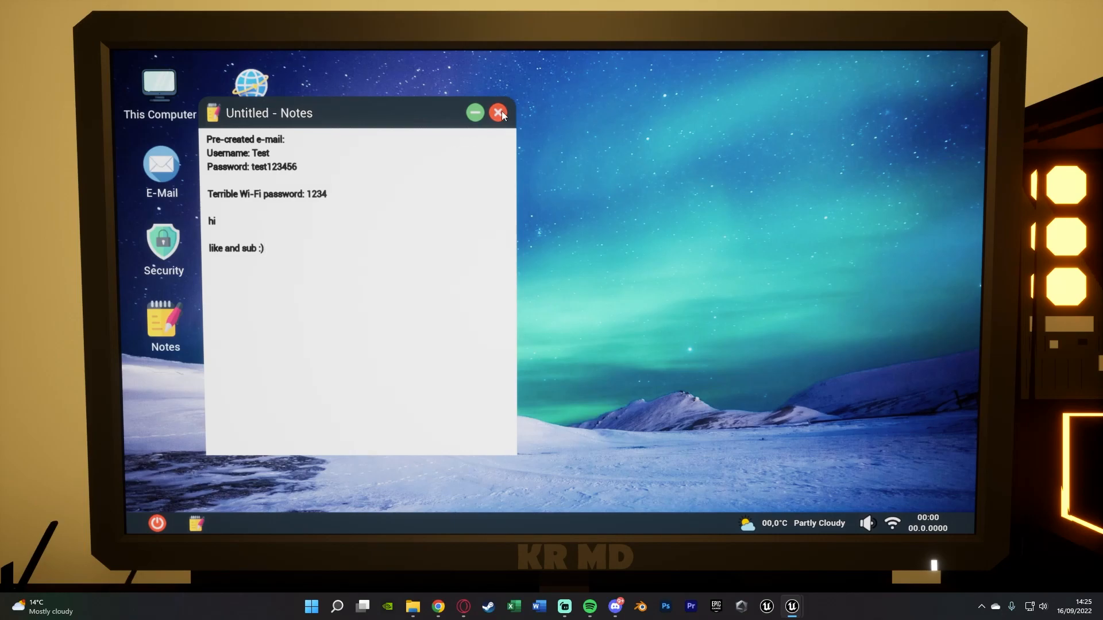
pyautogui.click(497, 112)
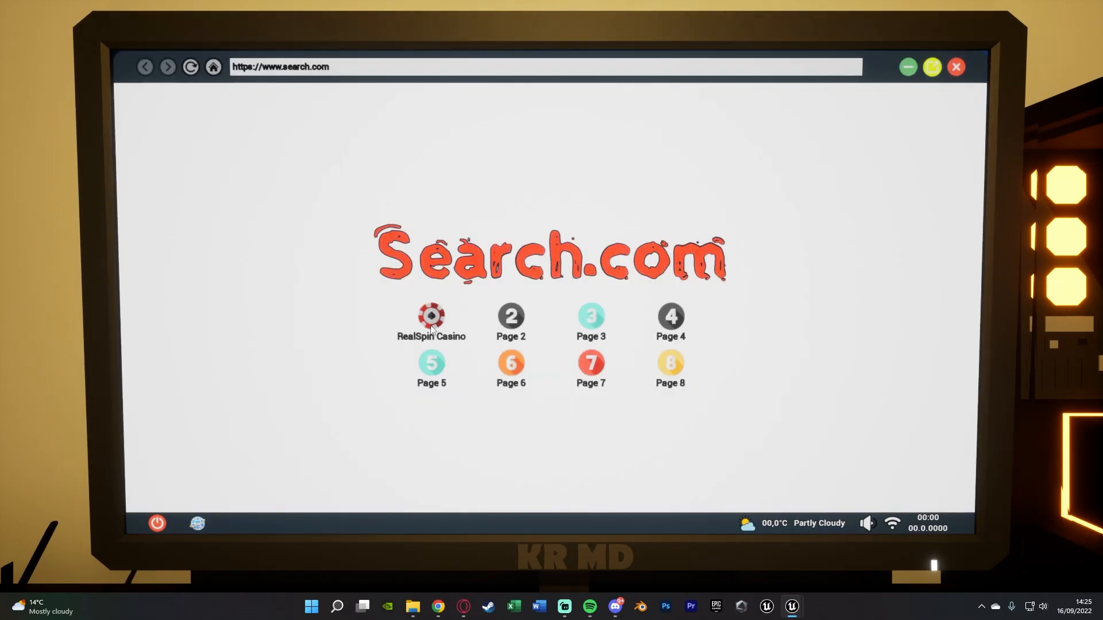
# - Visit RealSpin Casino's deposit page, then check the $20,000 Banking balance and put it away
pyautogui.click(431, 317)
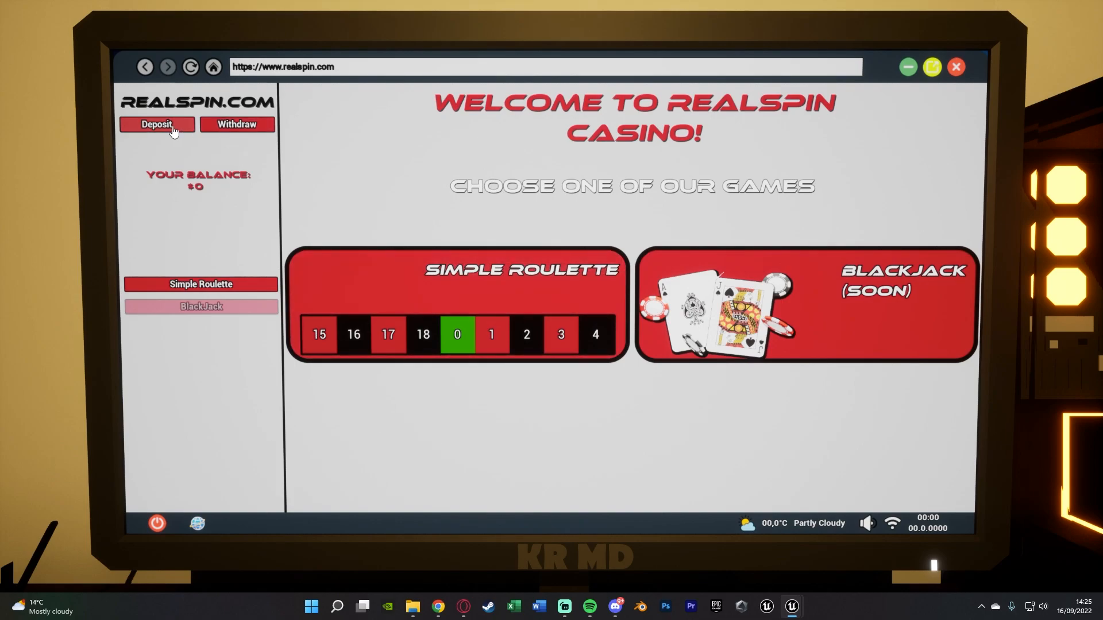
pyautogui.click(956, 67)
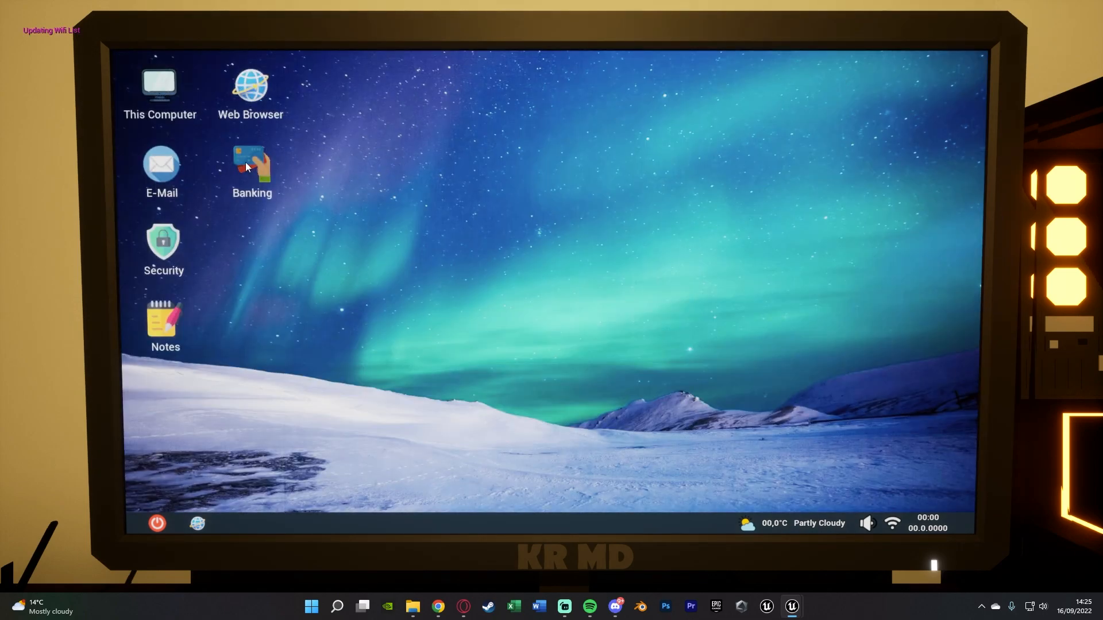
pyautogui.doubleClick(251, 163)
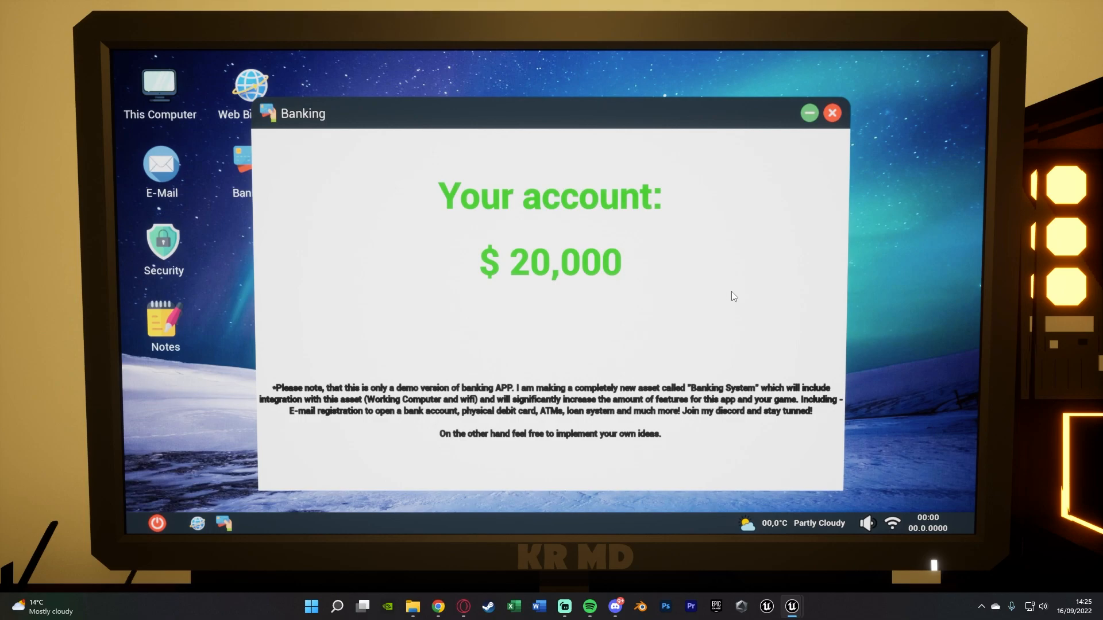
pyautogui.click(832, 112)
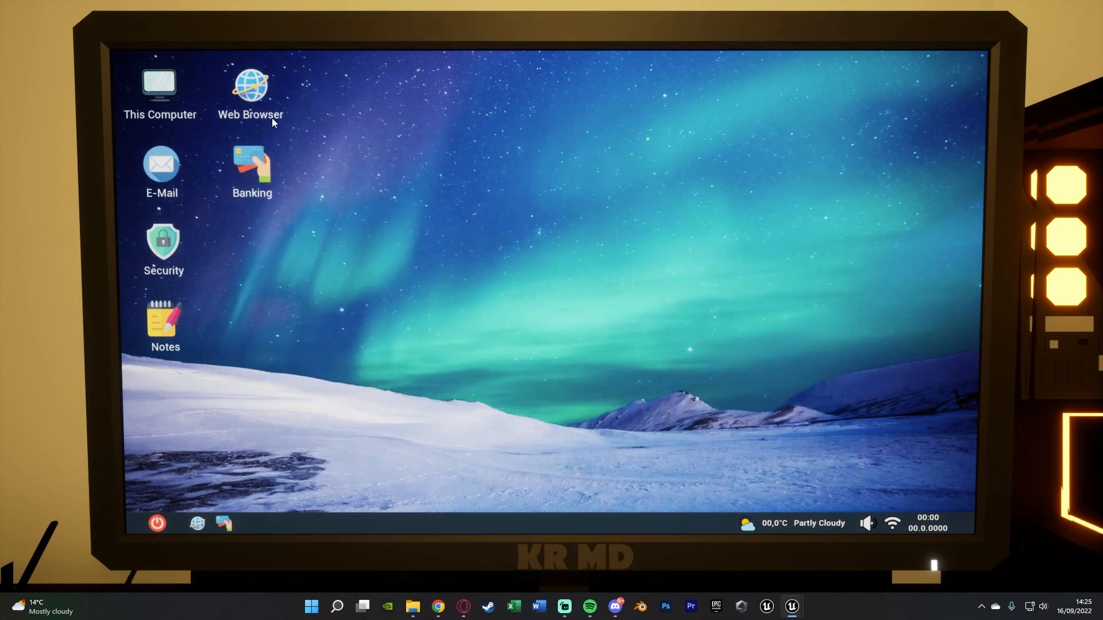
# - Deposit $2,000 into the RealSpin casino account from the browser's deposit page
pyautogui.doubleClick(251, 172)
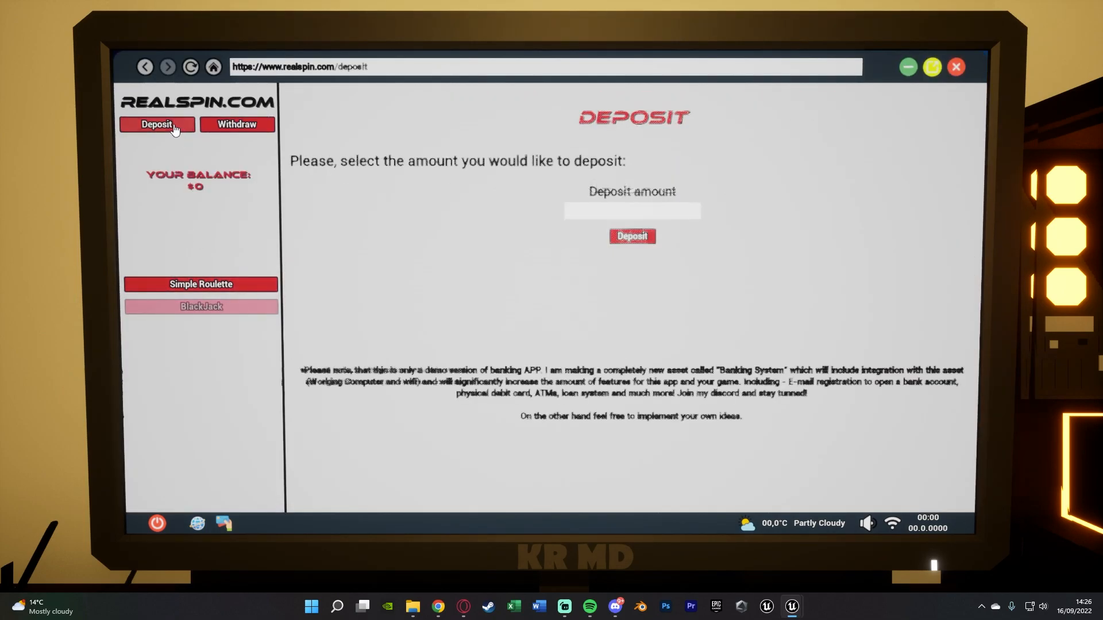
pyautogui.write('200')
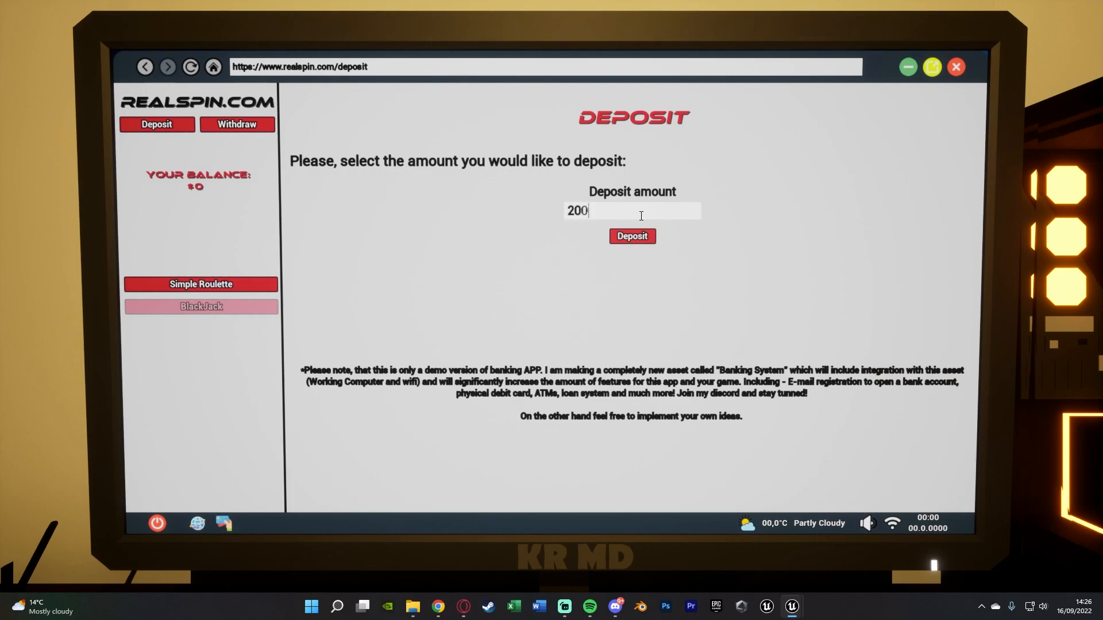
pyautogui.click(630, 235)
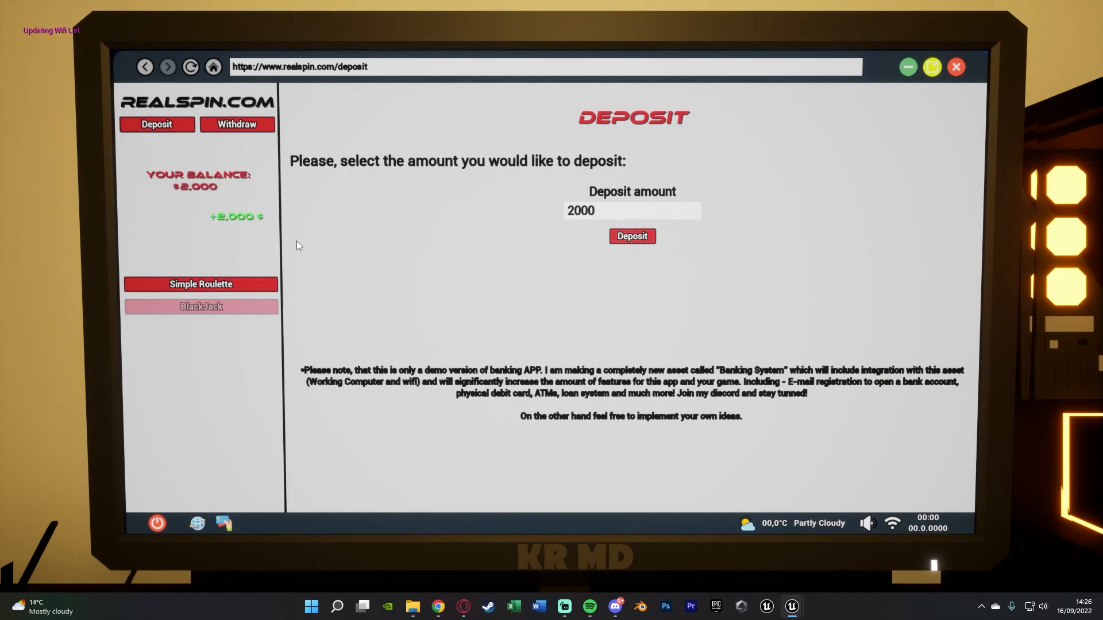
pyautogui.moveTo(237, 124)
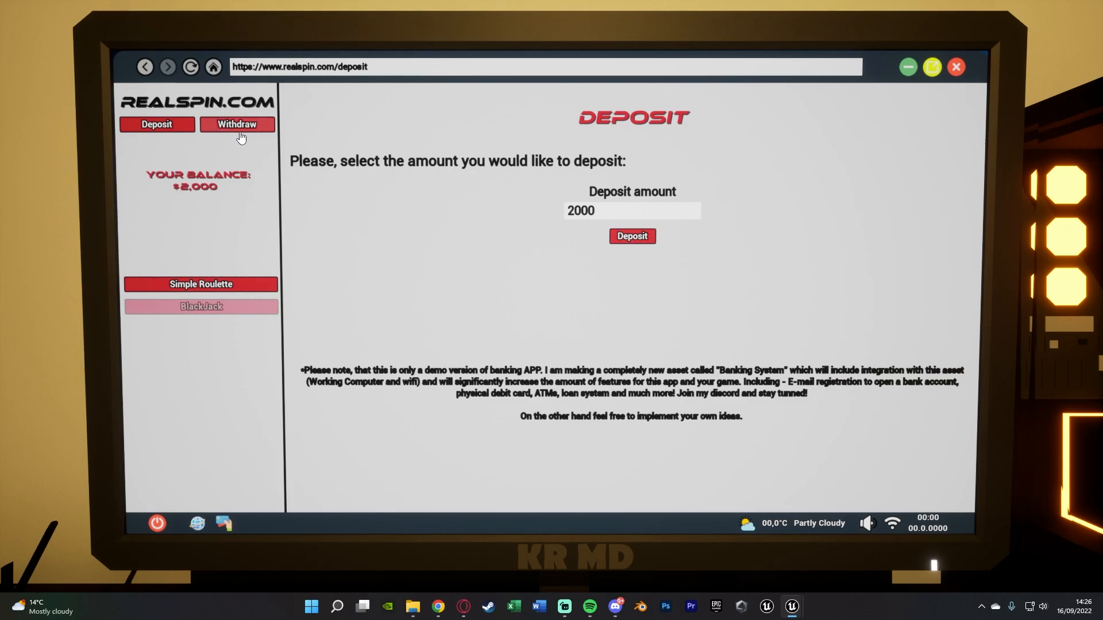
# - Withdraw $1,500 leaving a $500 casino balance, heading into Simple Roulette
pyautogui.click(237, 124)
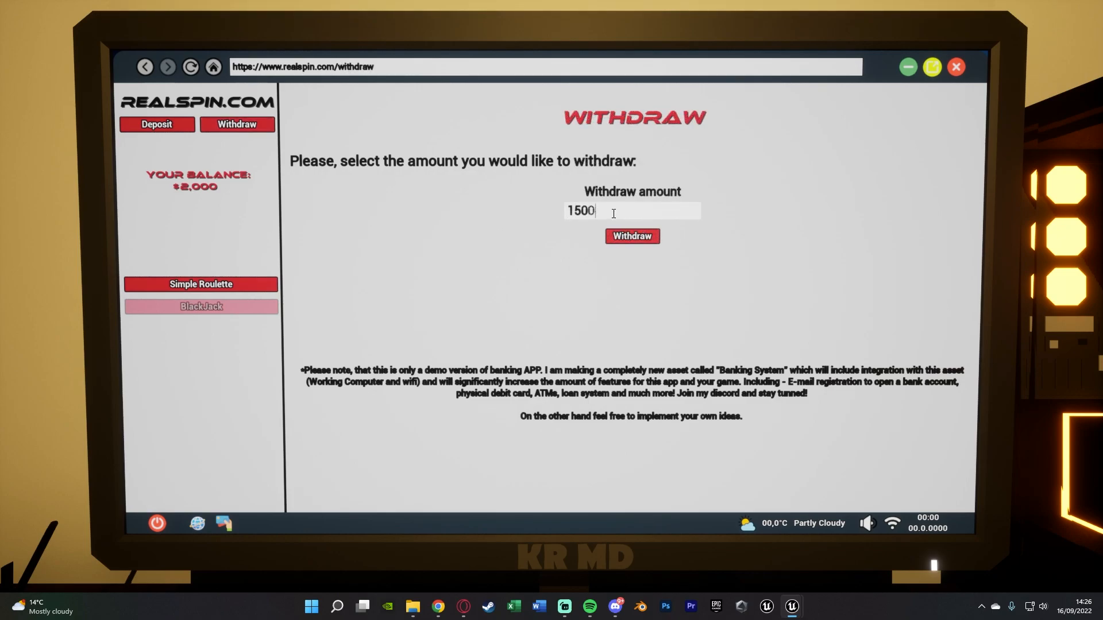
pyautogui.click(631, 236)
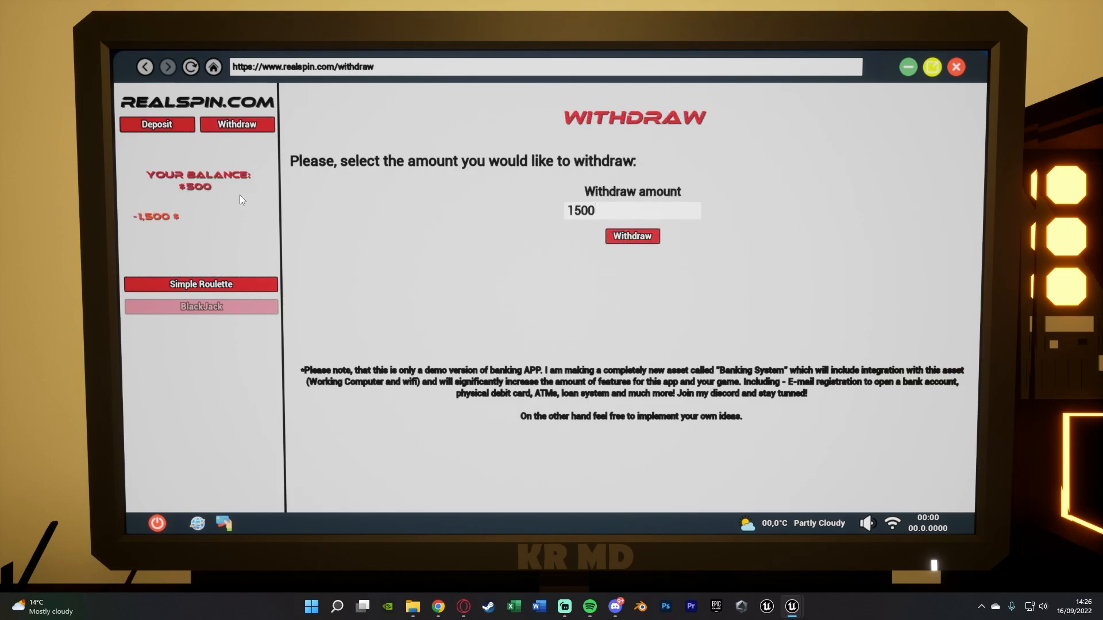
pyautogui.click(200, 284)
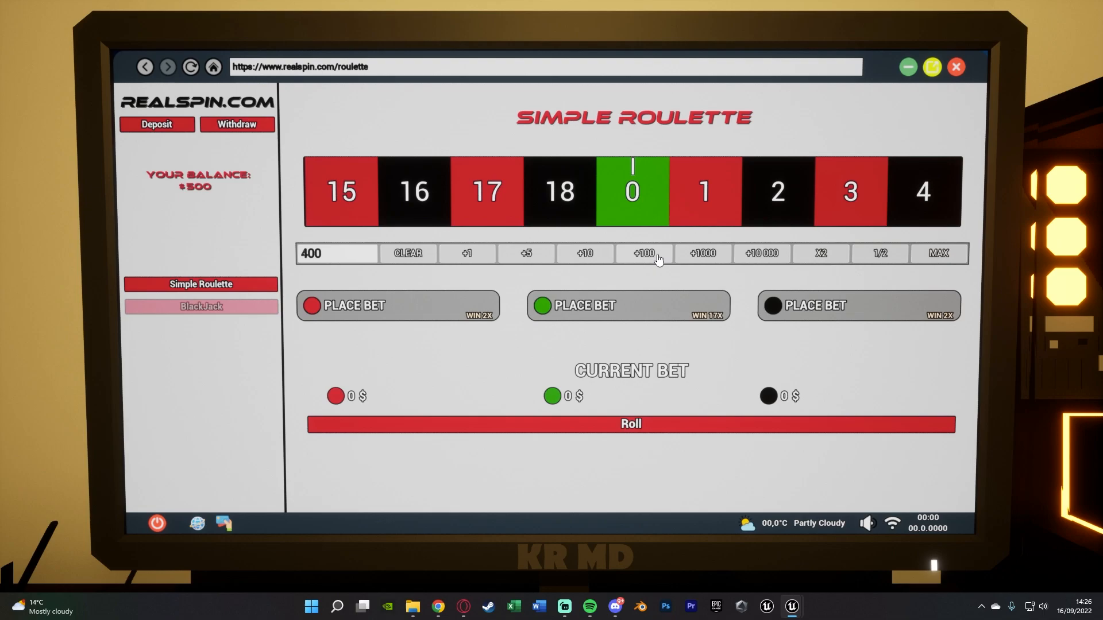
# - Raise the Simple Roulette bet to 500 and win the roll on red for a $1,000 balance
pyautogui.click(398, 306)
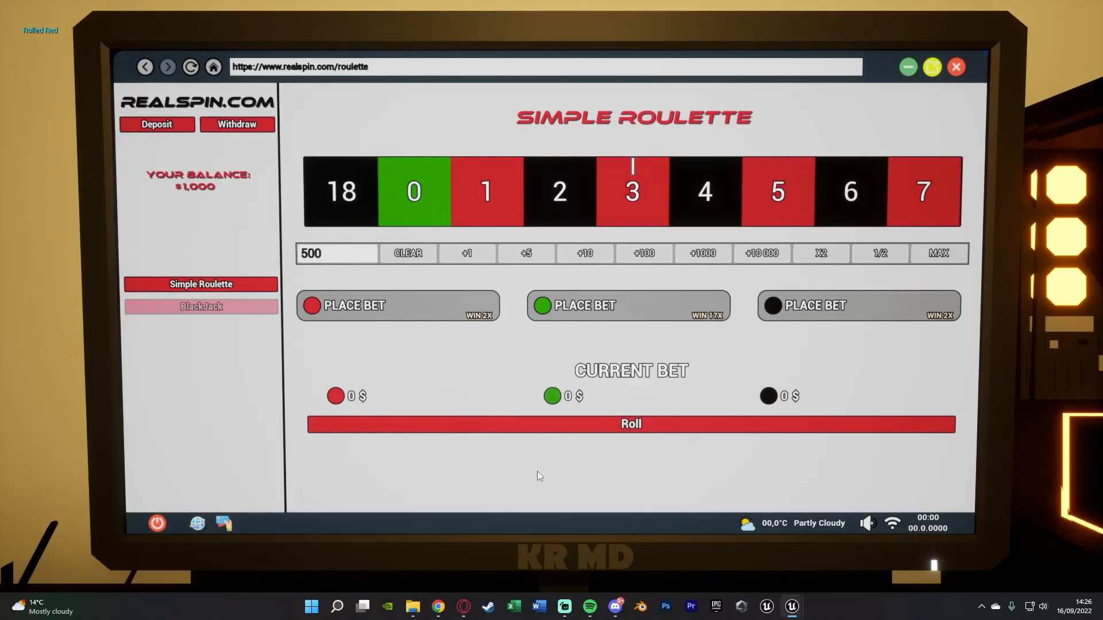
pyautogui.moveTo(621, 492)
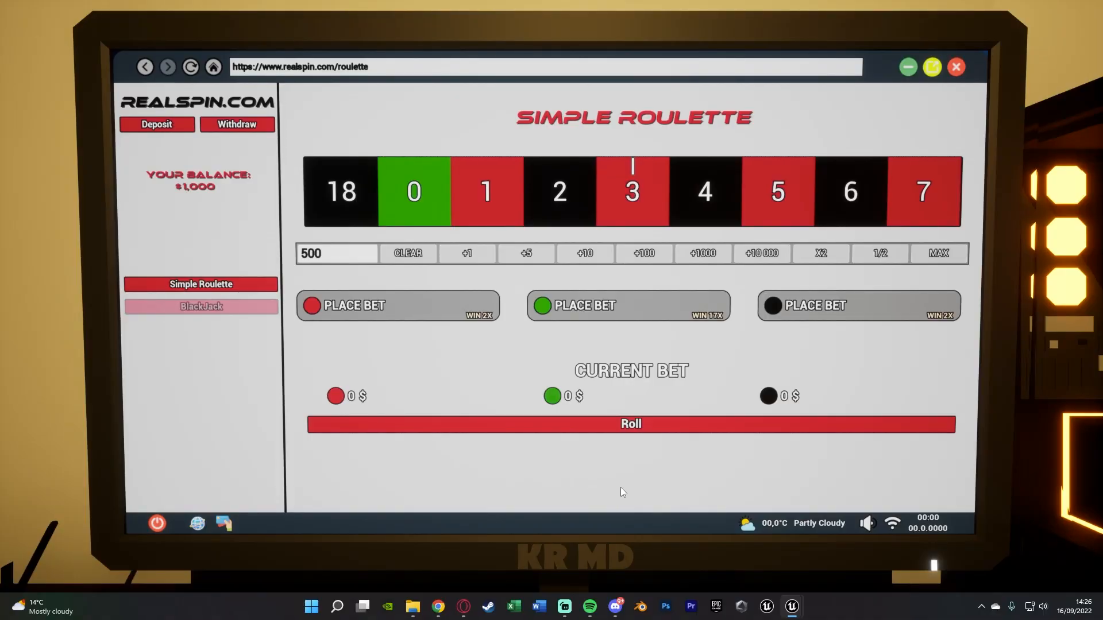
pyautogui.moveTo(236, 124)
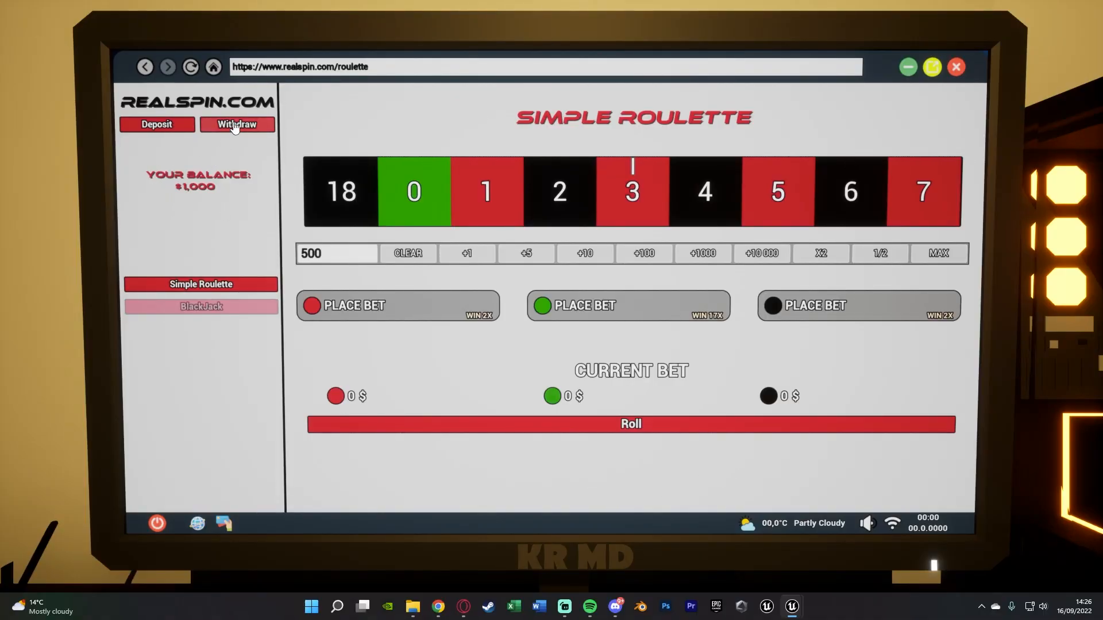
# - Withdraw the $1,000 winnings, confirm the bank shows $20,500, and close Banking
pyautogui.click(237, 124)
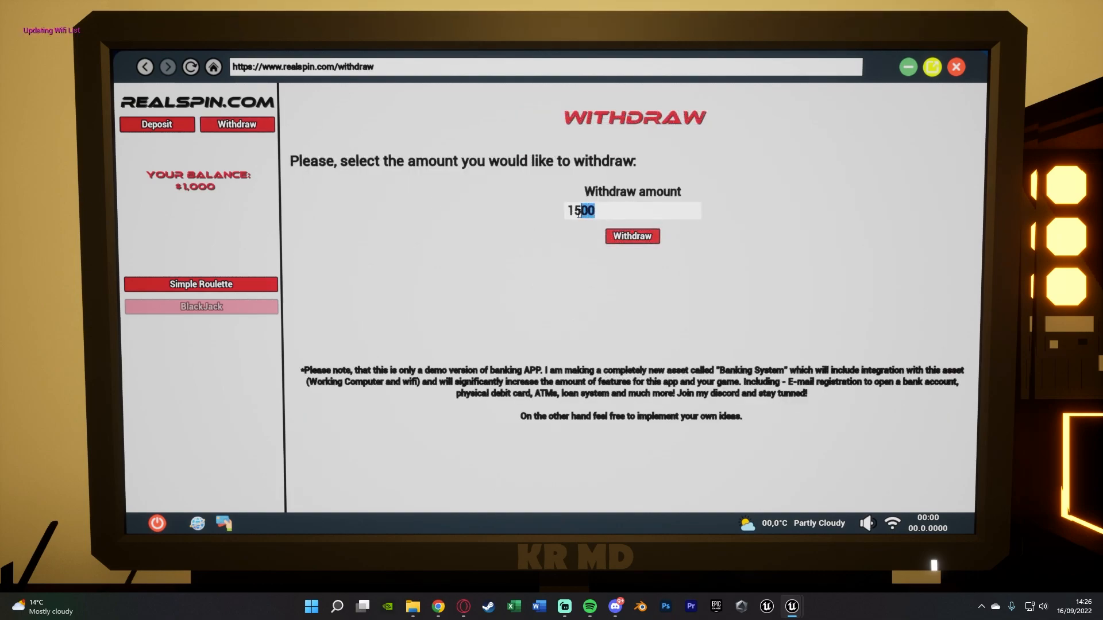
pyautogui.write('1000')
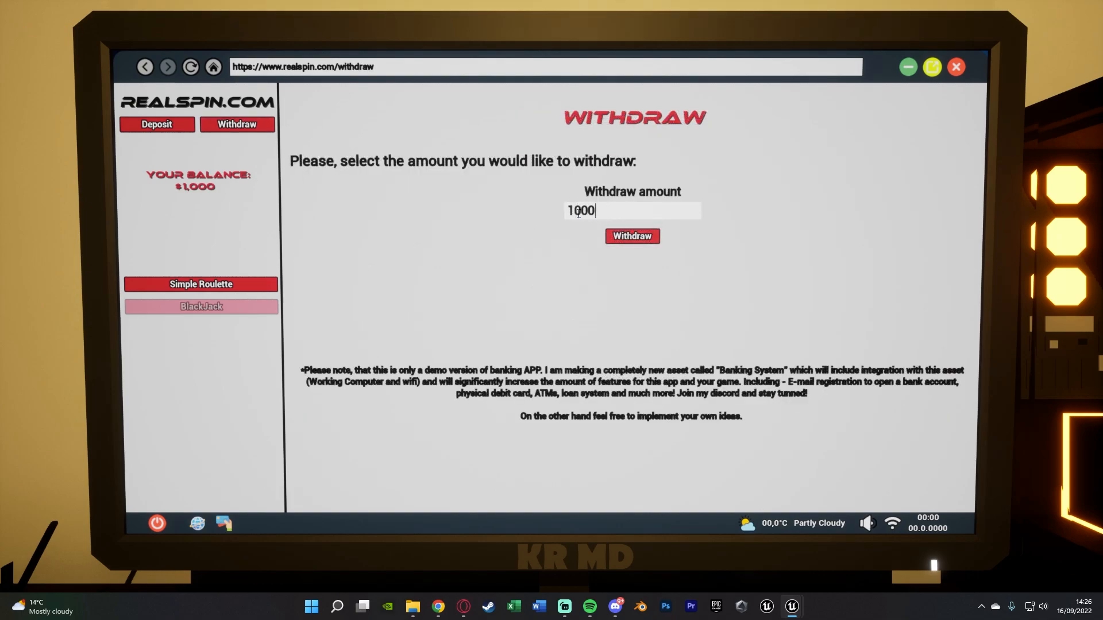
pyautogui.click(630, 235)
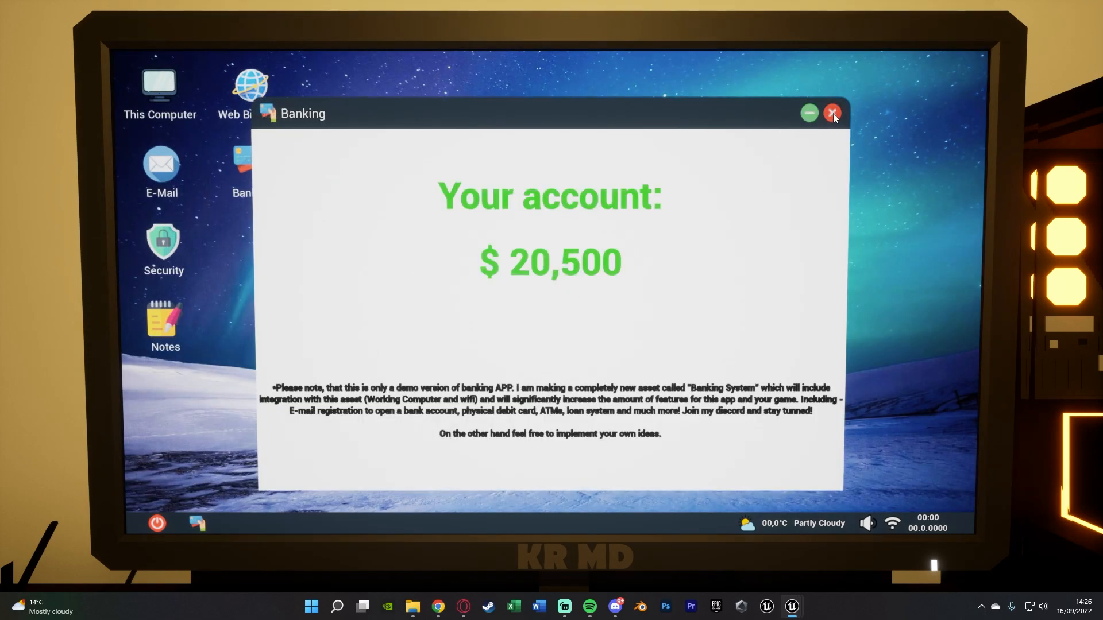
pyautogui.click(833, 113)
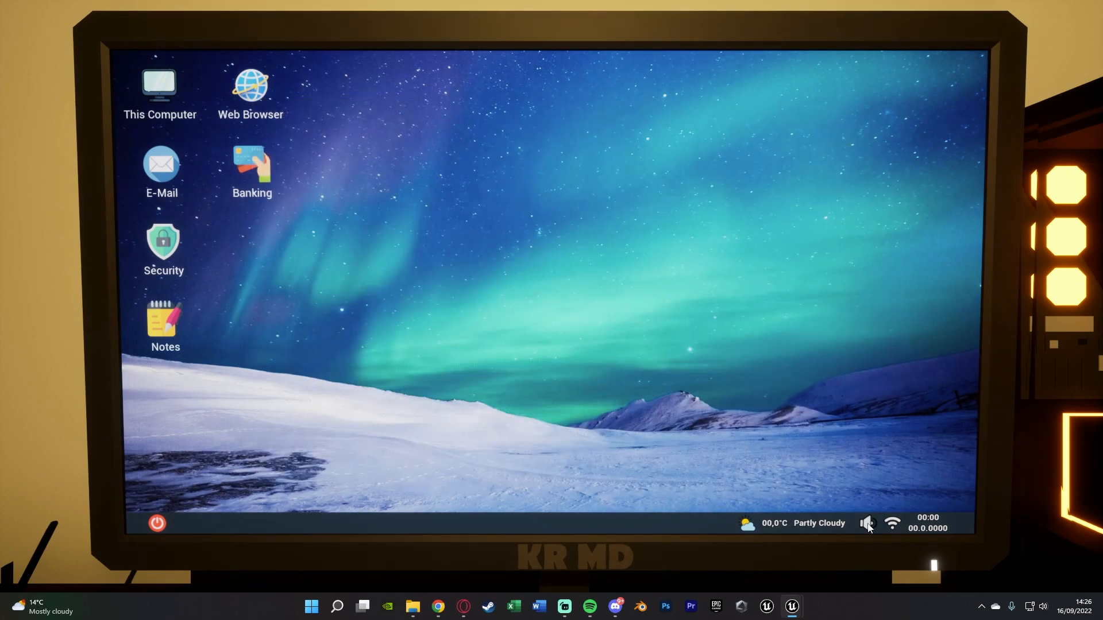
# - Shut down the in-game computer from the tray, step away and exit play to the DemoMap editor
pyautogui.click(892, 524)
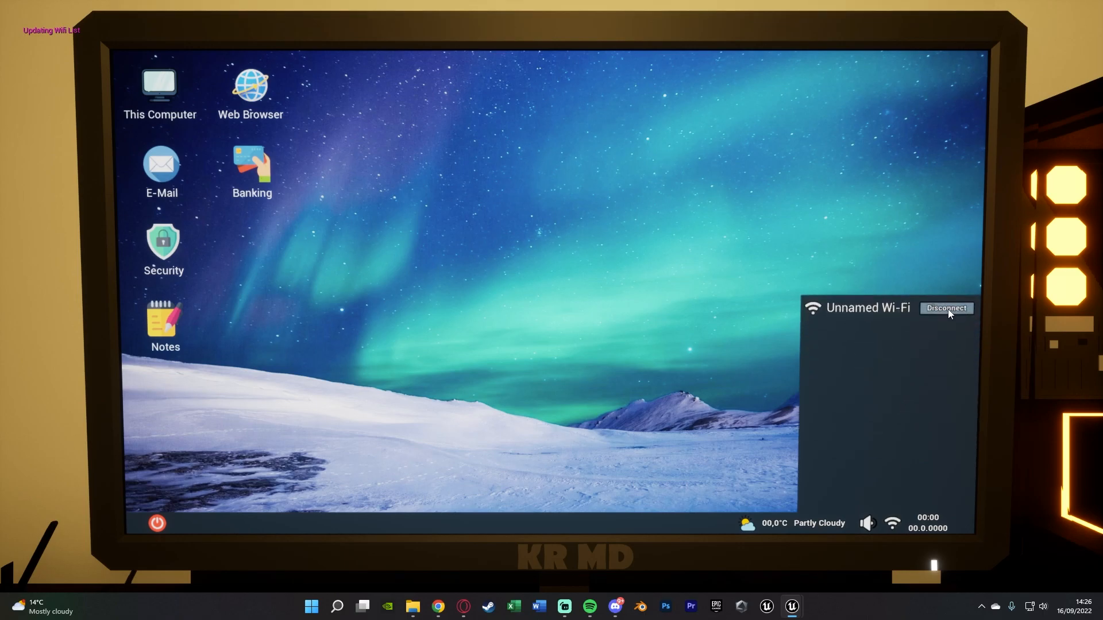
pyautogui.click(157, 524)
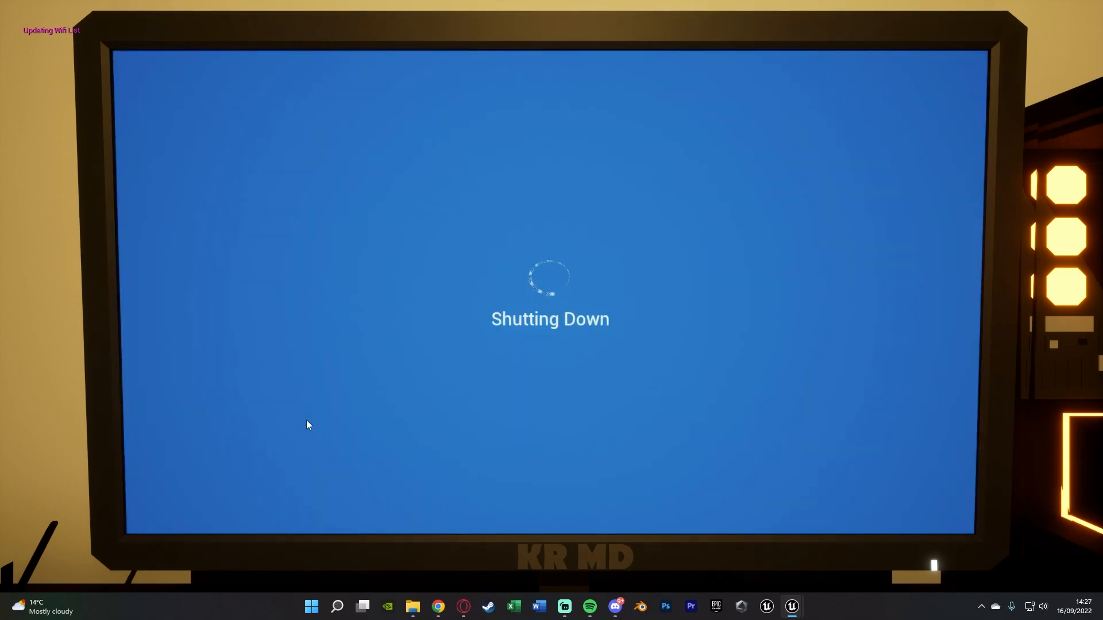
pyautogui.press('shift')
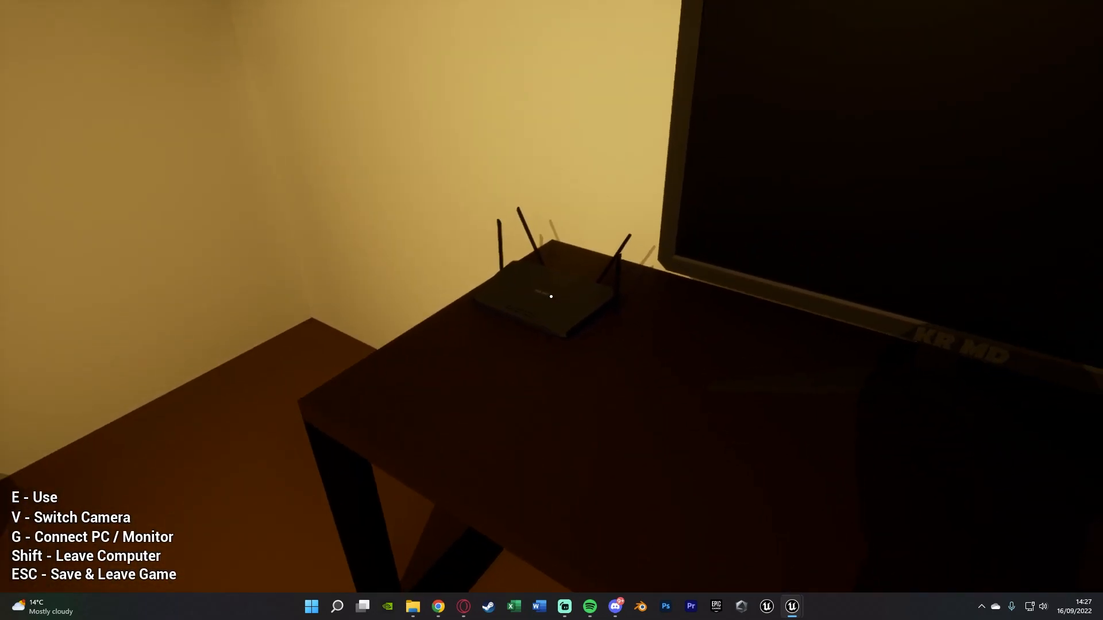
pyautogui.press('g')
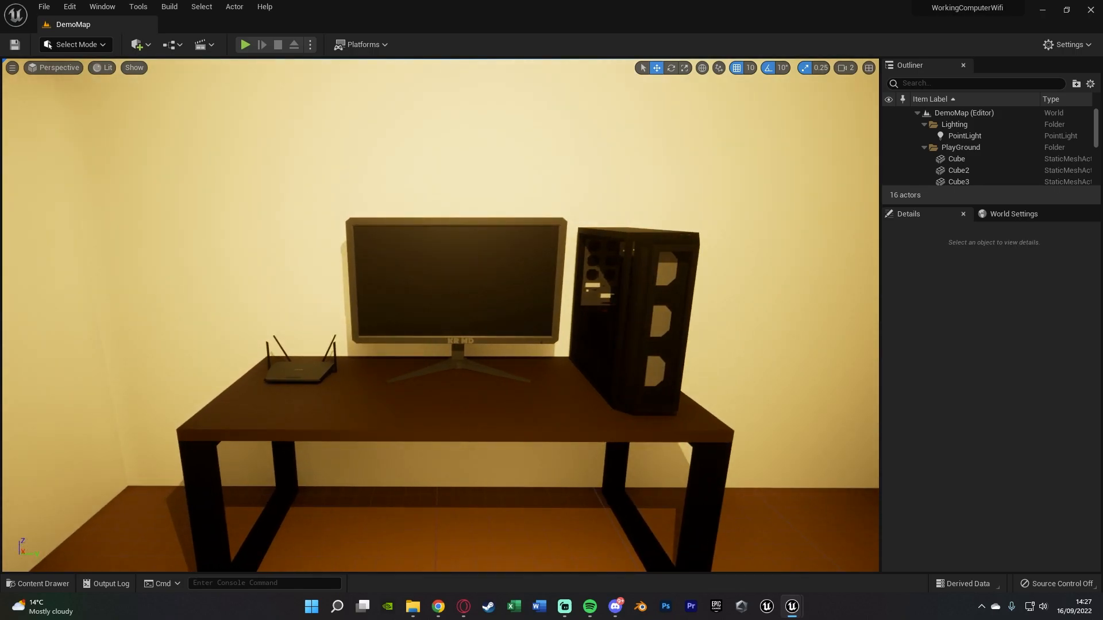
# - Select the BP_Wifi router and set its Wifi Quality (Speed) to Terrible
pyautogui.click(301, 362)
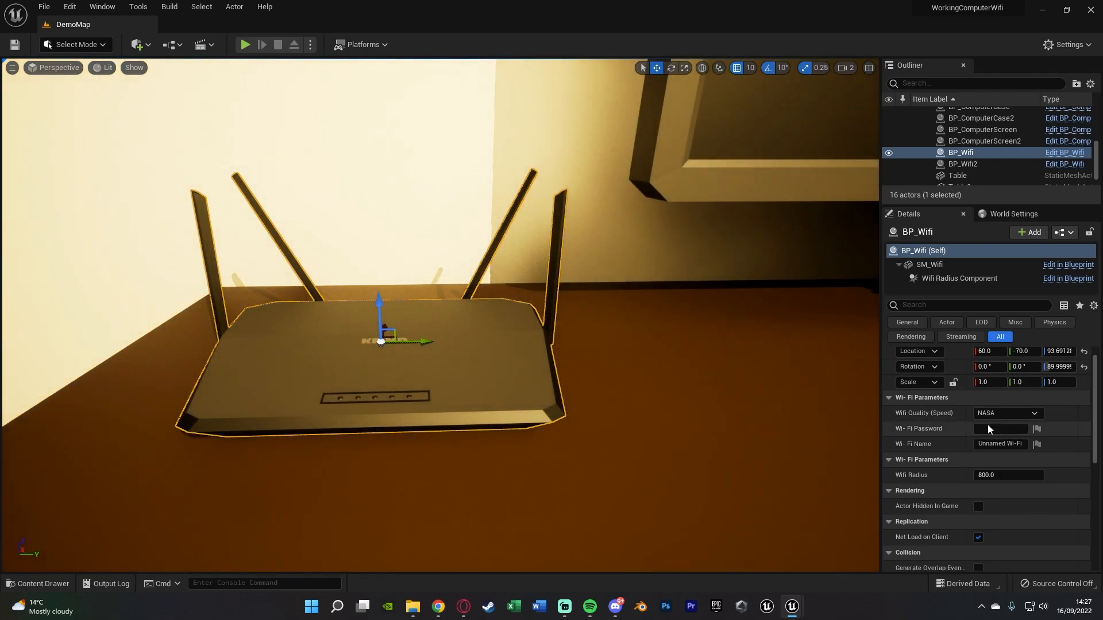
pyautogui.click(1007, 413)
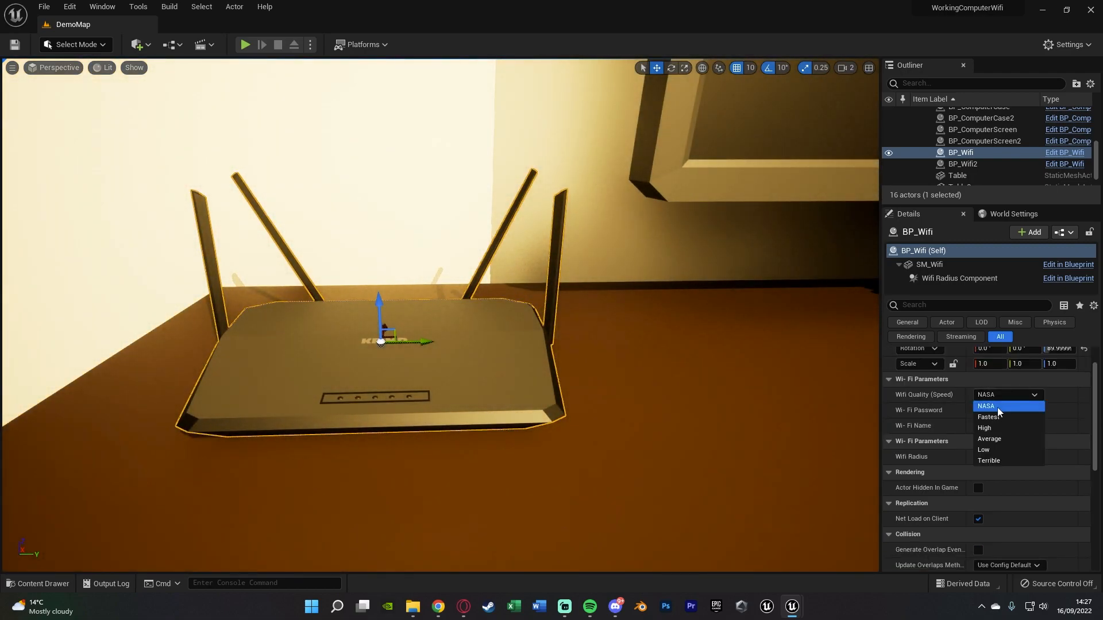
pyautogui.click(988, 461)
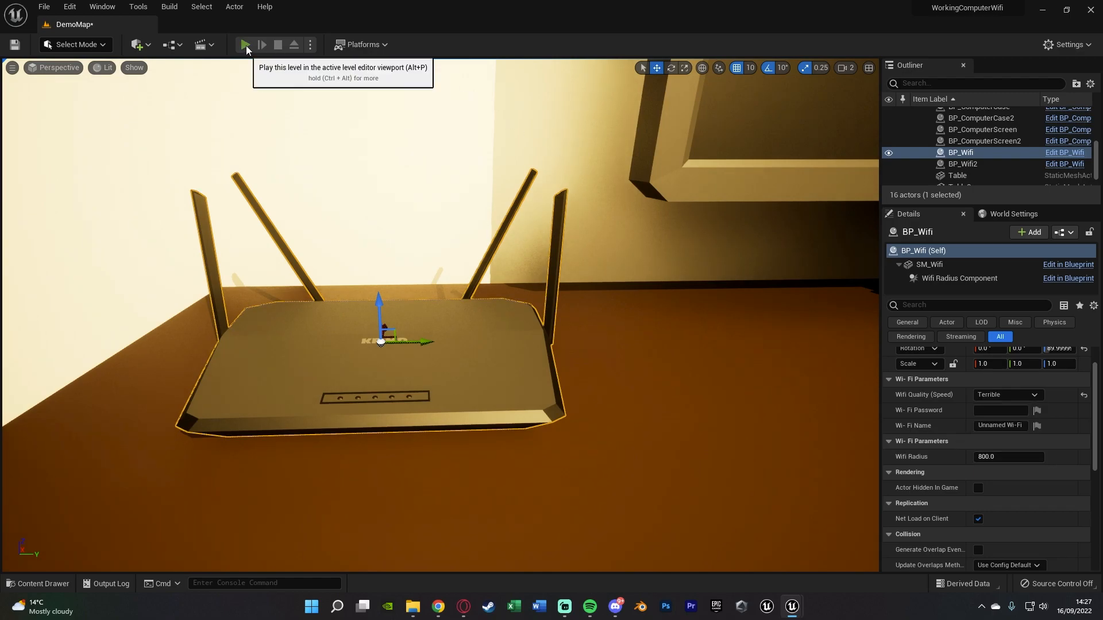
# - Play the level, boot the computer and connect to Unnamed Wi-Fi on Terrible quality
pyautogui.click(245, 44)
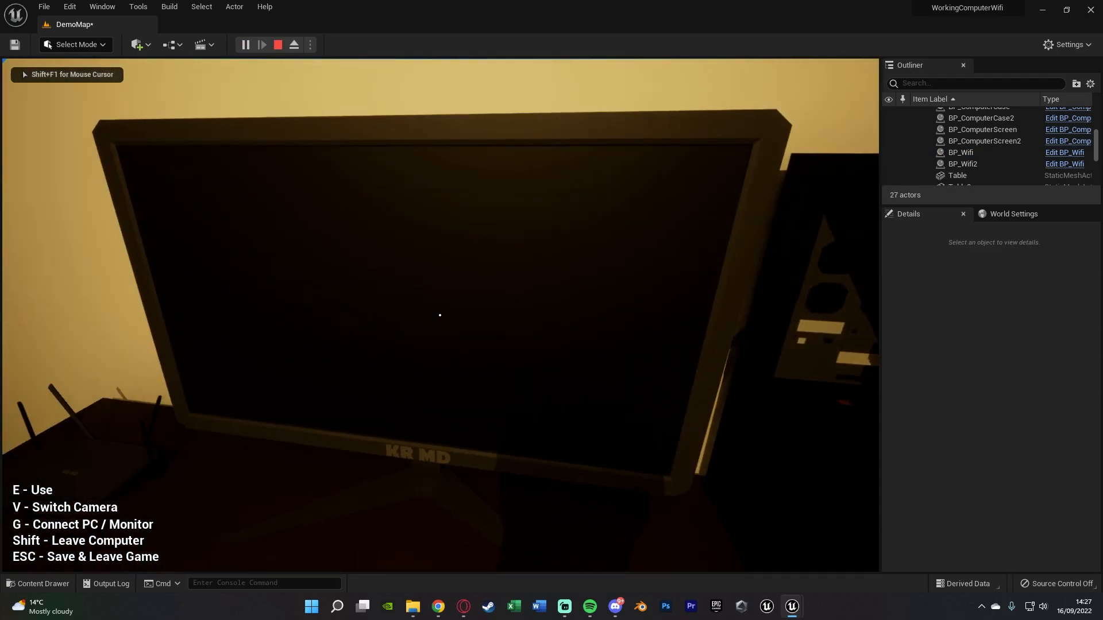
pyautogui.press('g')
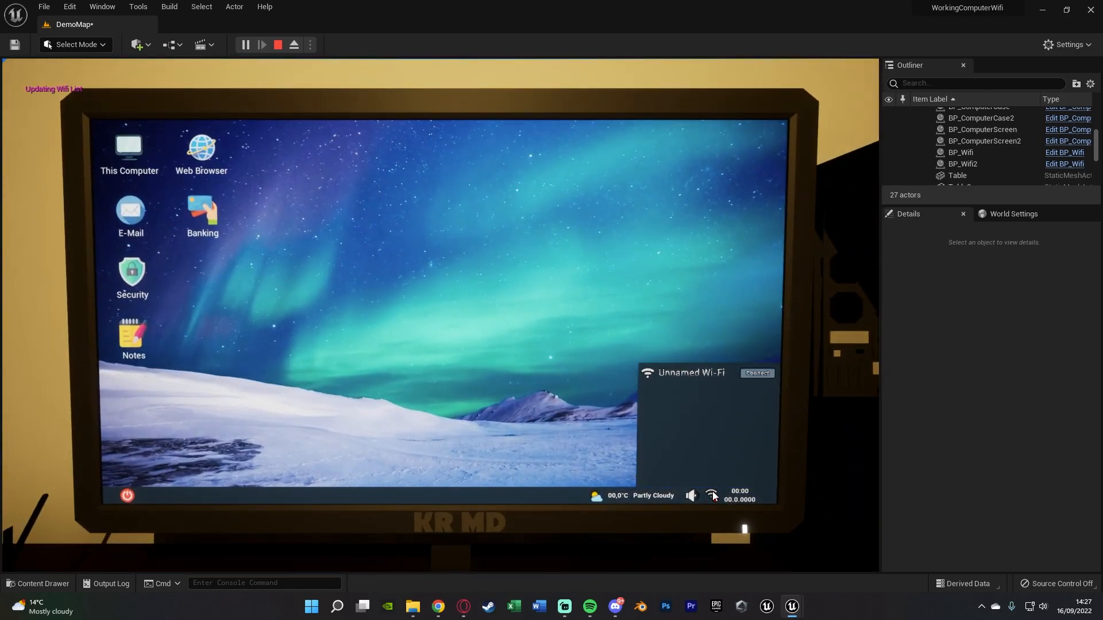
pyautogui.click(757, 372)
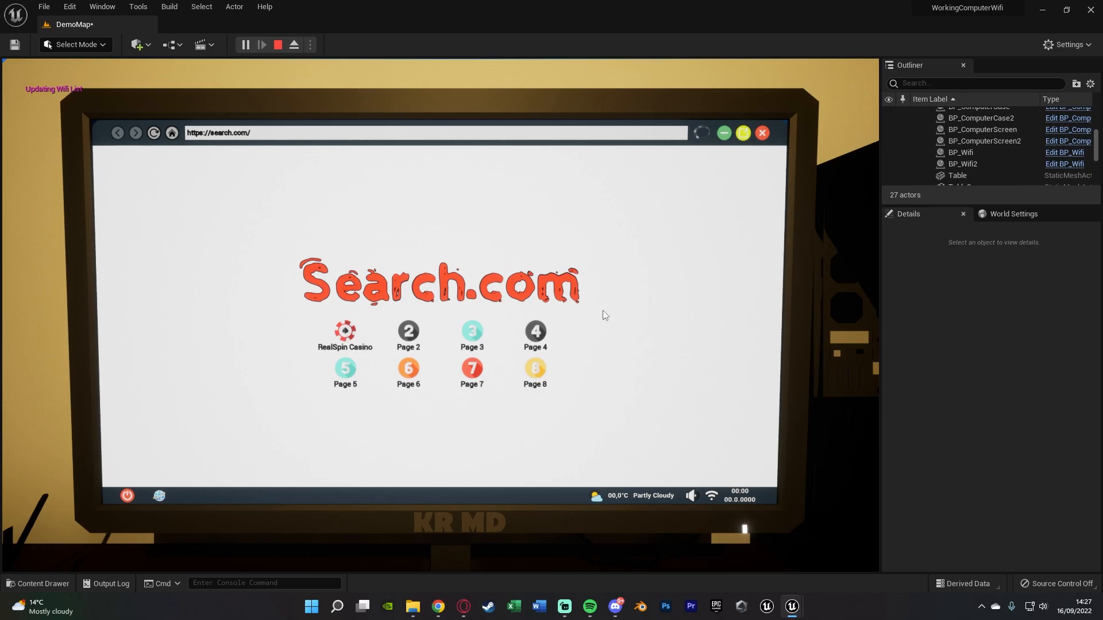
# - Load RealSpin's Simple Roulette online to test the slow connection, then return to the editor
pyautogui.click(344, 335)
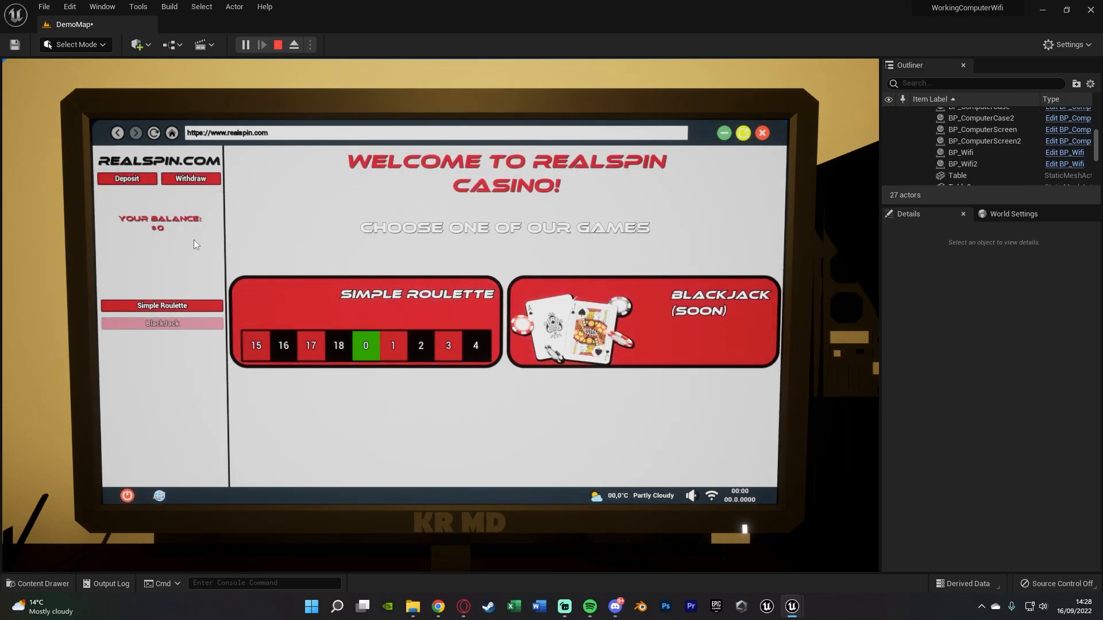
pyautogui.click(366, 322)
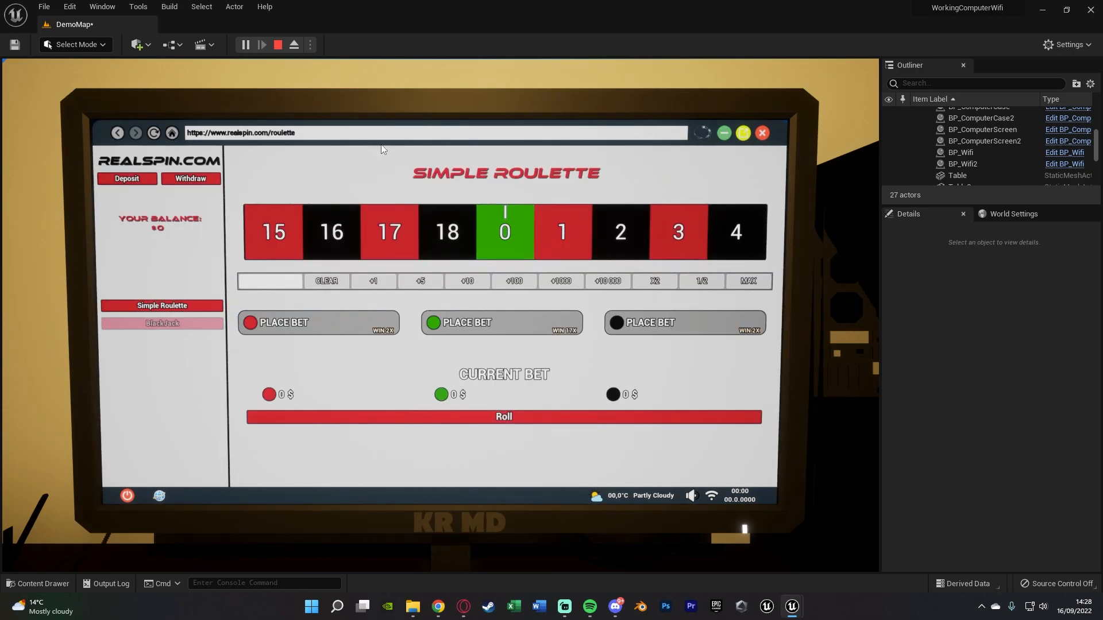
pyautogui.moveTo(703, 154)
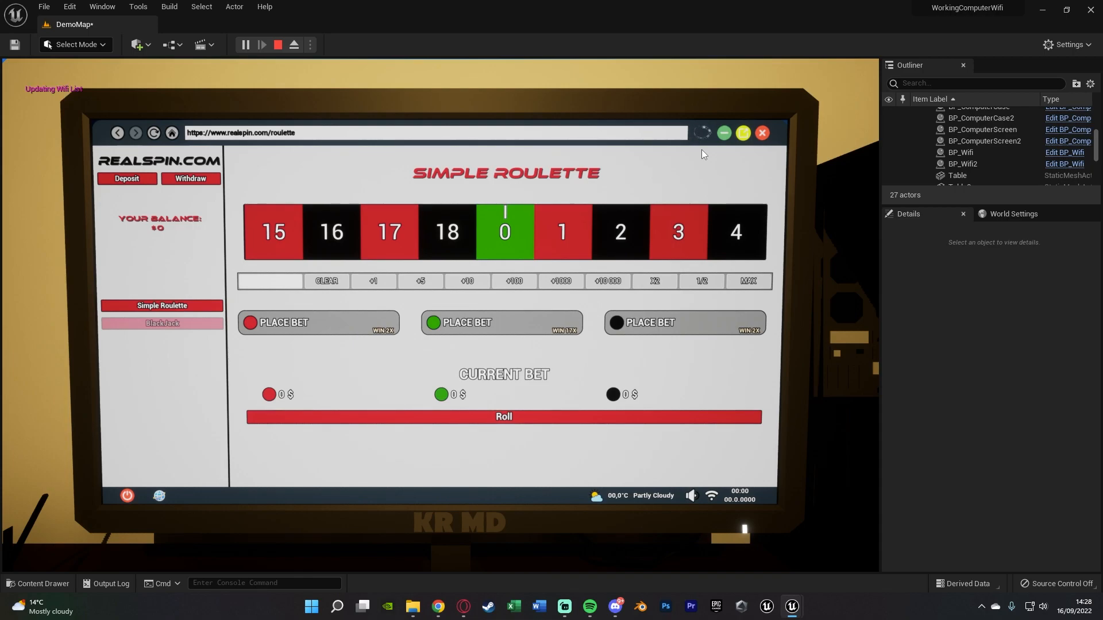
pyautogui.click(117, 132)
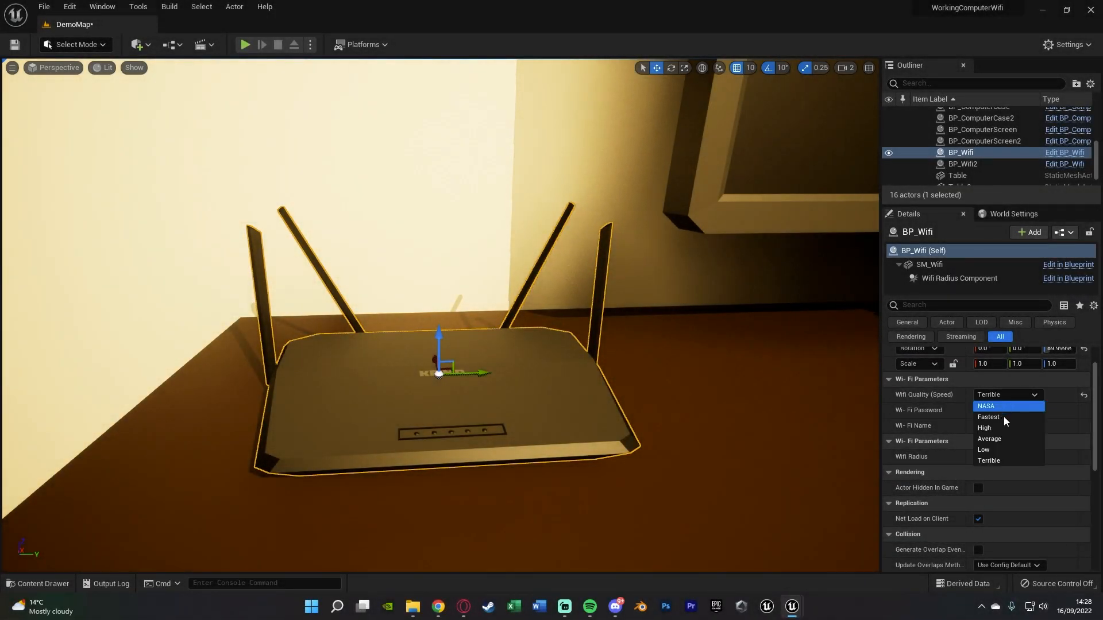
pyautogui.click(985, 427)
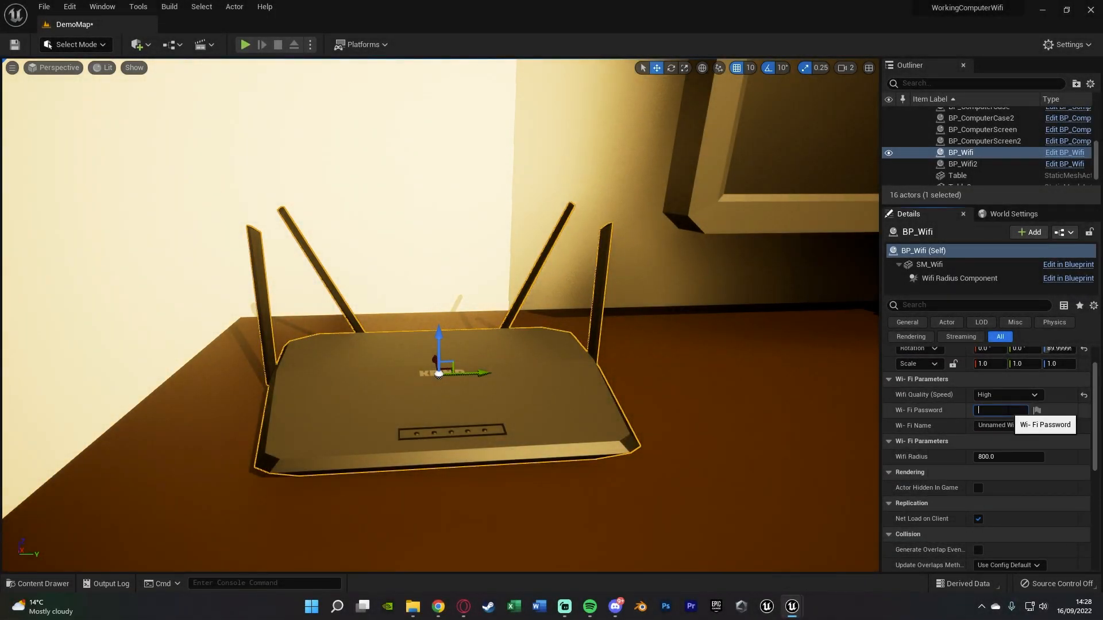
pyautogui.moveTo(999, 425)
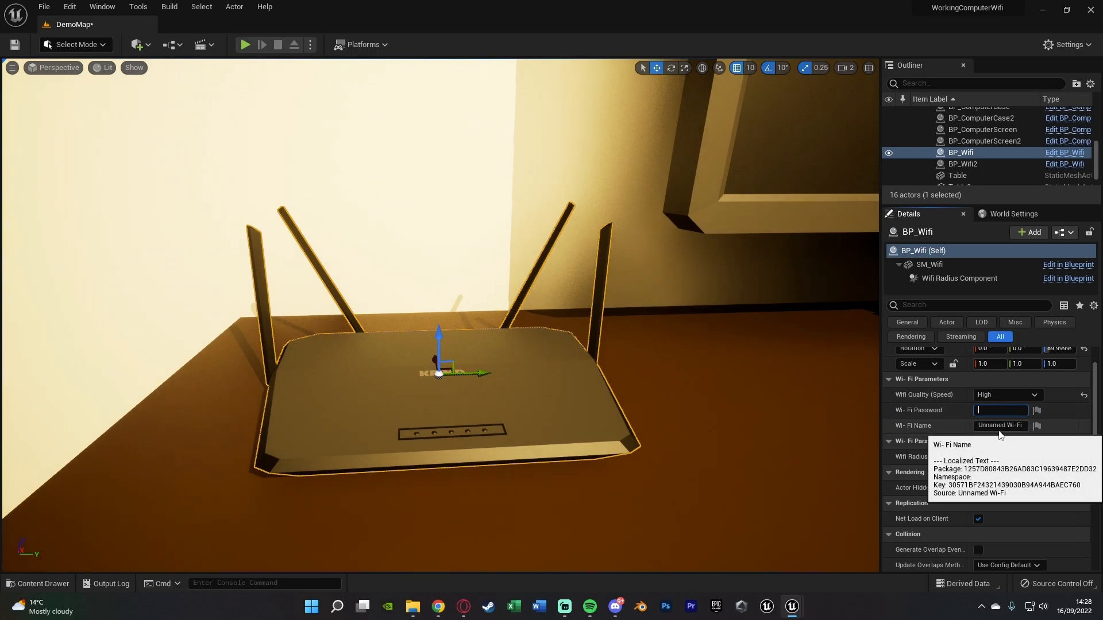
pyautogui.write('Password123')
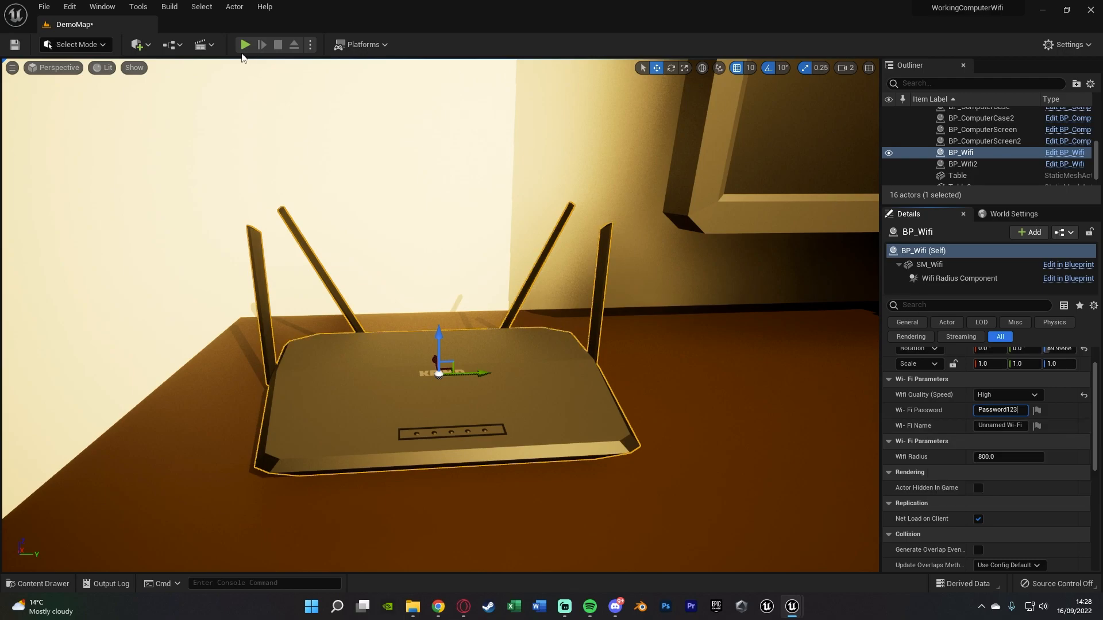
pyautogui.click(245, 45)
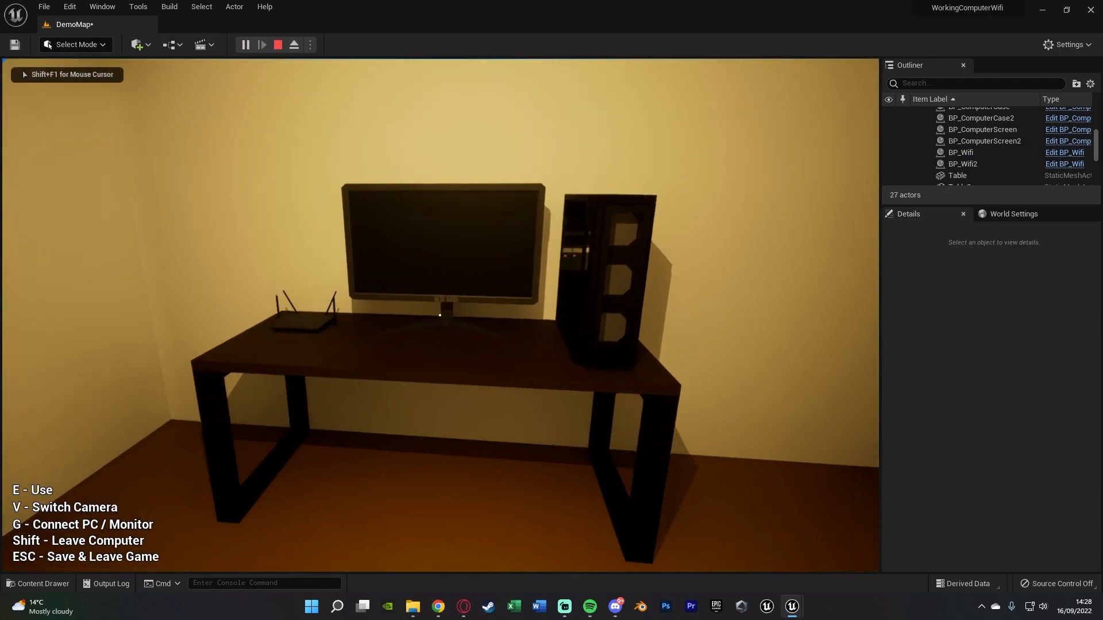
# - Use the in-game computer and join Unnamed Wi-Fi by entering its password
pyautogui.press('g')
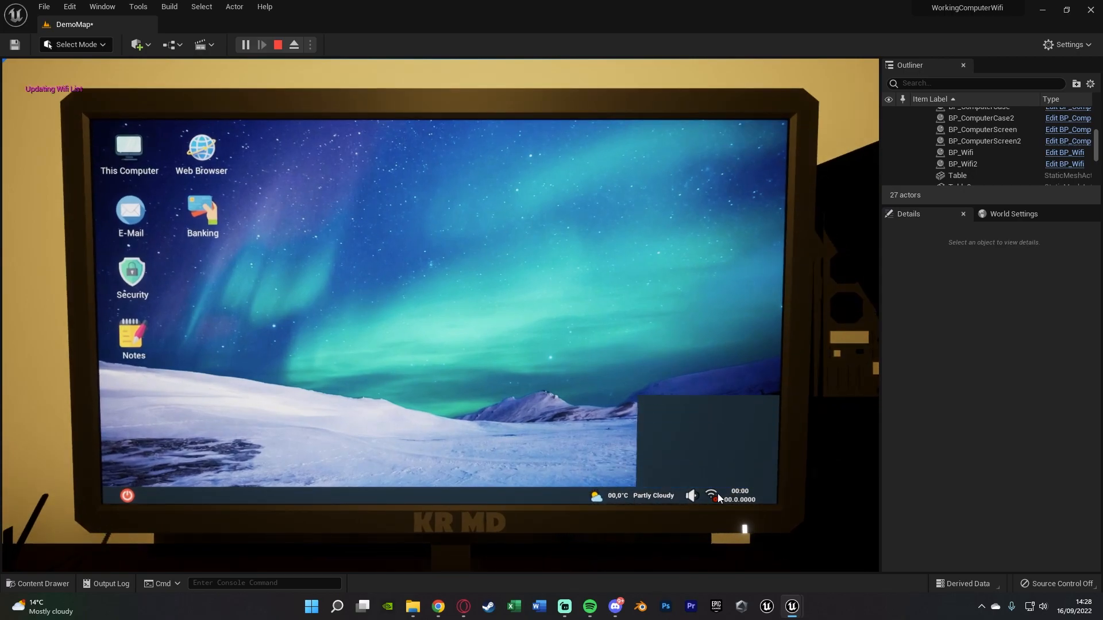
pyautogui.click(710, 495)
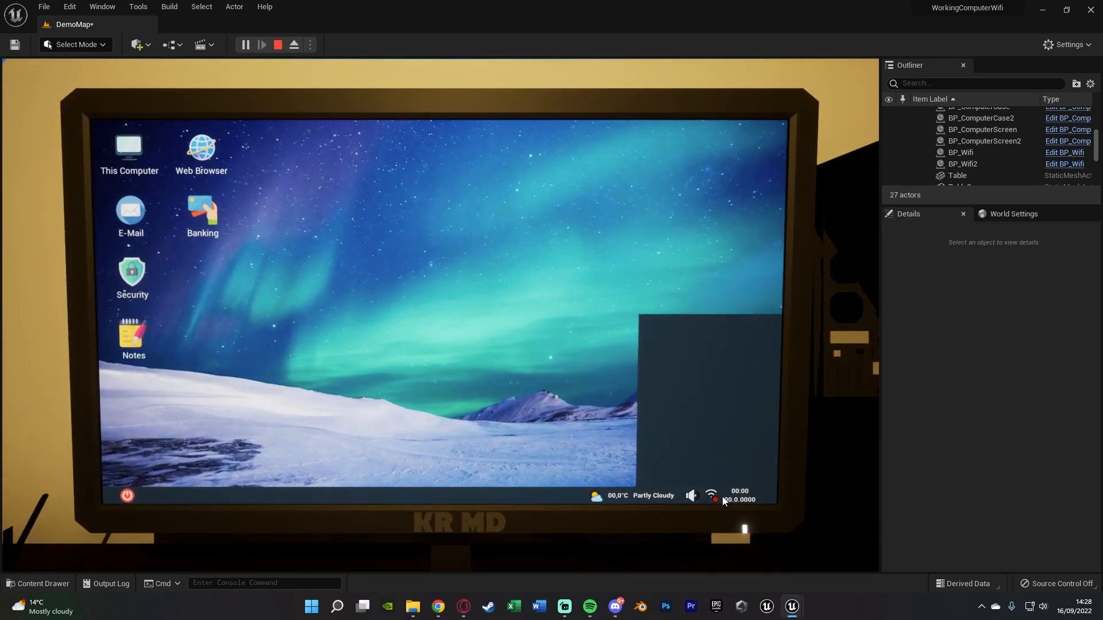
pyautogui.click(710, 497)
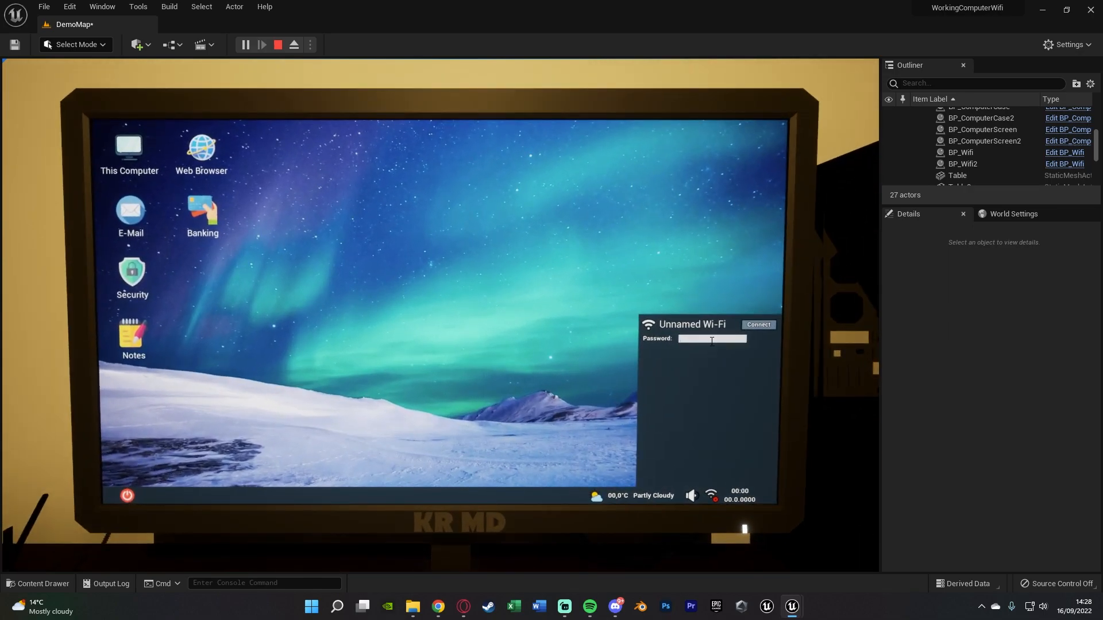
pyautogui.write('**')
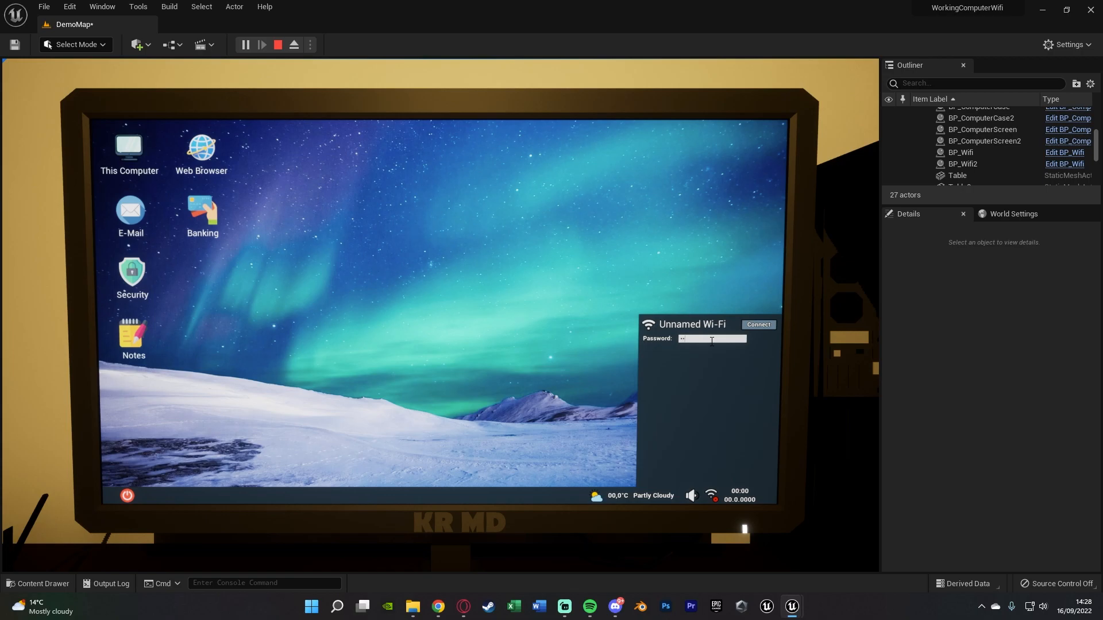
pyautogui.click(757, 324)
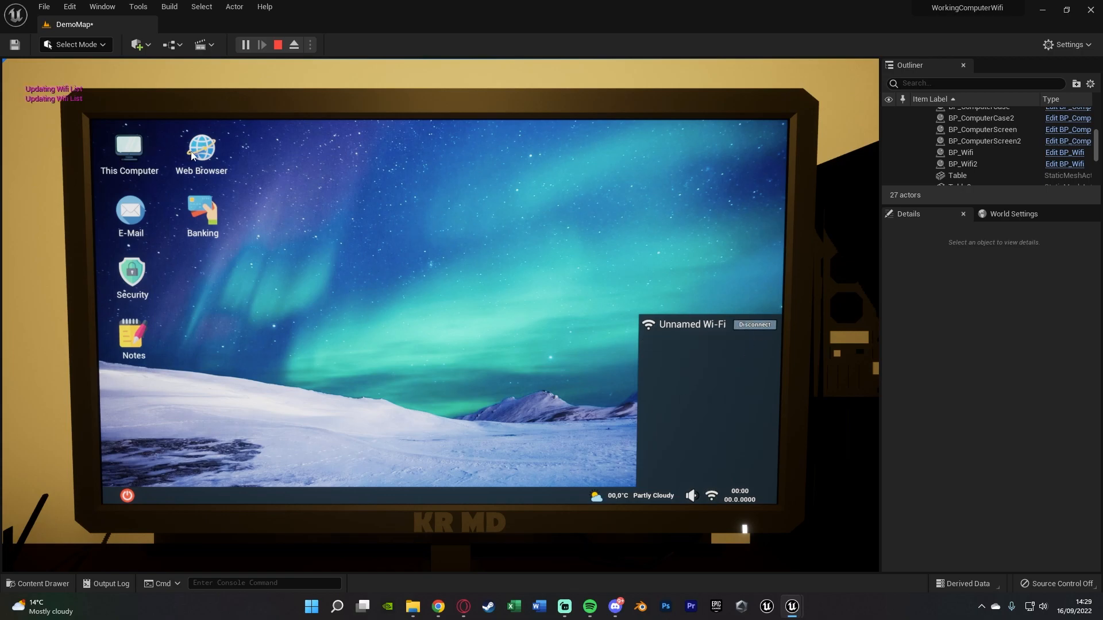
# - Load Search.com in the in-game web browser, then stop play and return to the editor
pyautogui.doubleClick(200, 148)
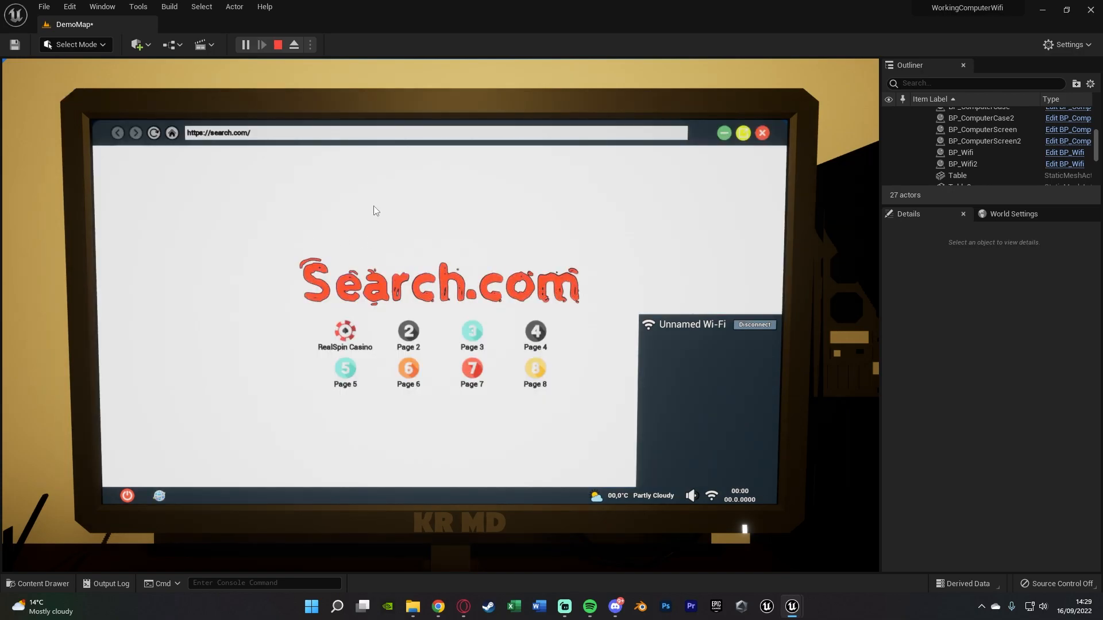
pyautogui.click(344, 336)
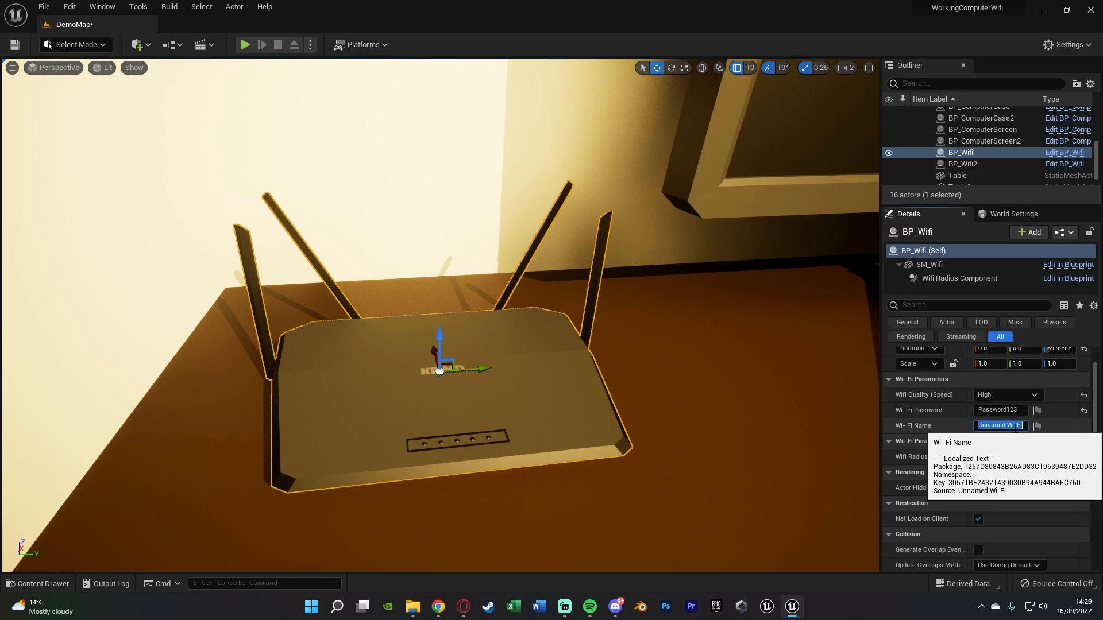
# - Enter Great Wi-Fi as the router's Wi-Fi Name and start a play session at the computer
pyautogui.write('Great Wi')
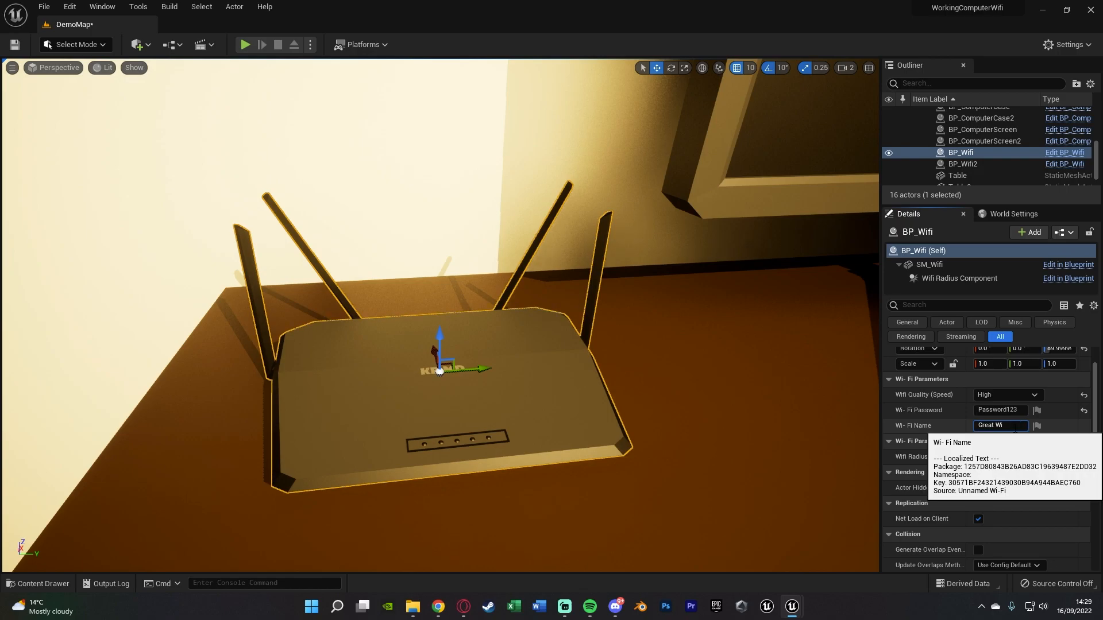
pyautogui.tripleClick(999, 425)
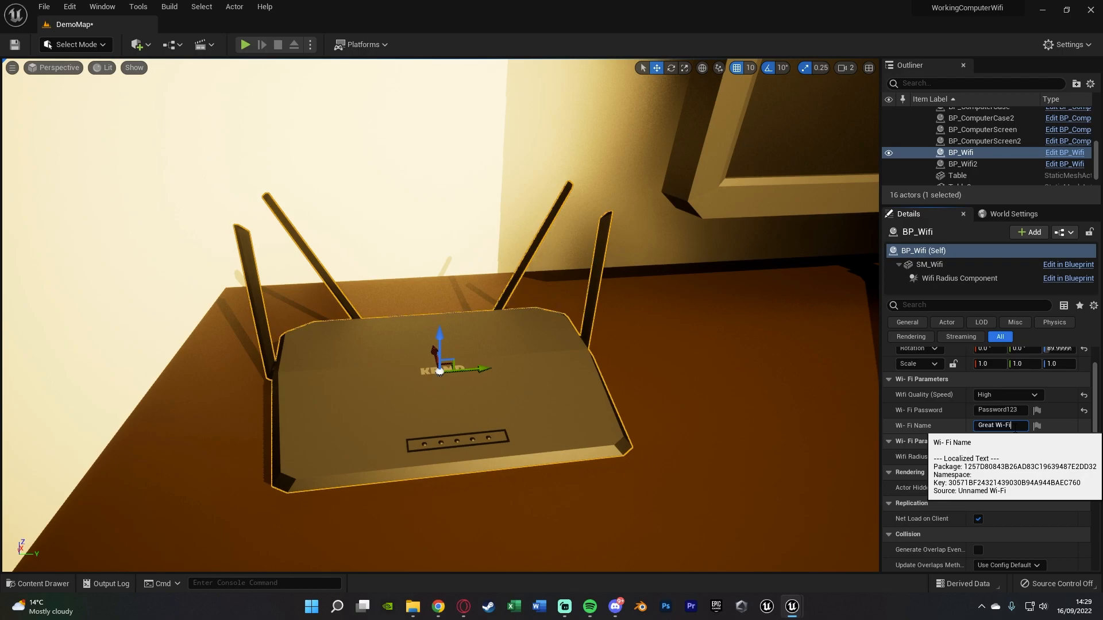
pyautogui.click(244, 45)
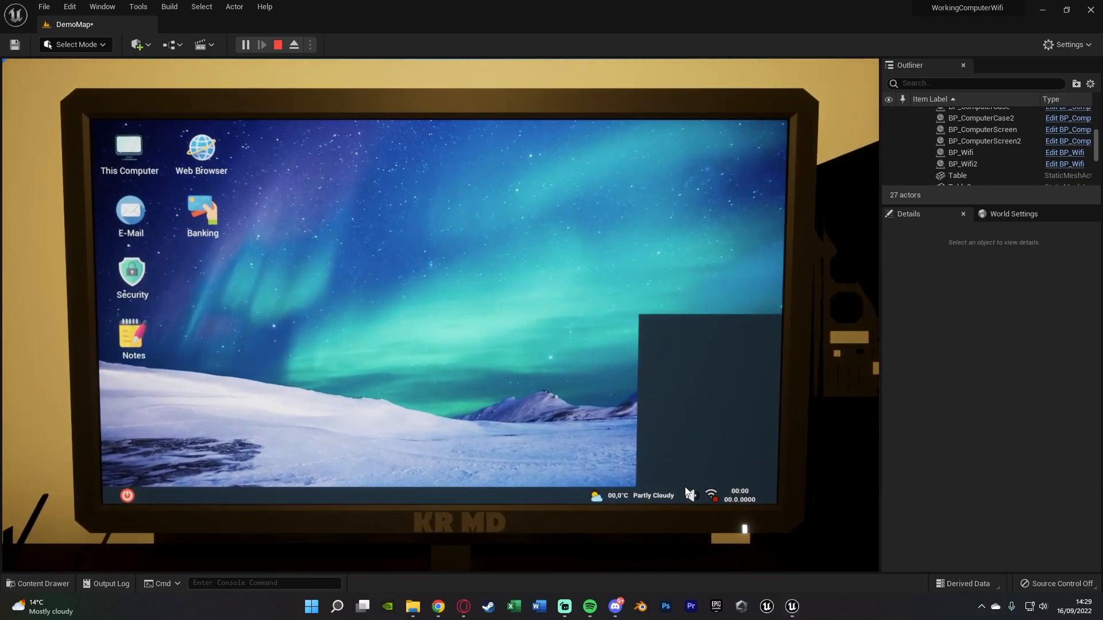
# - Check the in-game tray list shows Great Wi-Fi, then stop play to edit the Wifi Radius to 0
pyautogui.click(710, 495)
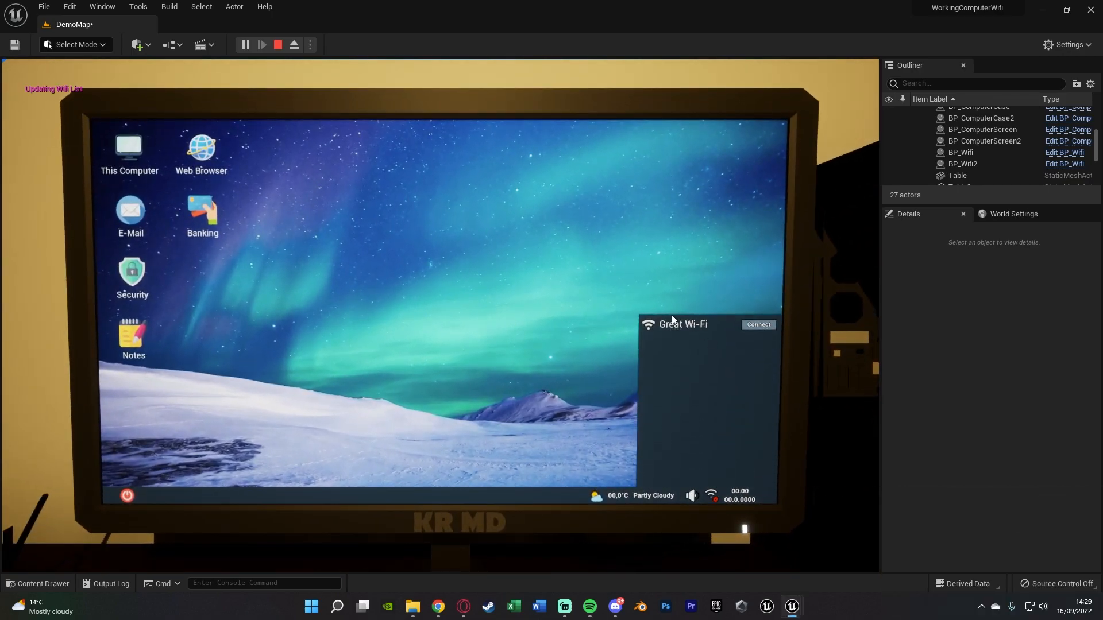
pyautogui.click(278, 45)
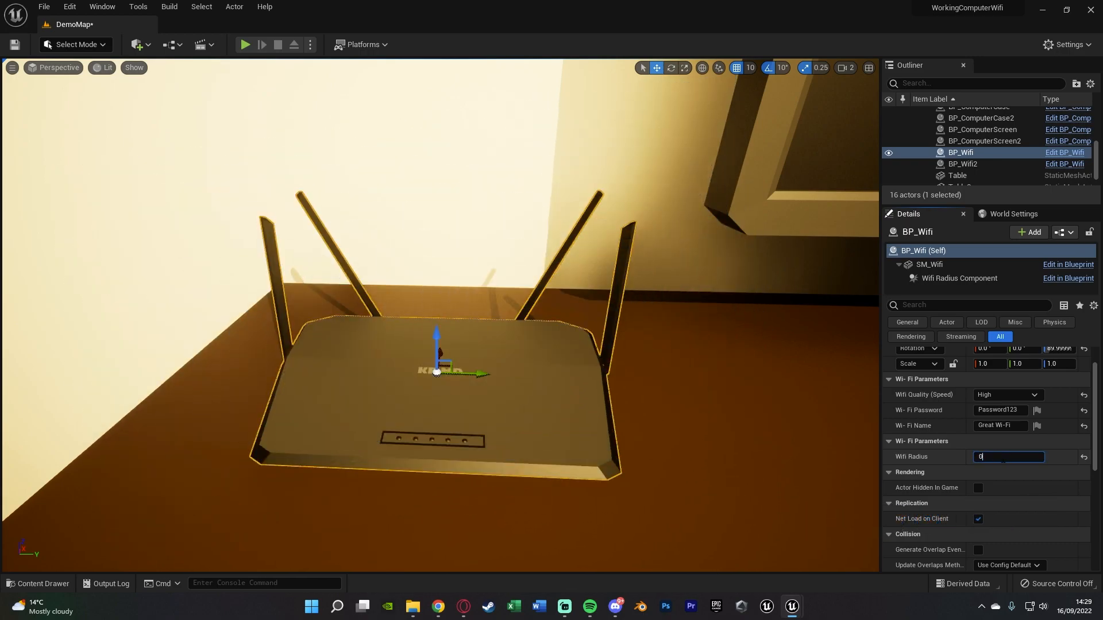
# - Play with zero radius to see an empty network list, then stop and restore Wifi Radius to 800
pyautogui.click(245, 44)
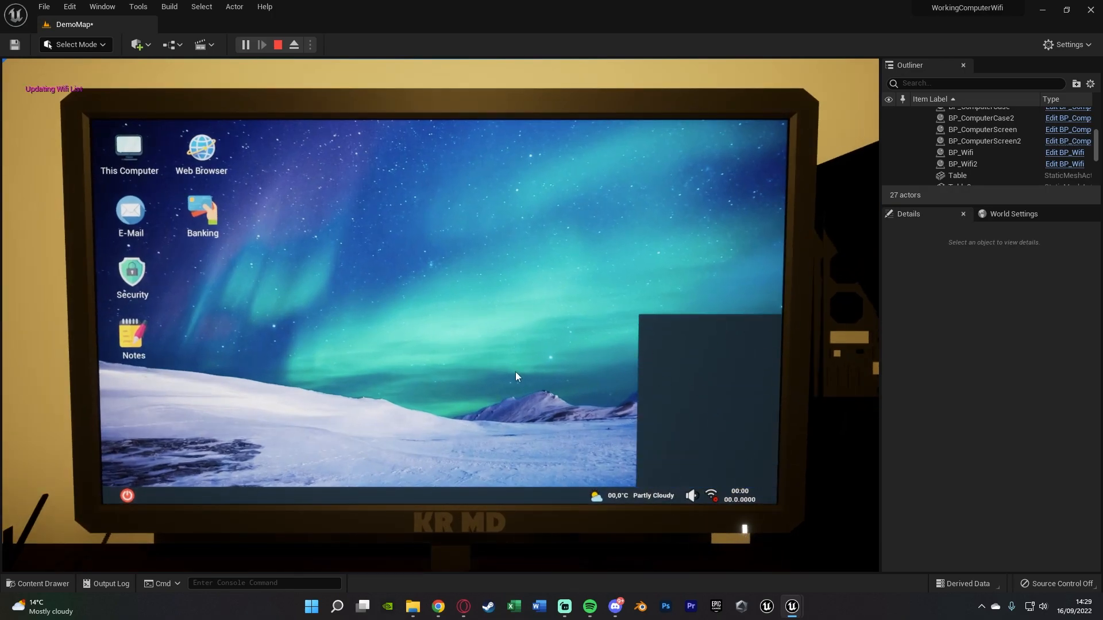
pyautogui.click(277, 45)
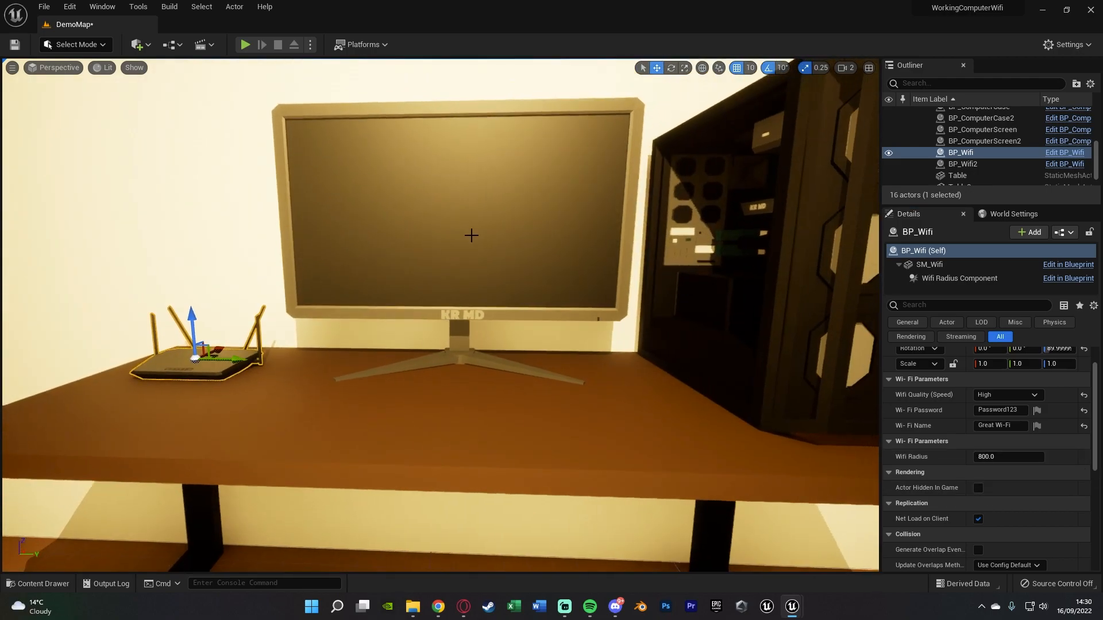
# - Select BP_ComputerCase in the Outliner and uncheck its Has RGB? option
pyautogui.click(982, 130)
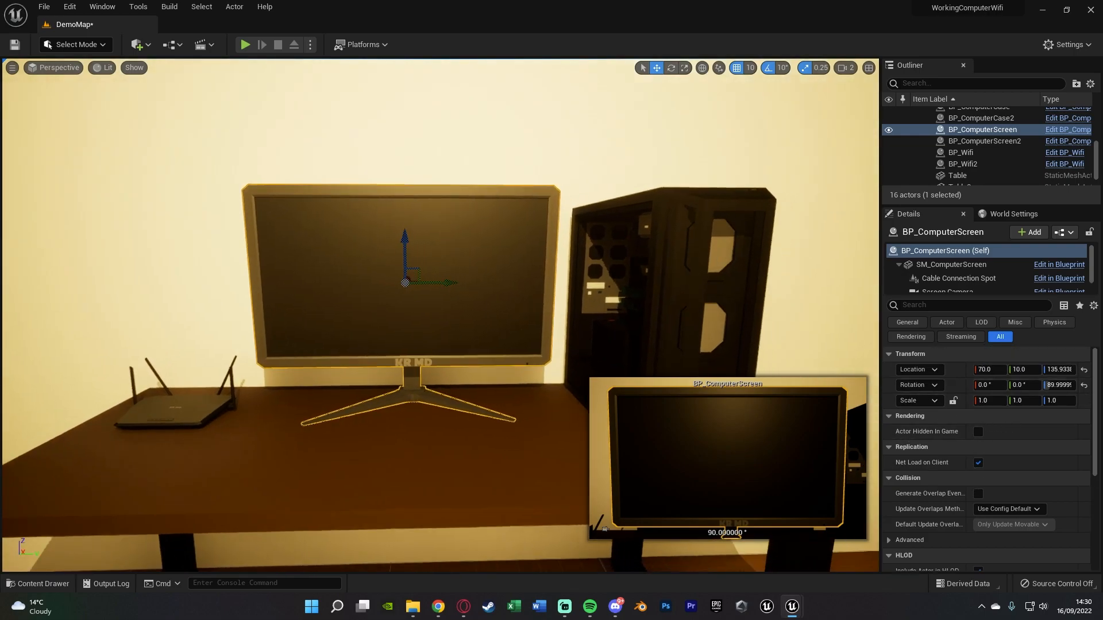
pyautogui.click(979, 151)
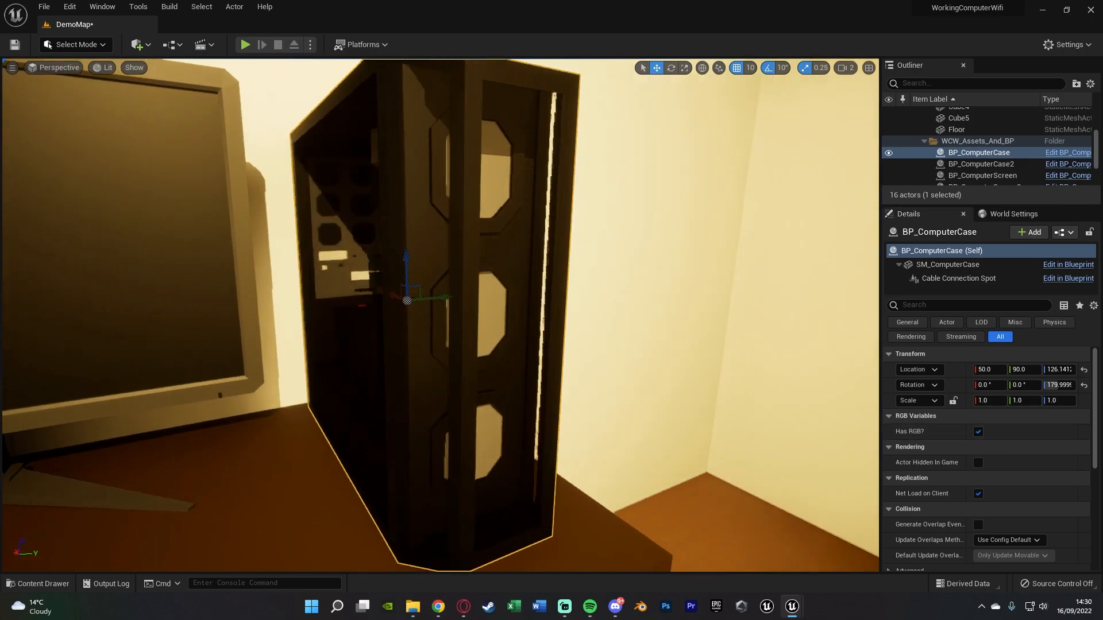
pyautogui.click(976, 431)
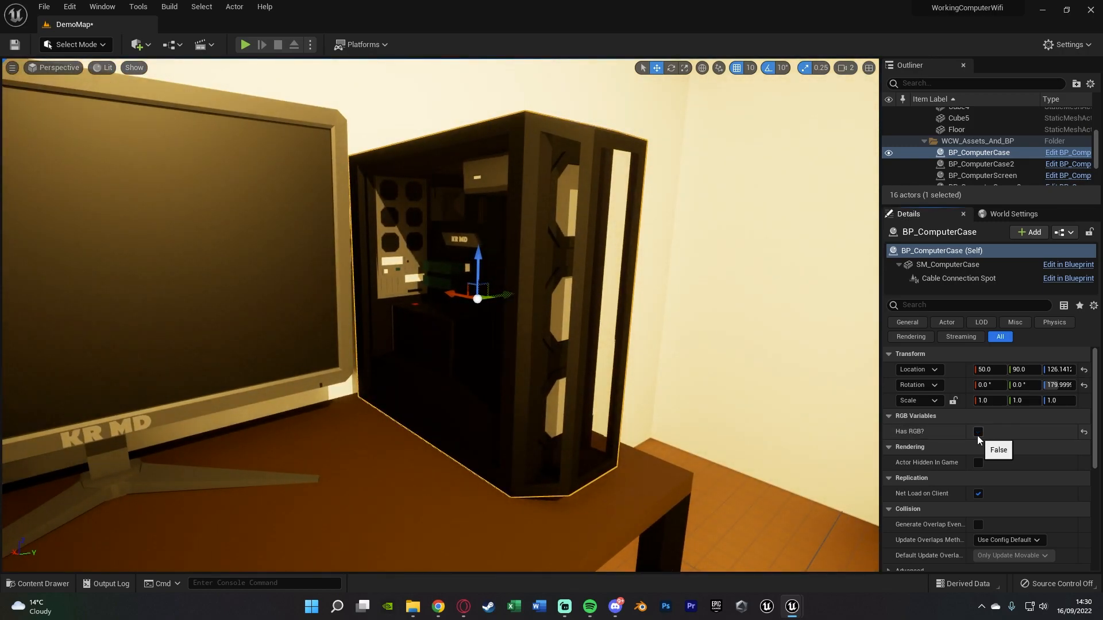
# - Play, check This Computer's RGB panel reports no RGB, then stop play
pyautogui.click(245, 45)
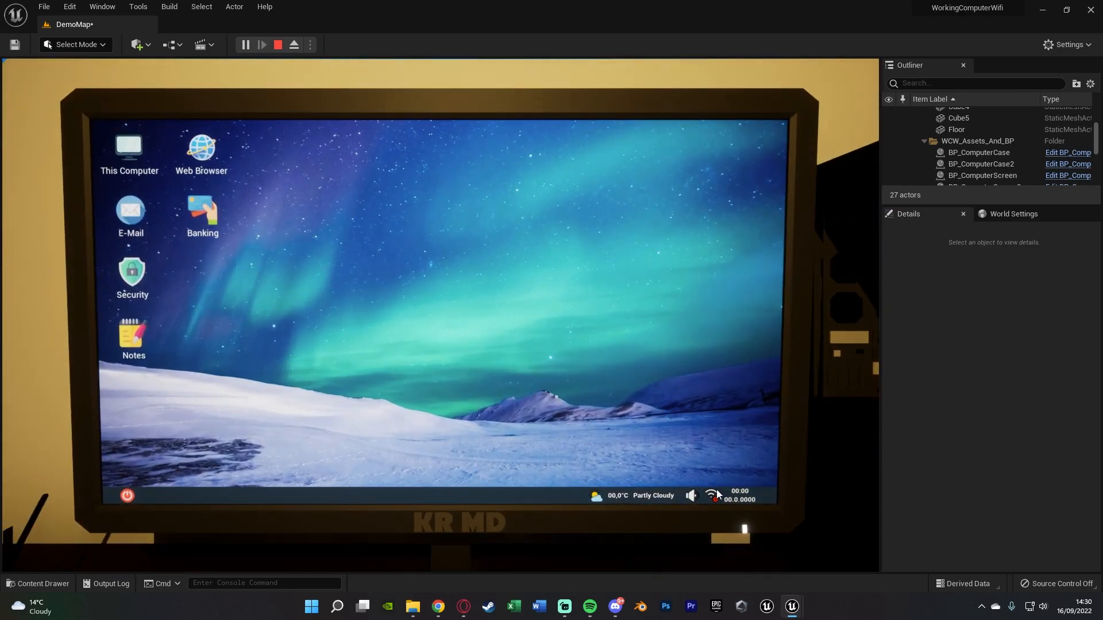
pyautogui.doubleClick(129, 146)
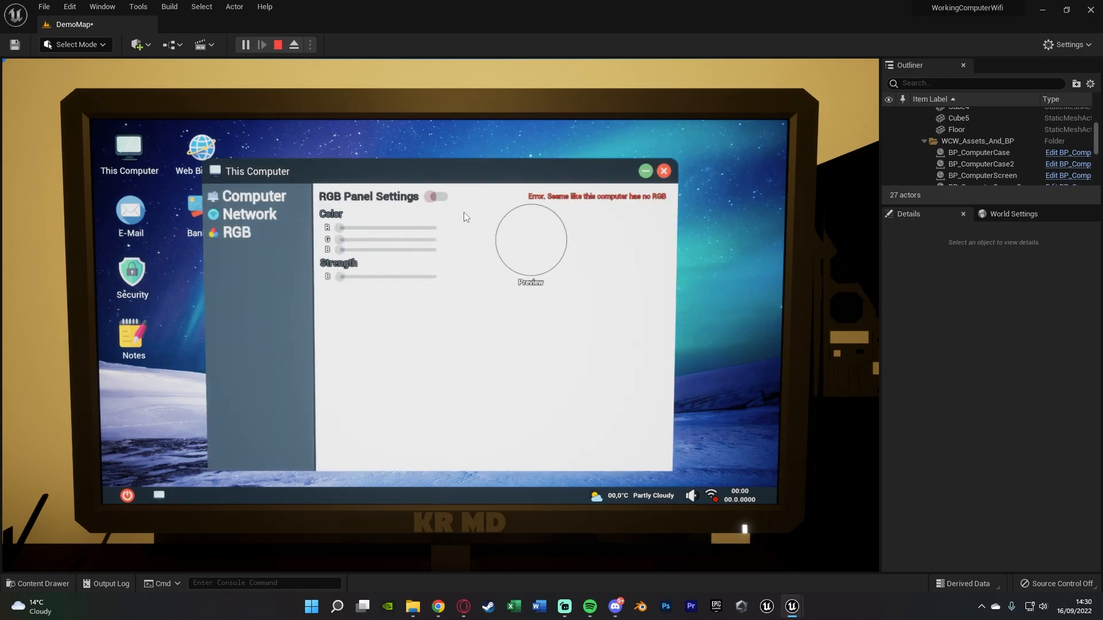
pyautogui.click(277, 45)
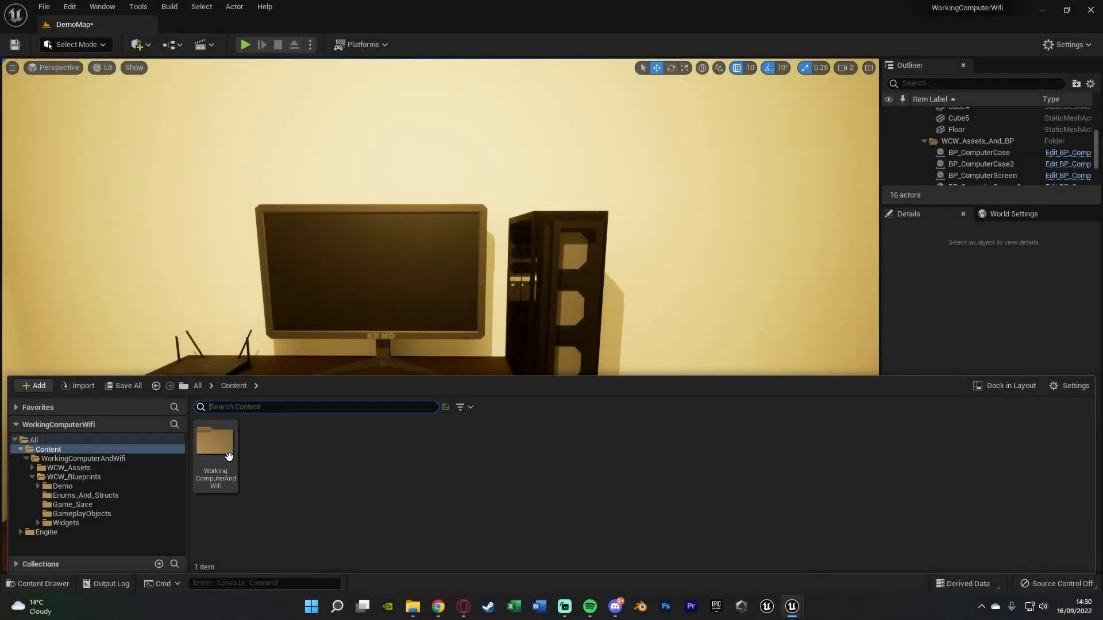
# - Drag SM_CCTV_Camera from WCW_Assets onto the wall, browse Materials, then go to WCW_Blueprints
pyautogui.doubleClick(215, 443)
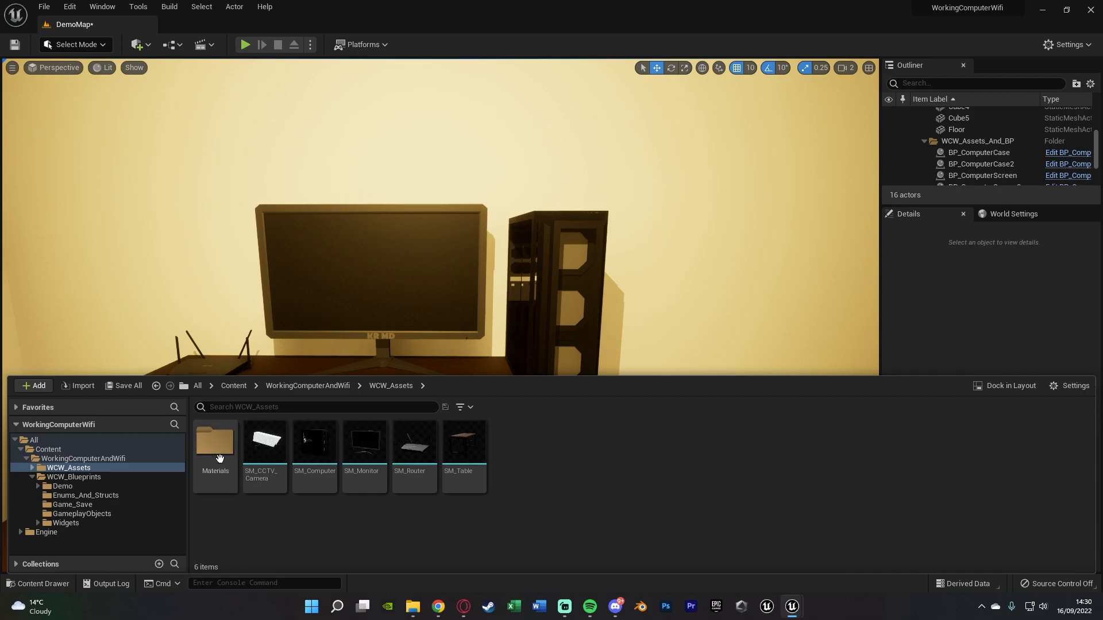
pyautogui.moveTo(219, 448)
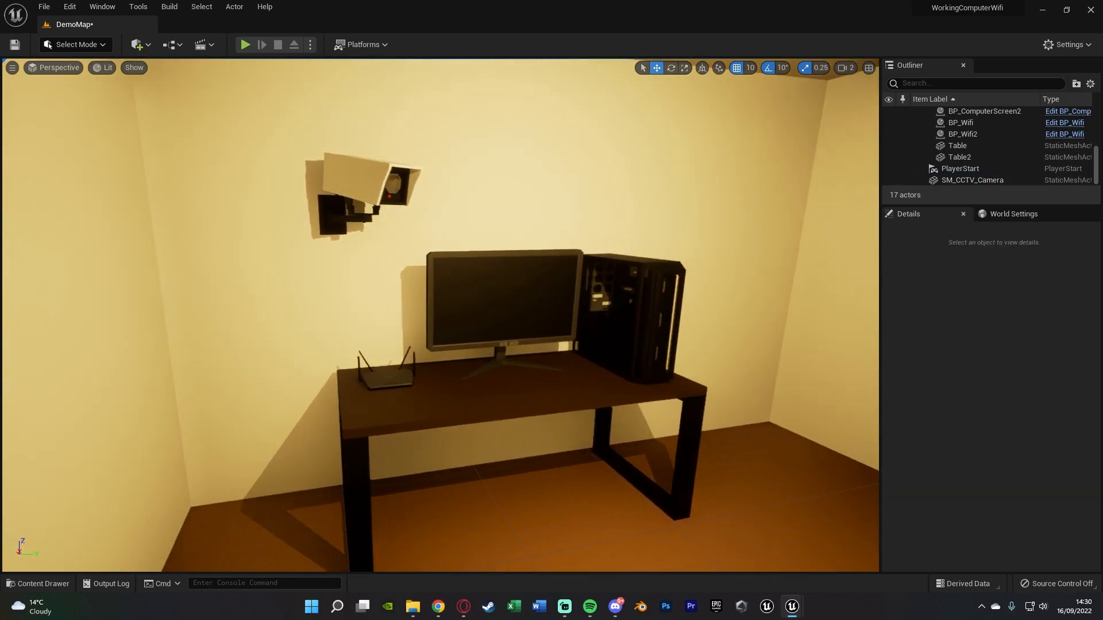
pyautogui.click(39, 583)
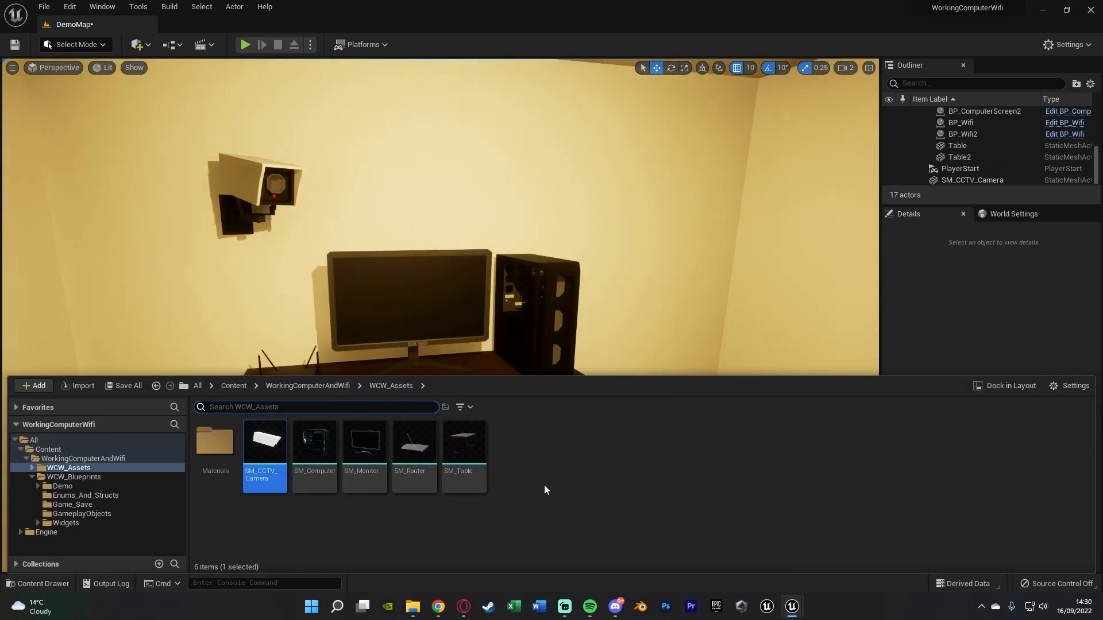
pyautogui.doubleClick(215, 443)
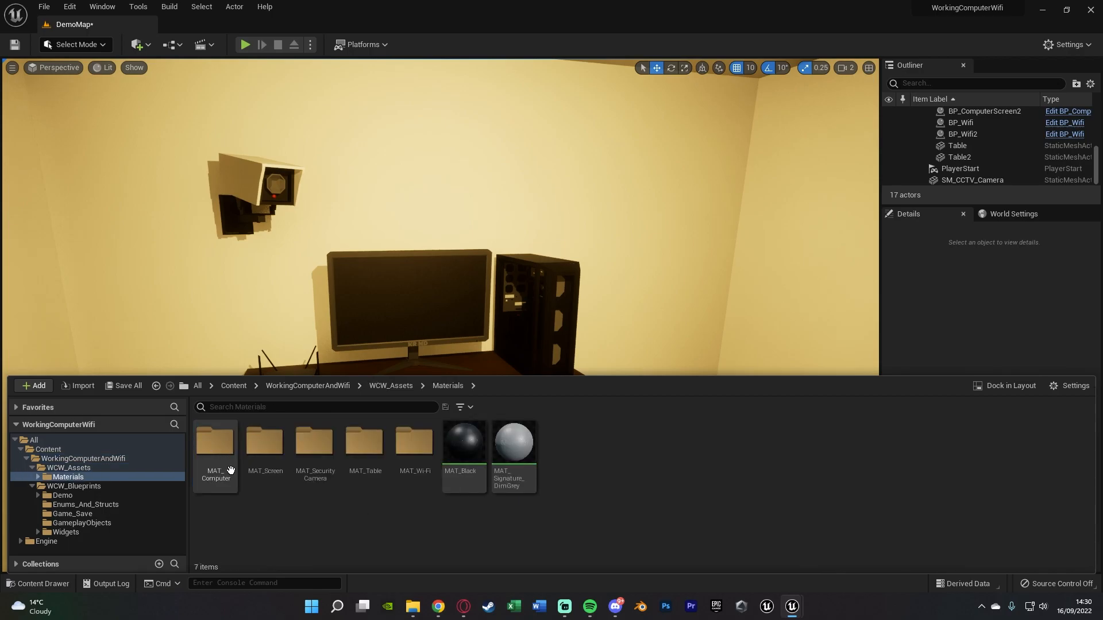
pyautogui.click(74, 486)
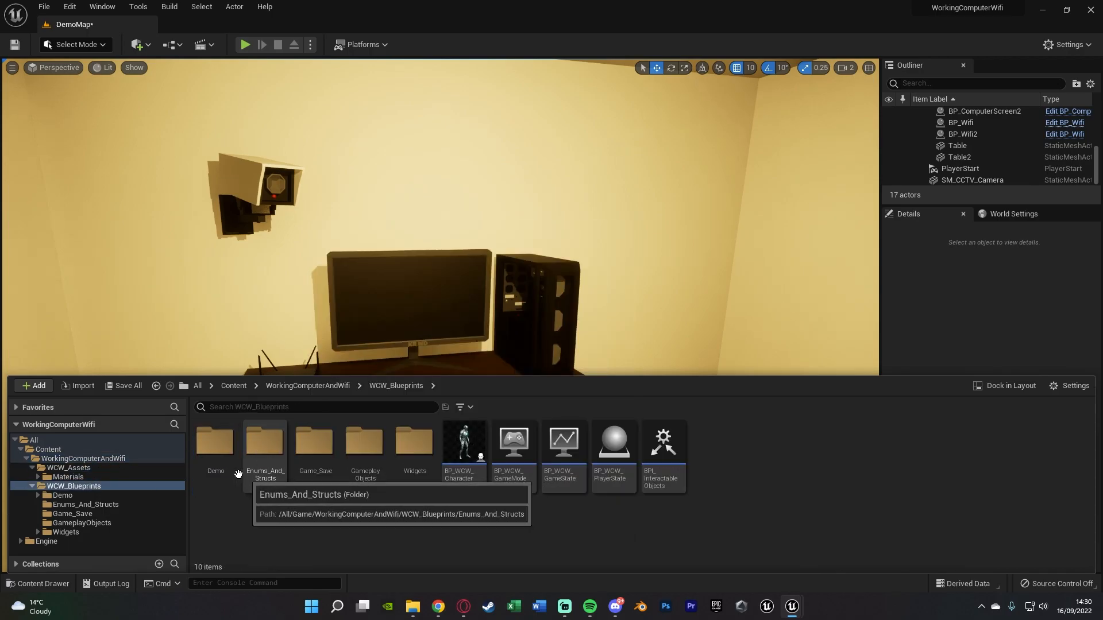
# - Browse Enums_And_Structs including the E_ClockFormat enum, then return to WCW_Blueprints
pyautogui.doubleClick(264, 443)
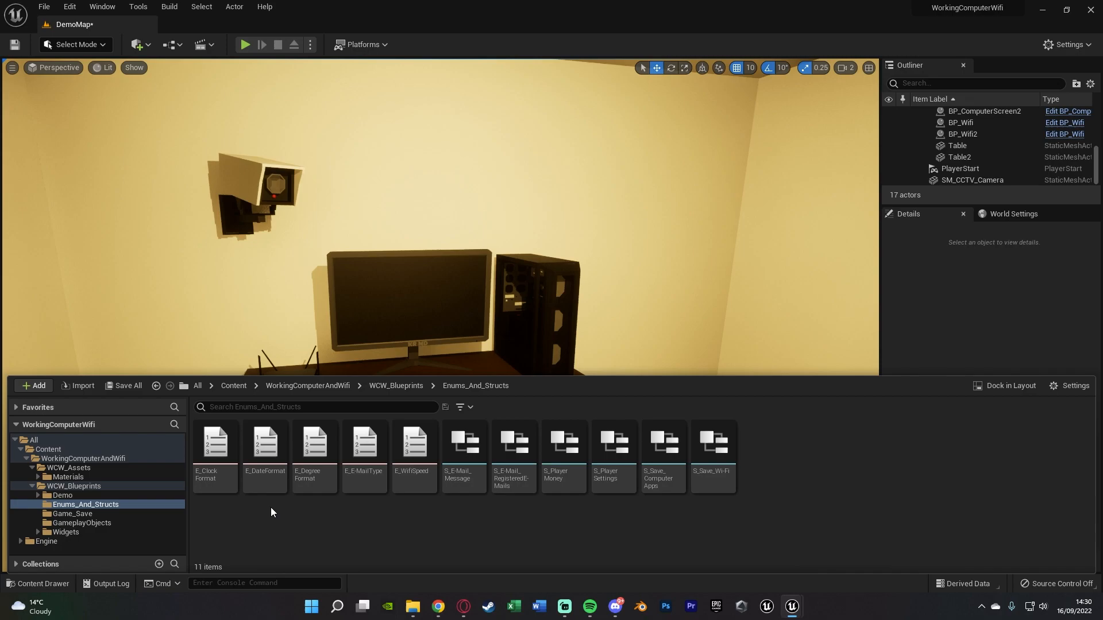
pyautogui.doubleClick(215, 447)
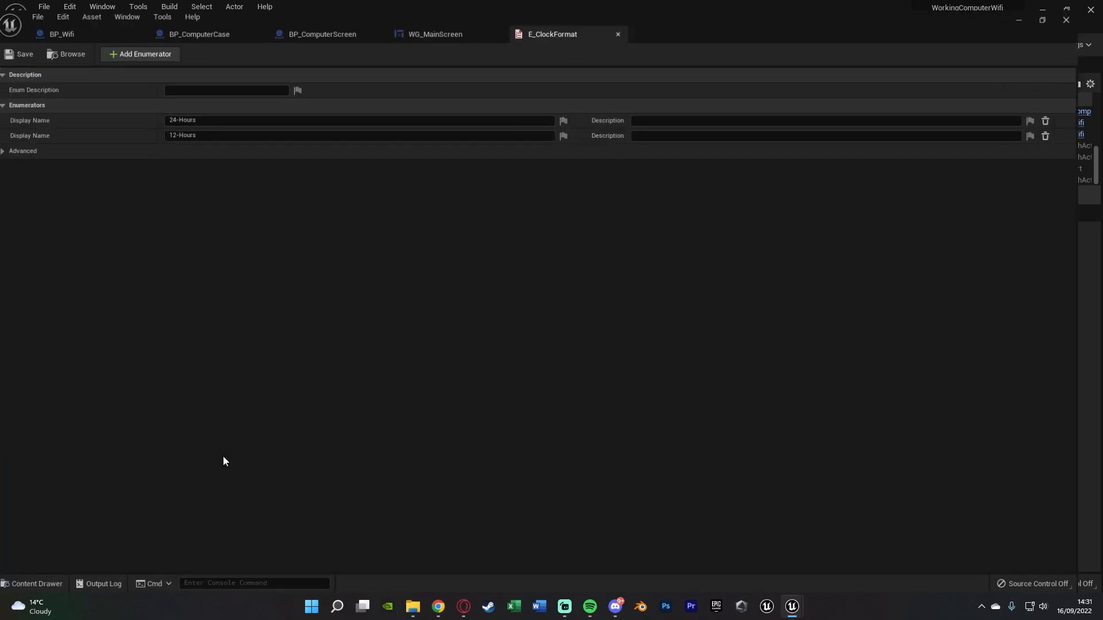
pyautogui.click(33, 584)
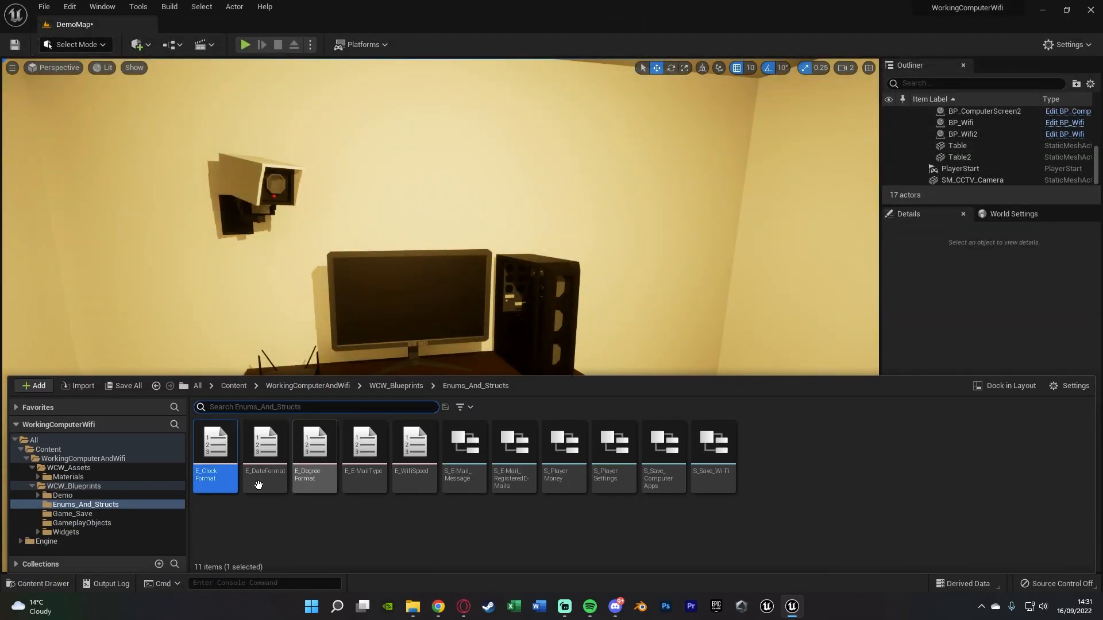
pyautogui.doubleClick(215, 454)
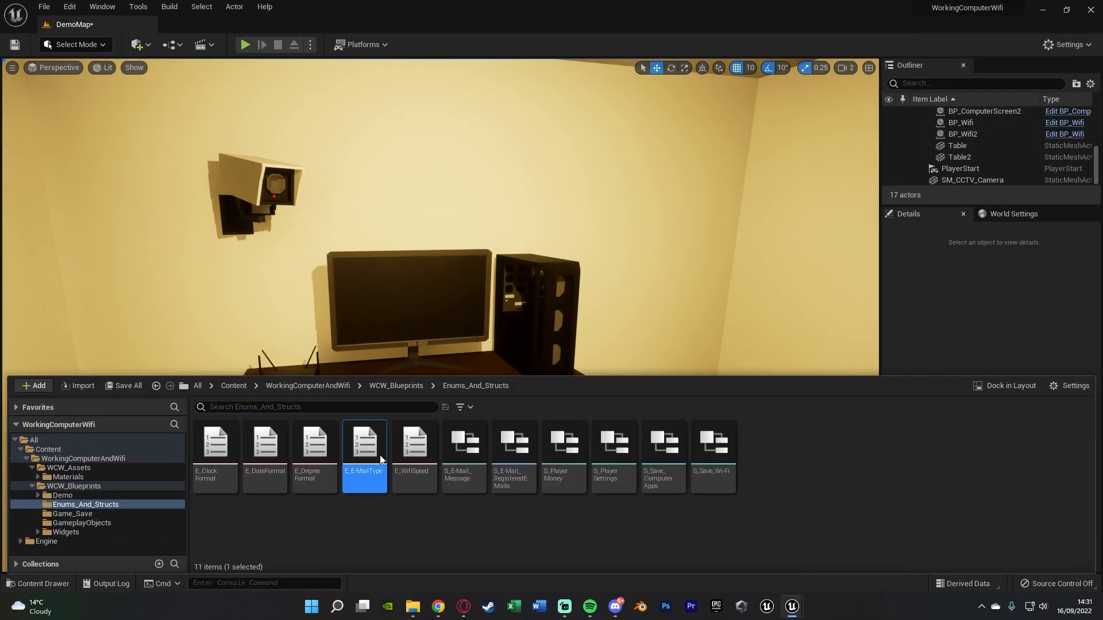
pyautogui.doubleClick(364, 445)
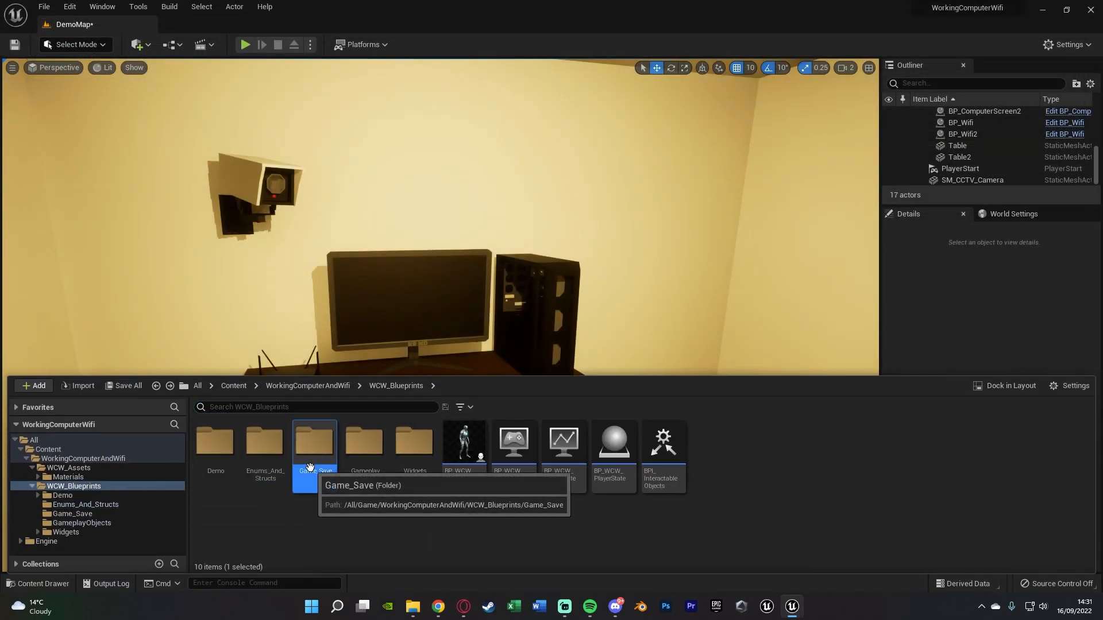
# - Look through Game_Save, GameplayObjects, Widgets and Source_Images, ending back in WCW_Blueprints
pyautogui.doubleClick(314, 444)
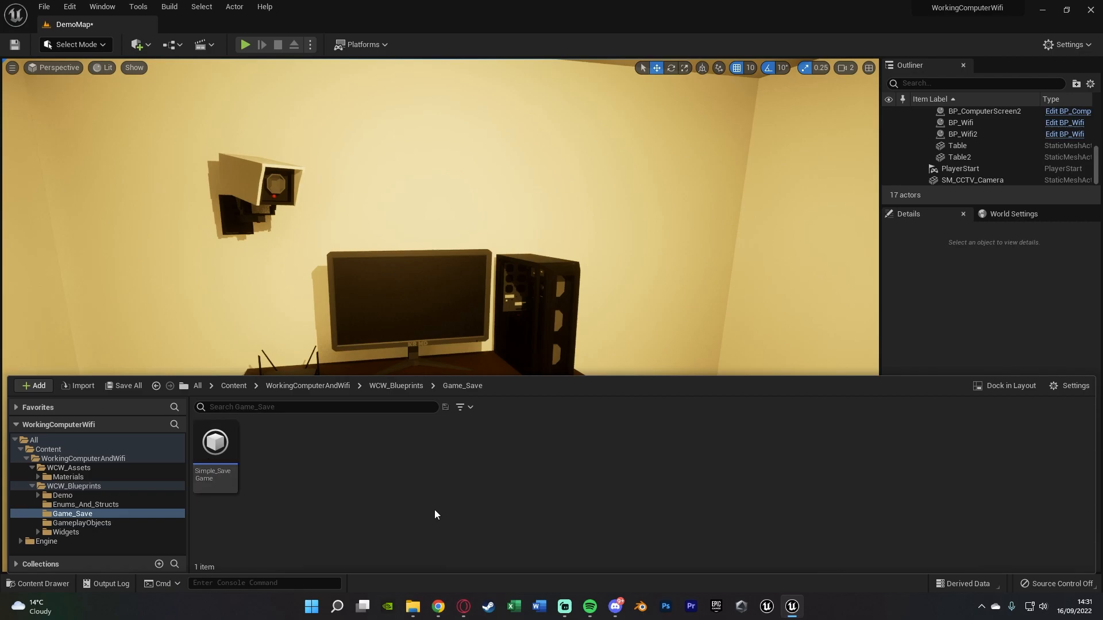
pyautogui.click(81, 525)
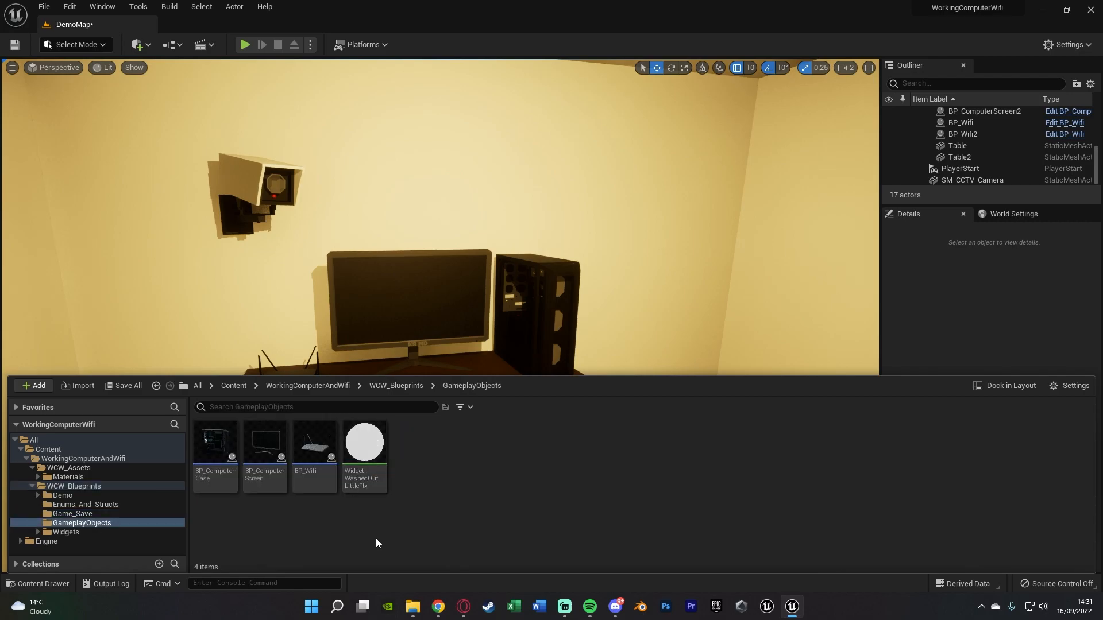
pyautogui.click(65, 532)
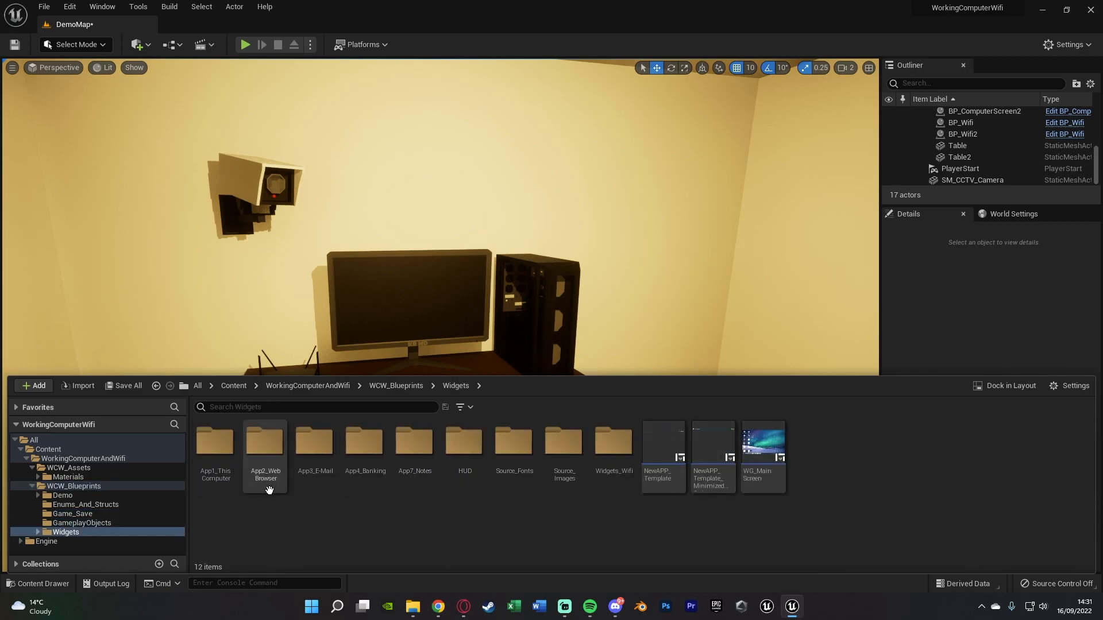
pyautogui.click(315, 441)
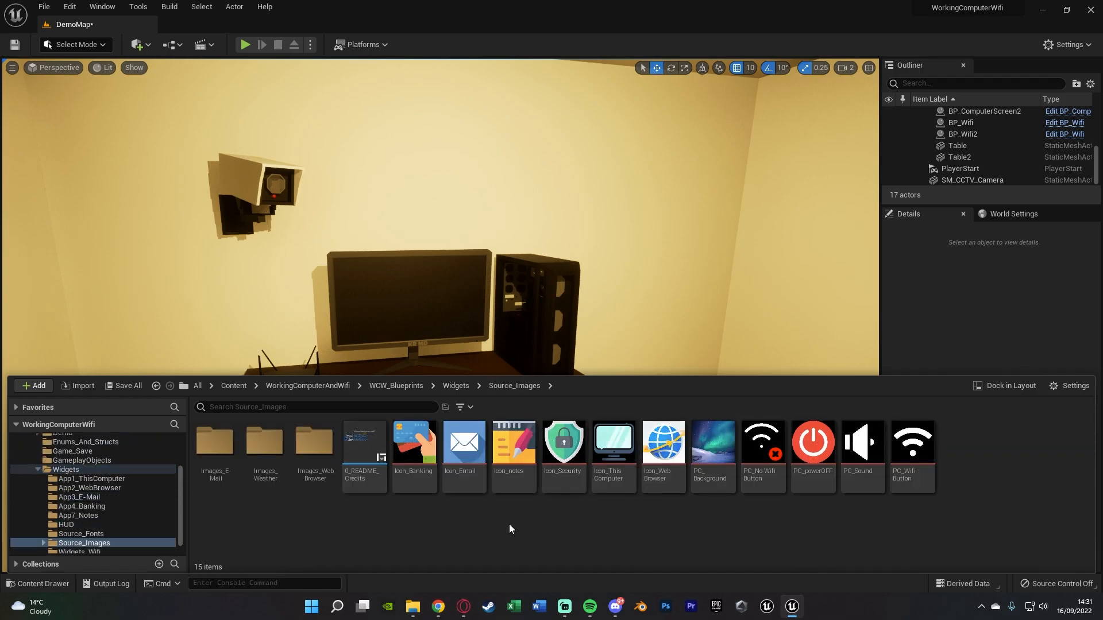
pyautogui.click(394, 386)
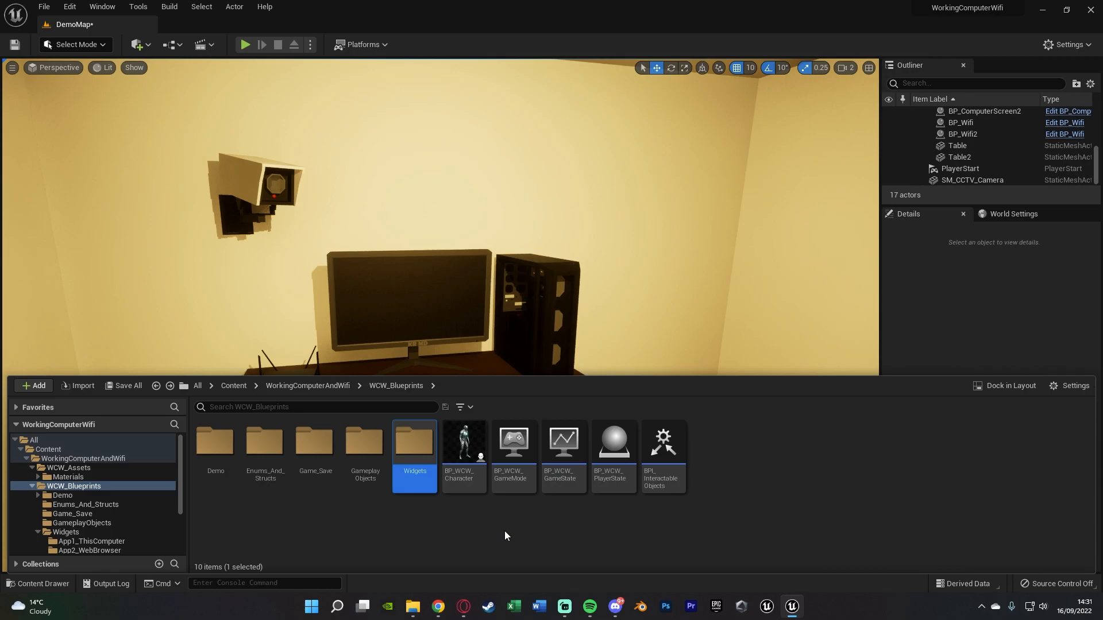
pyautogui.click(553, 527)
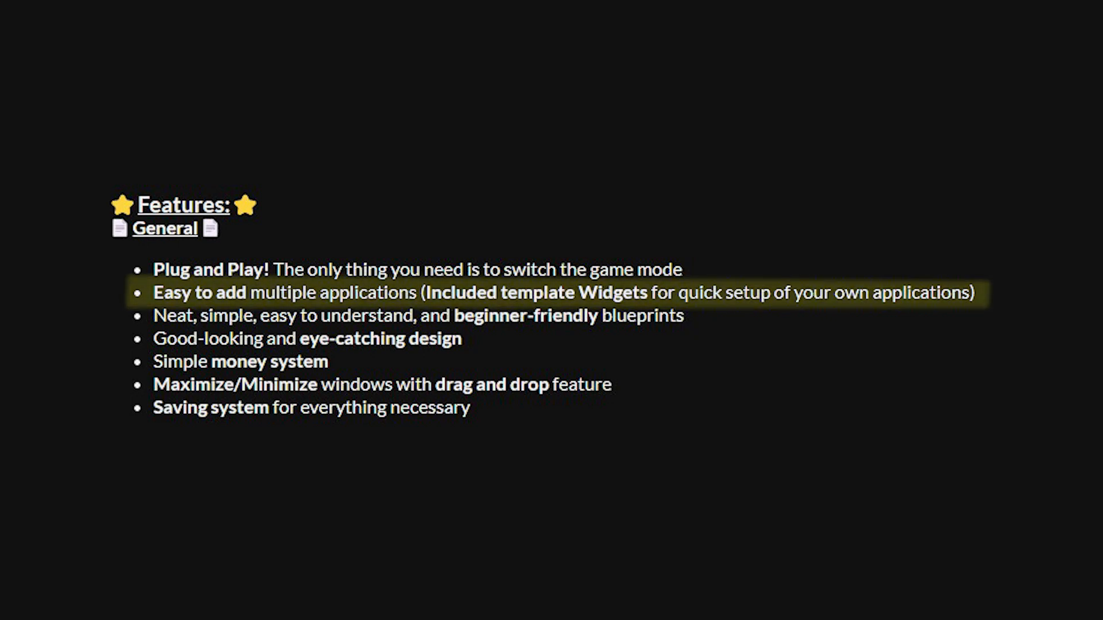
pyautogui.moveTo(415, 315)
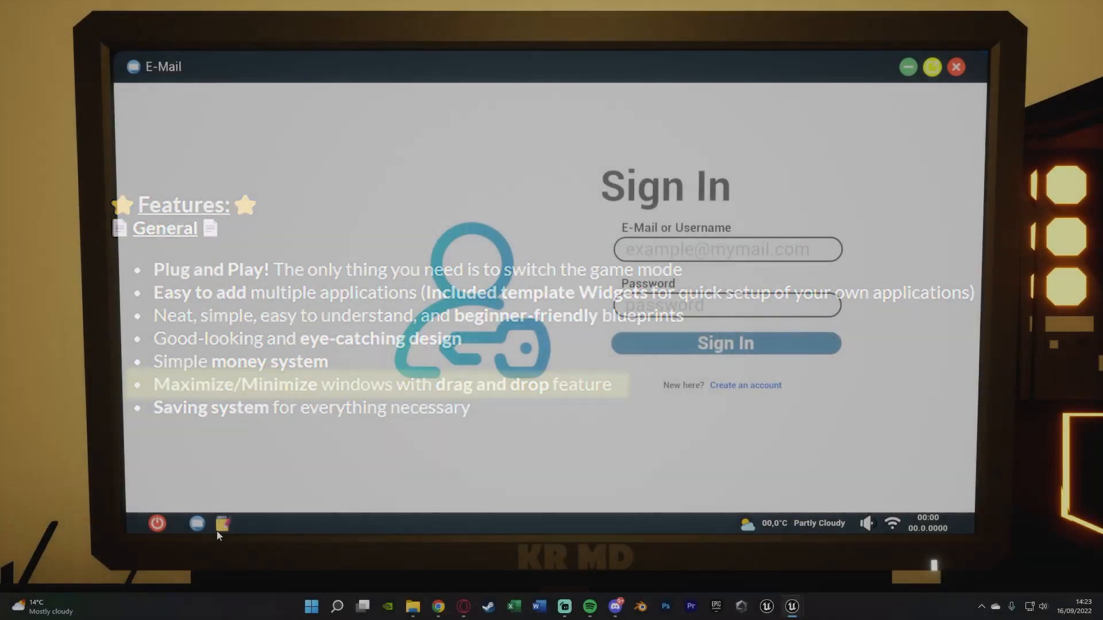
# - Scroll the Marketplace page to the Roadmap listing Security App, BlackJack and multiplayer
pyautogui.click(222, 524)
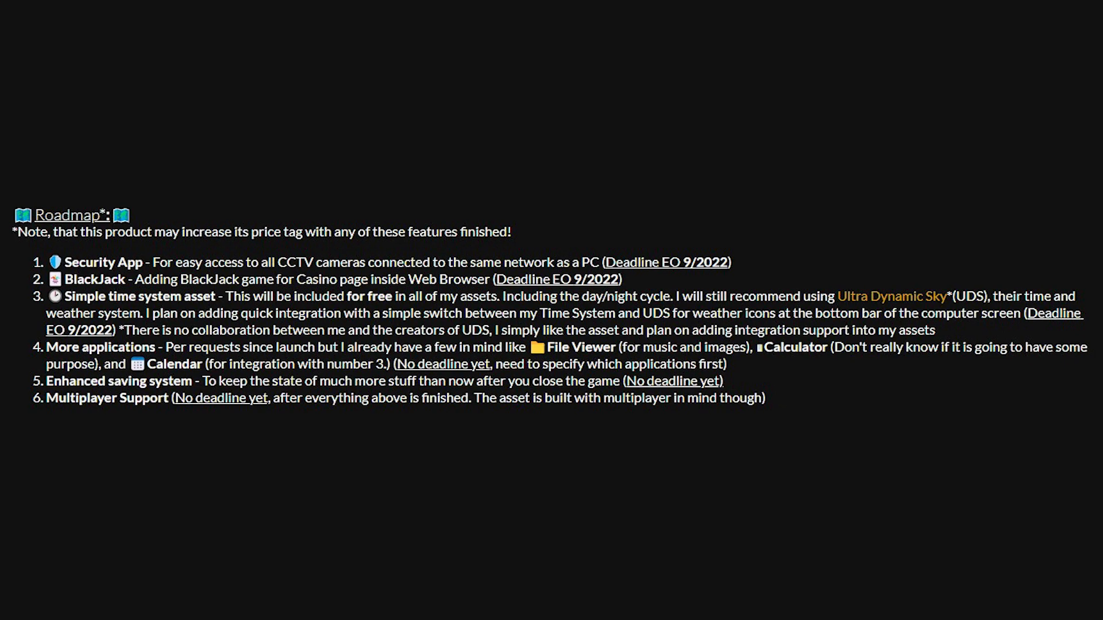
# - Return to the editor with BP_Wifi selected showing its Wi-Fi Parameters in Details
pyautogui.scroll(-3)
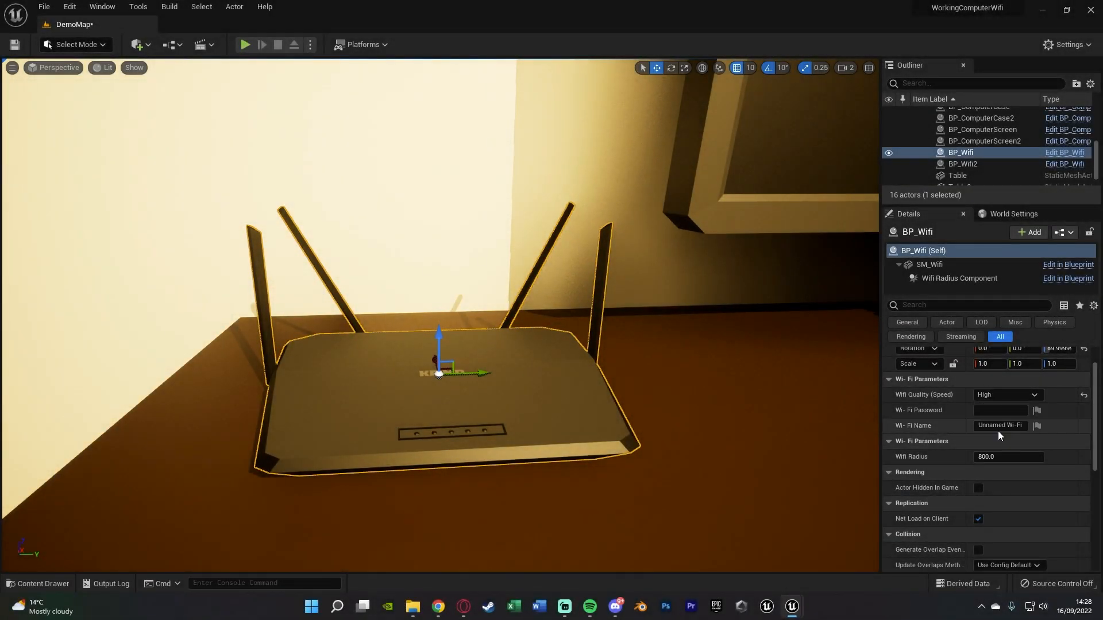
# - Set the router's Wi-Fi Password to Password123, play the level and use the PC
pyautogui.click(999, 410)
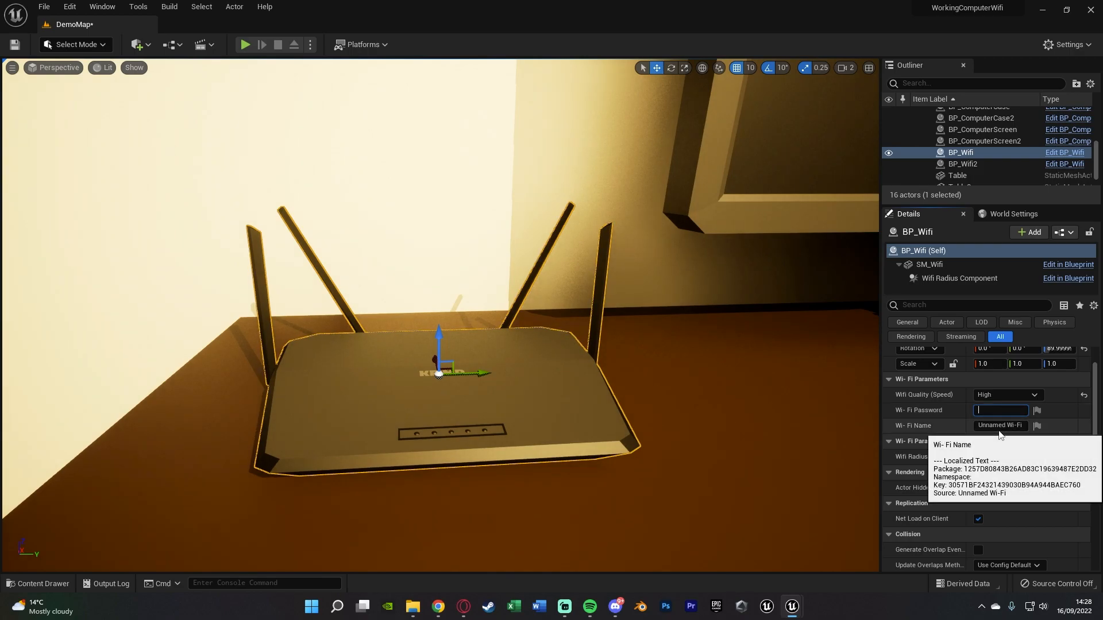
pyautogui.write('Password123')
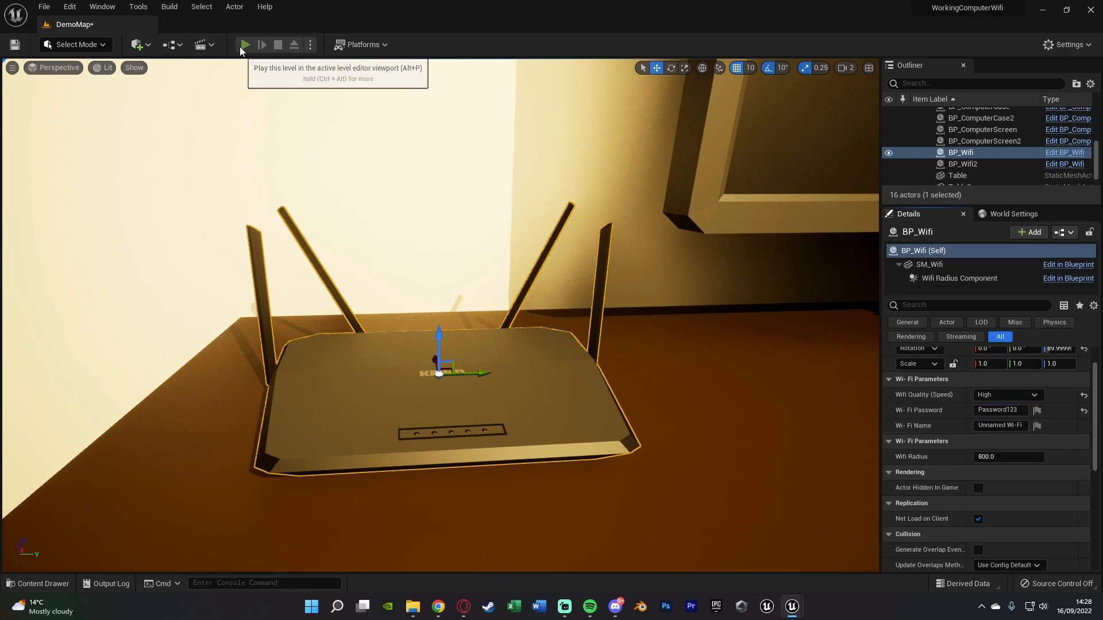
pyautogui.click(244, 45)
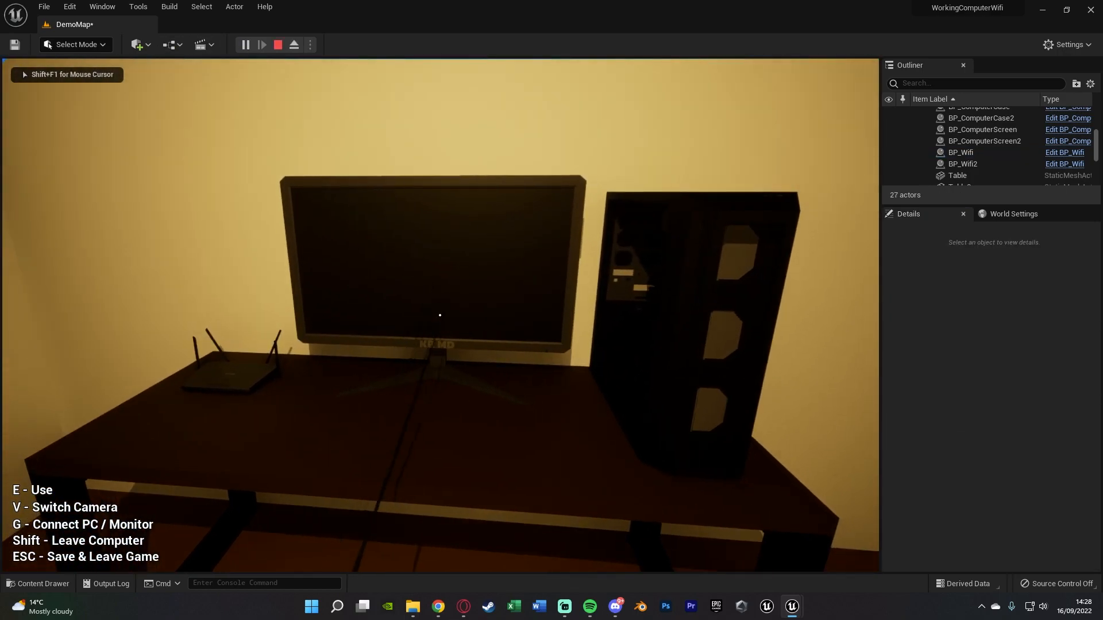
pyautogui.press('g')
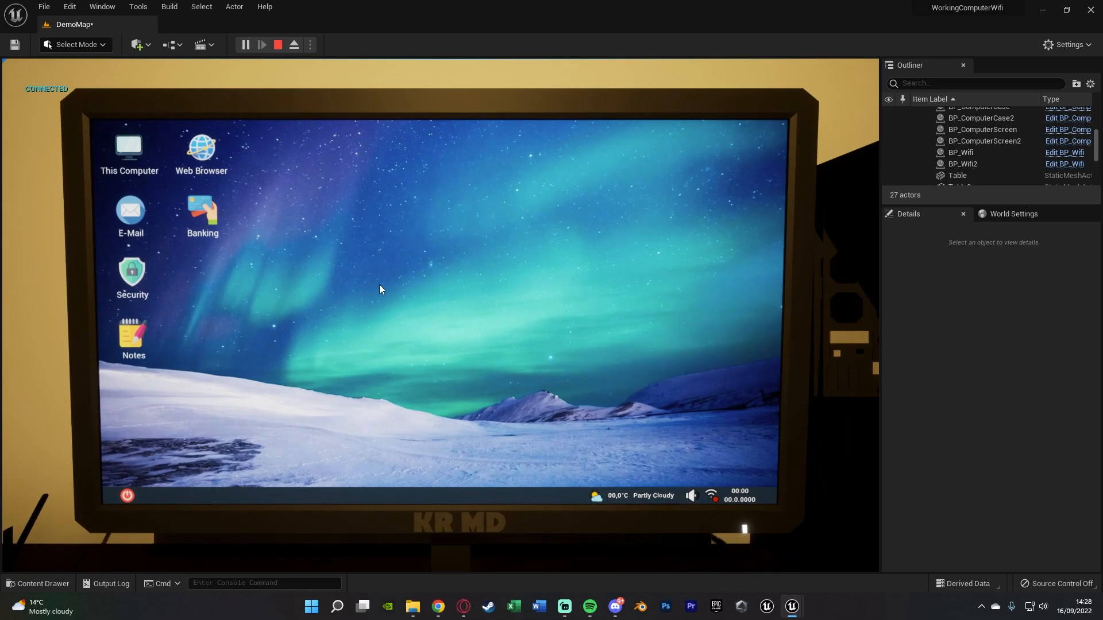
# - Connect the in-game computer to Unnamed Wi-Fi by entering the password
pyautogui.click(710, 495)
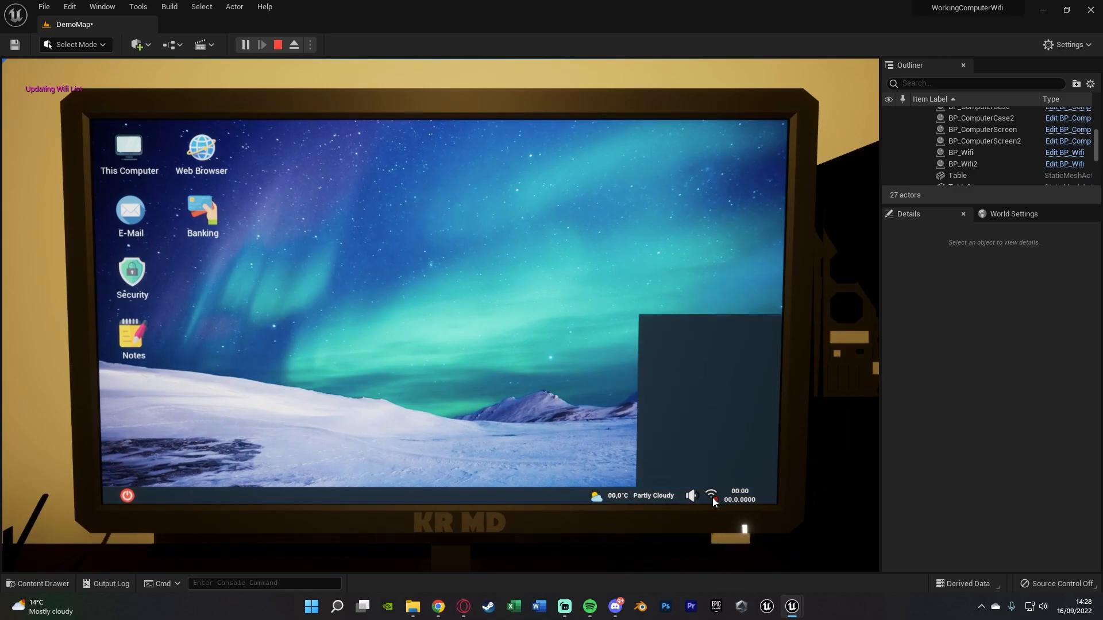
pyautogui.press('Shift')
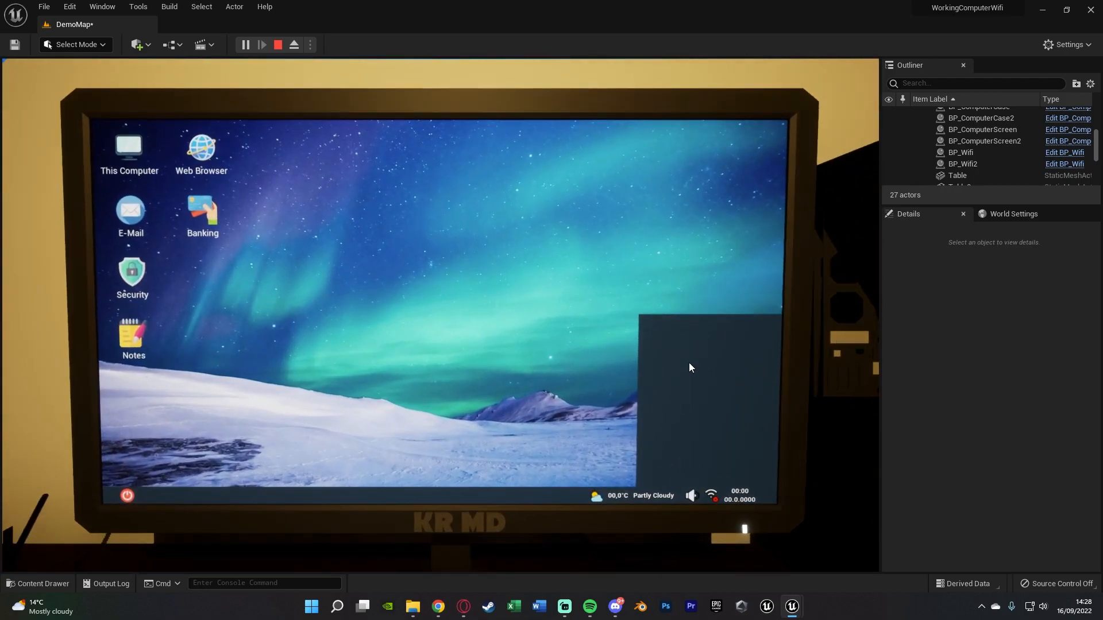
pyautogui.click(712, 496)
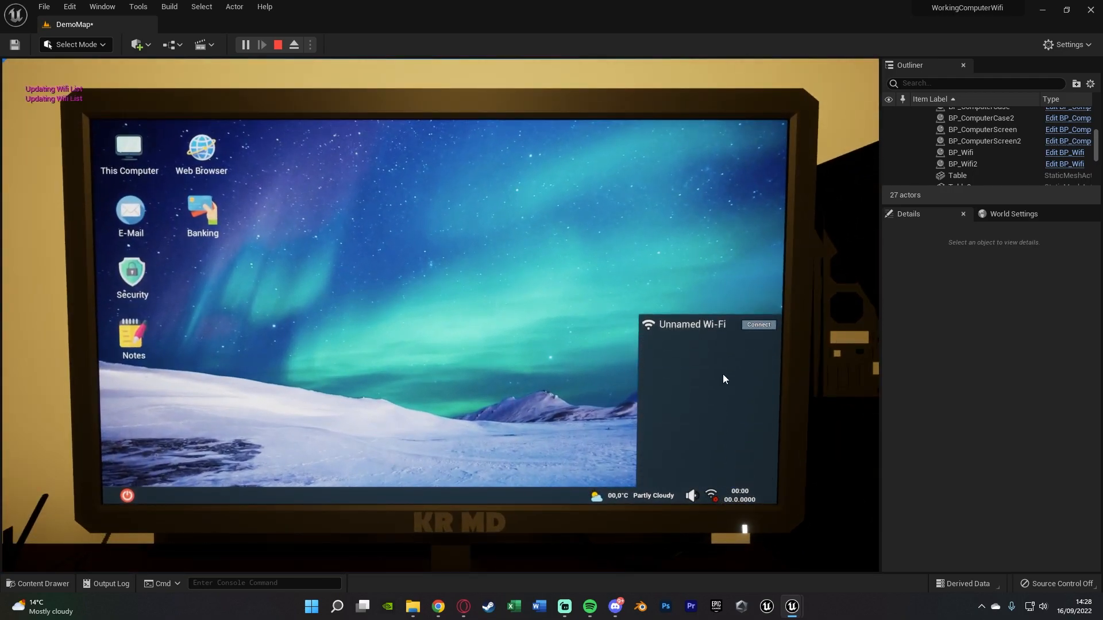
pyautogui.click(757, 324)
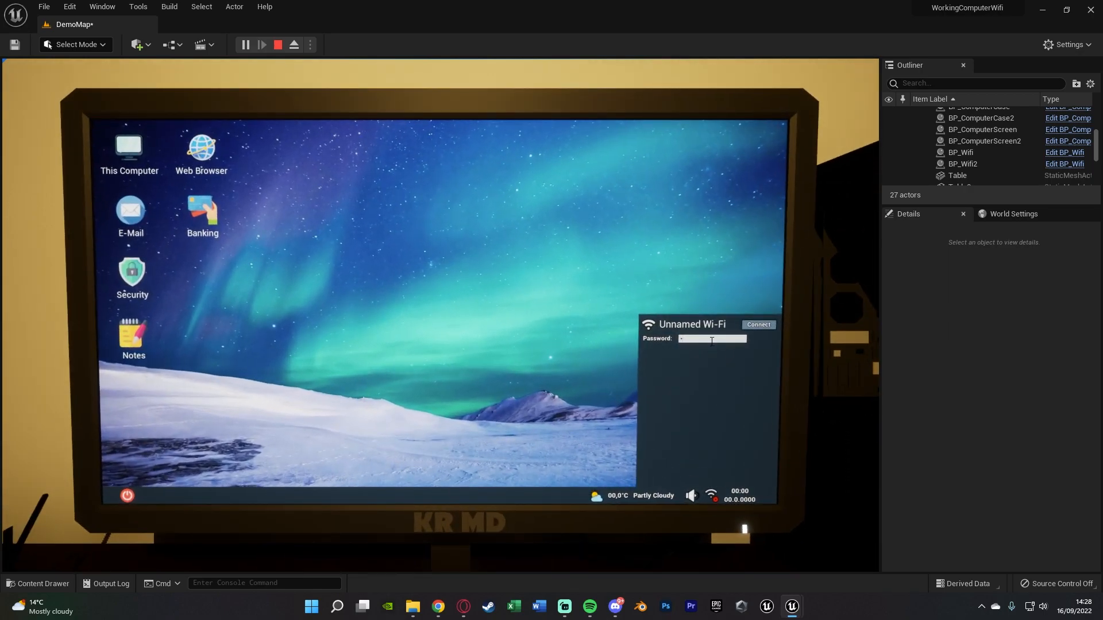
pyautogui.write('password')
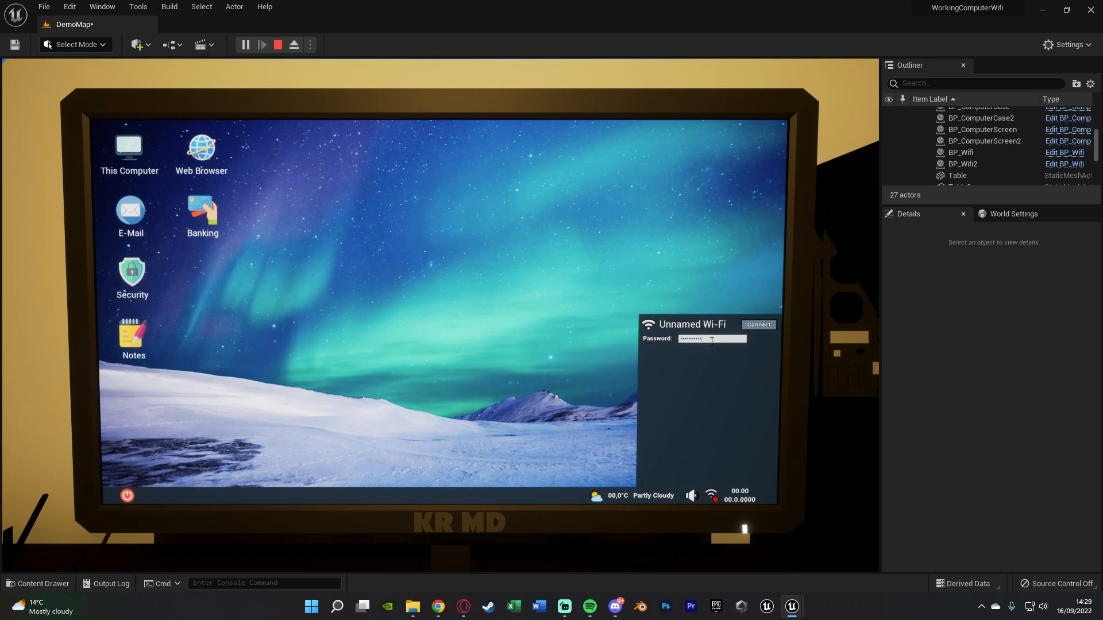
pyautogui.click(757, 324)
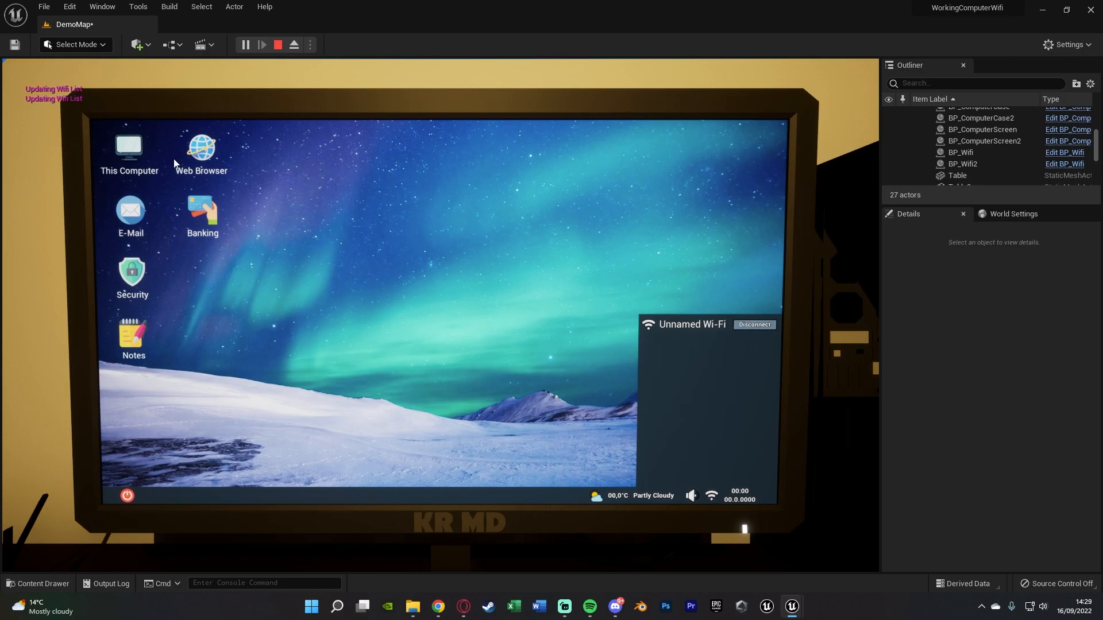
# - Launch the in-game Web Browser to load Search.com, then shut the computer down
pyautogui.doubleClick(201, 149)
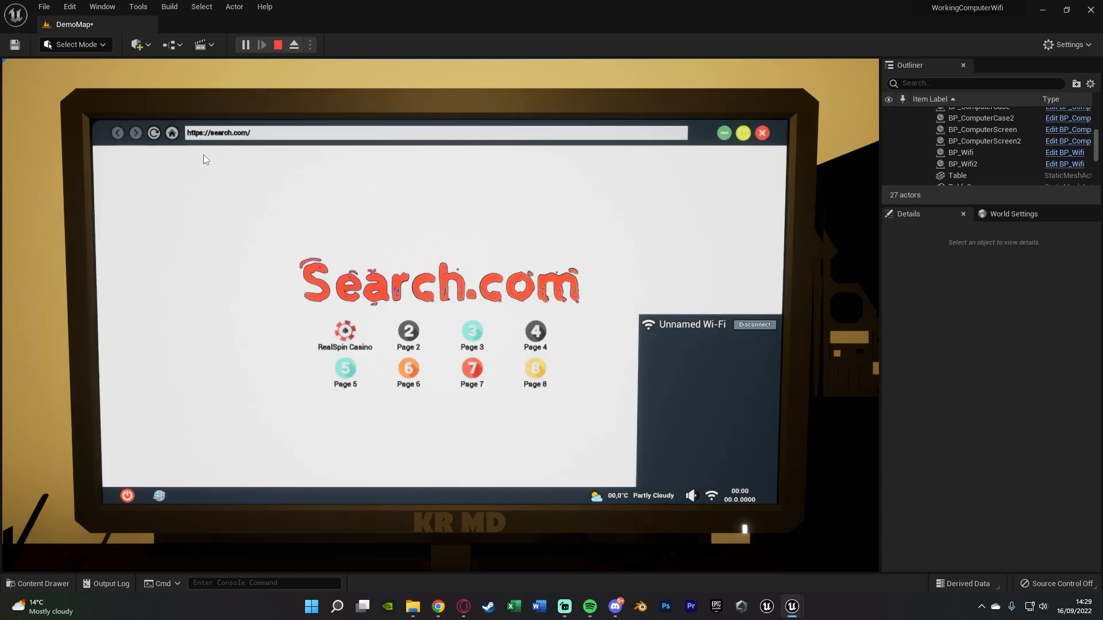
pyautogui.click(344, 337)
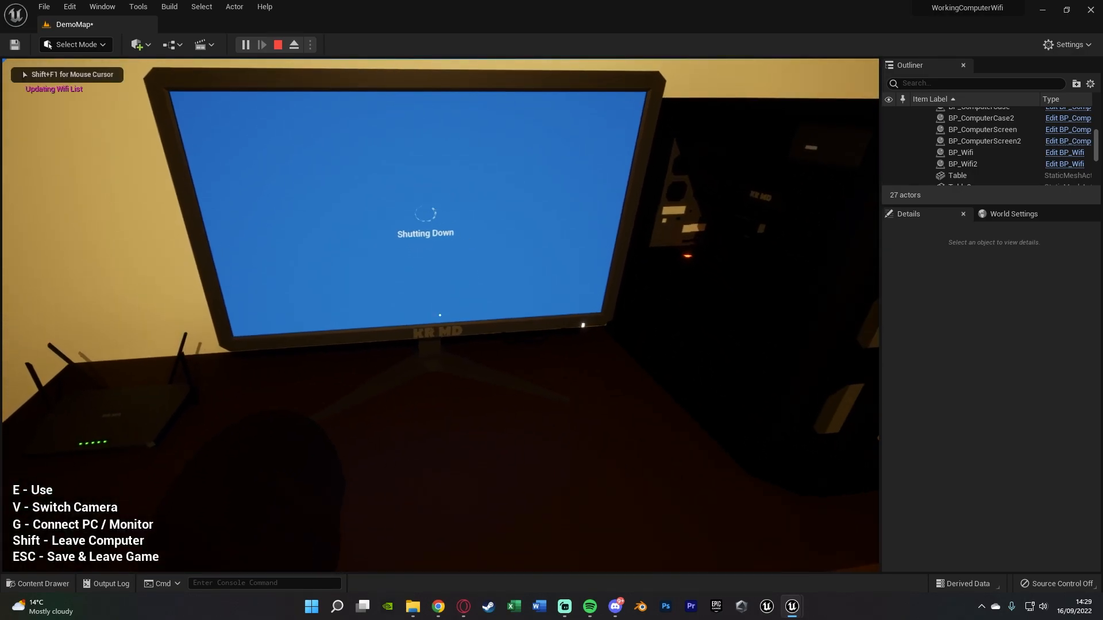
# - Stop play, rename the Wi-Fi Name to Great Wi-Fi, and start playing again
pyautogui.click(276, 45)
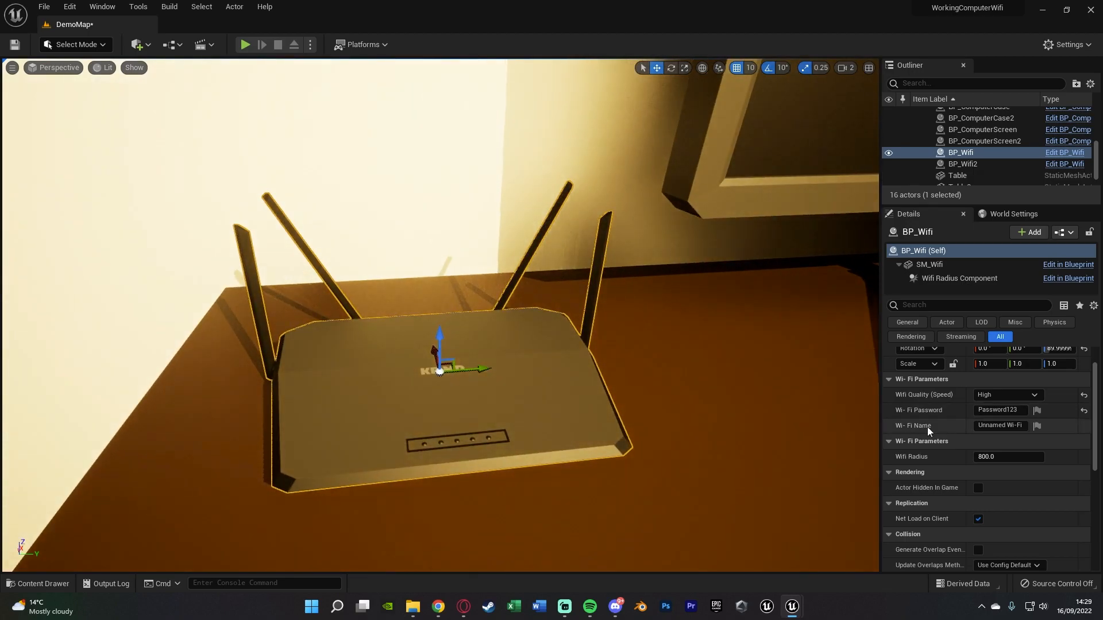
pyautogui.click(998, 425)
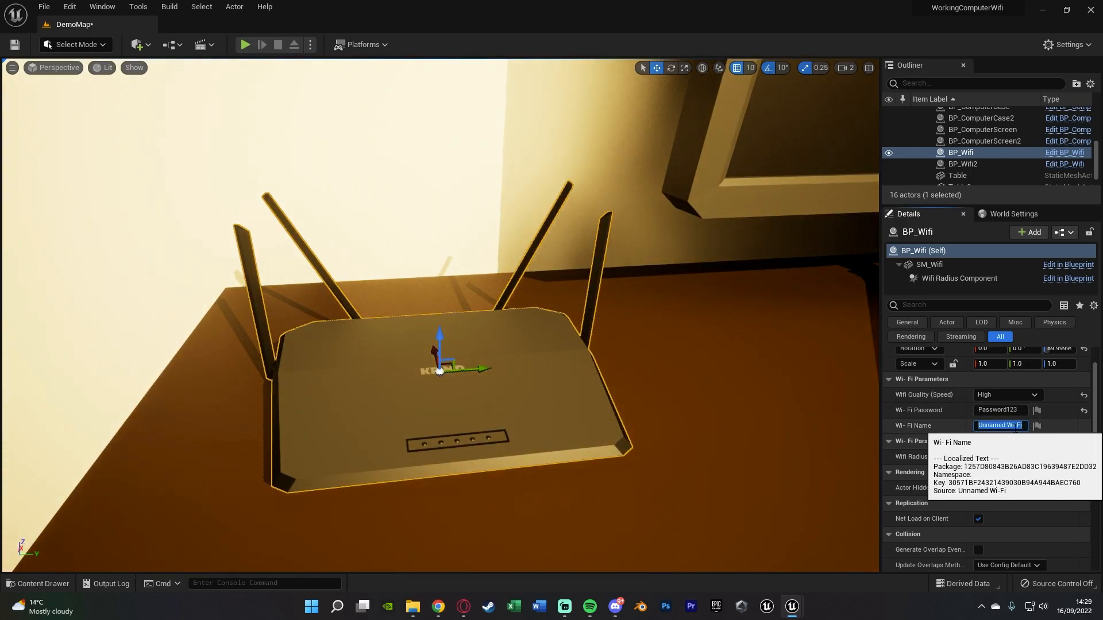
pyautogui.write('Great W')
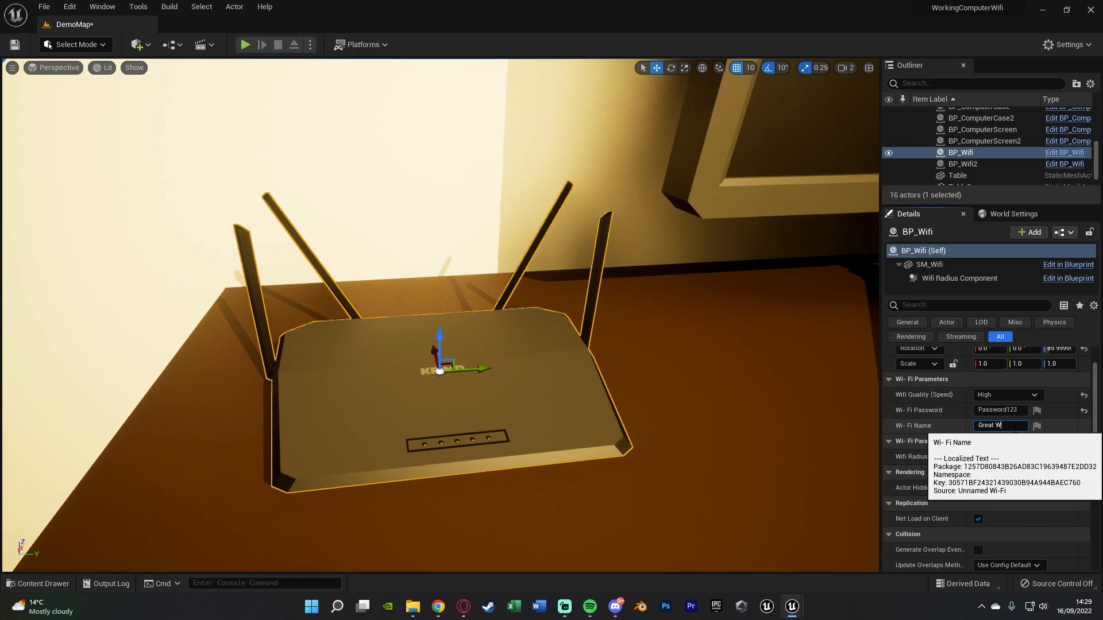
pyautogui.write('i-Fi')
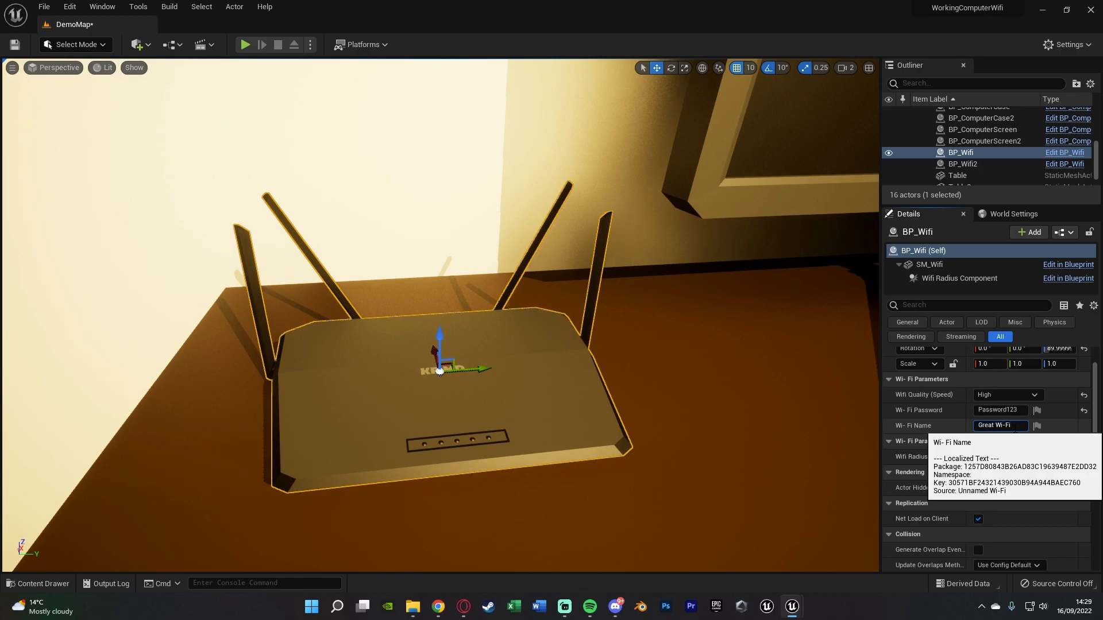
pyautogui.tripleClick(998, 425)
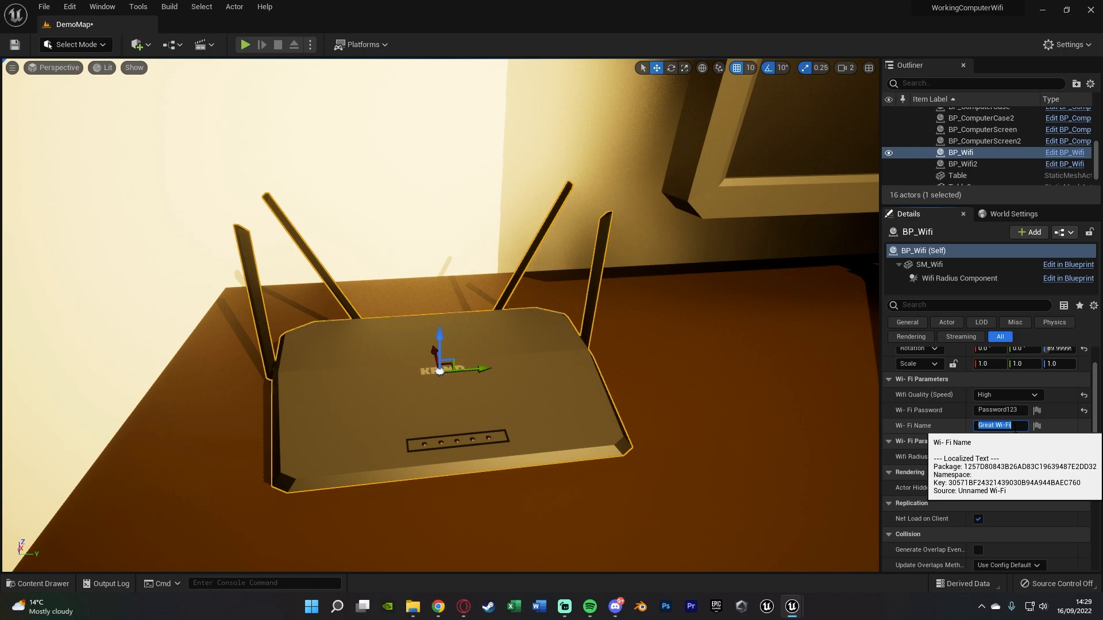
pyautogui.moveTo(246, 45)
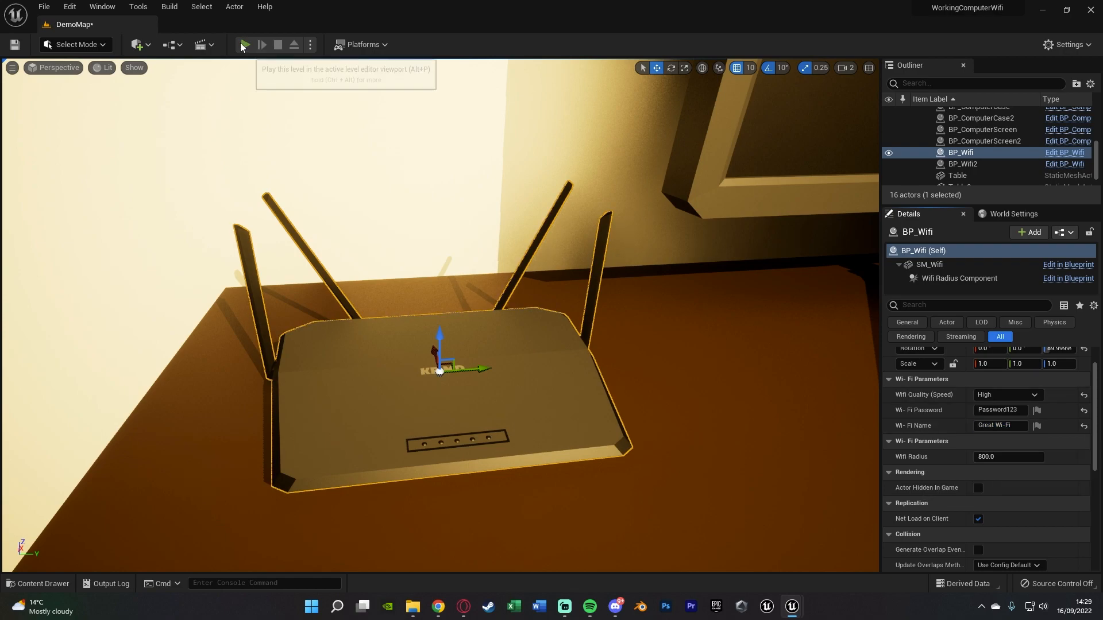
pyautogui.click(259, 45)
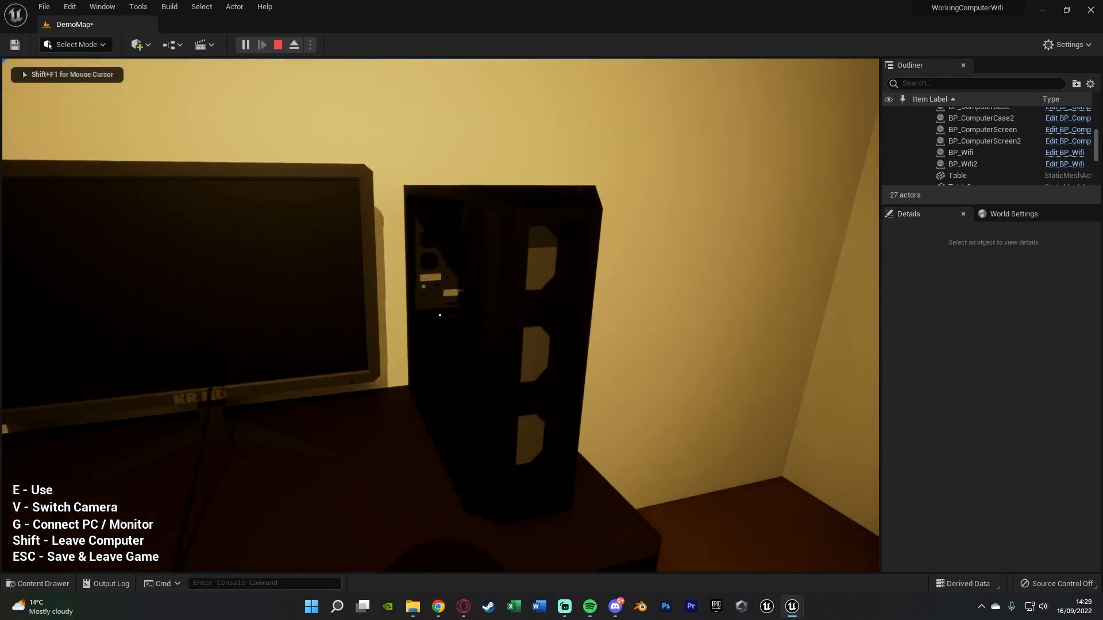